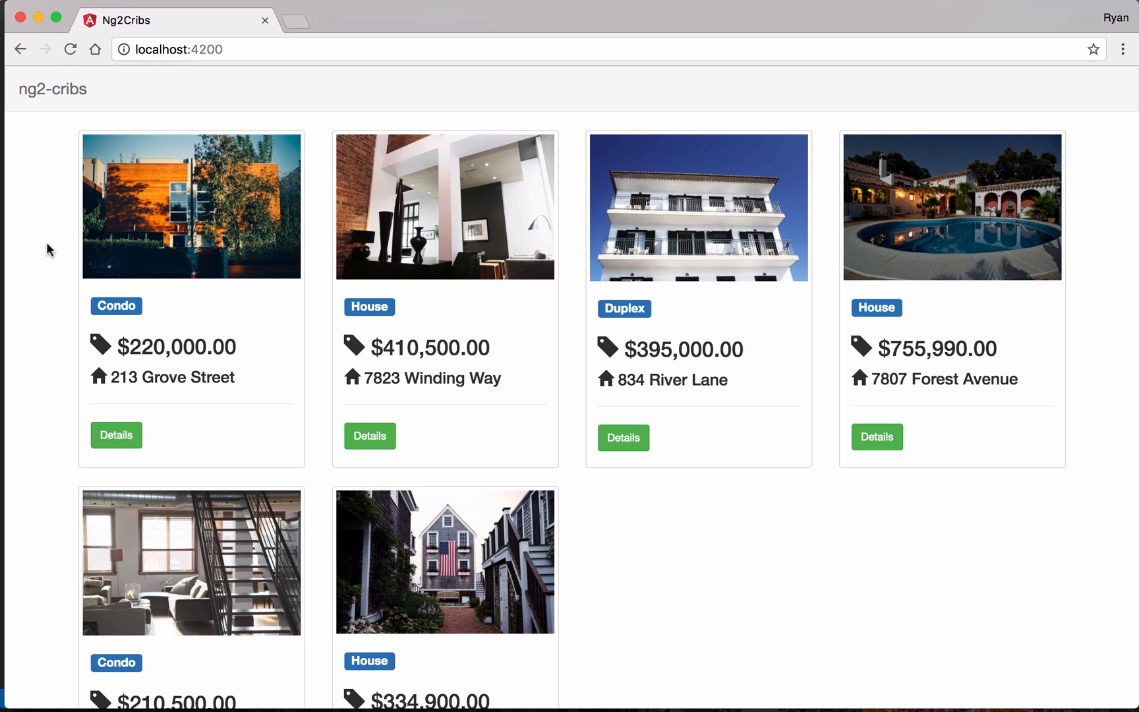
mouse_move(666, 601)
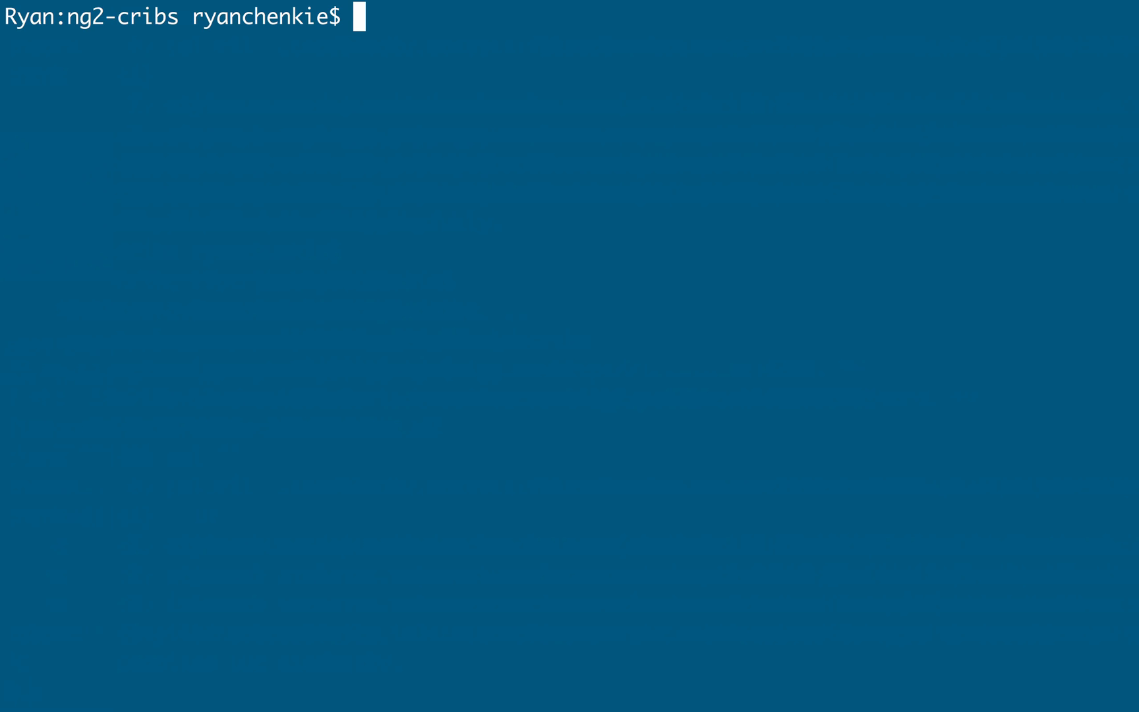
Run ng g component add-listing-form to scaffold the component and update app.module.ts
text(ng g)
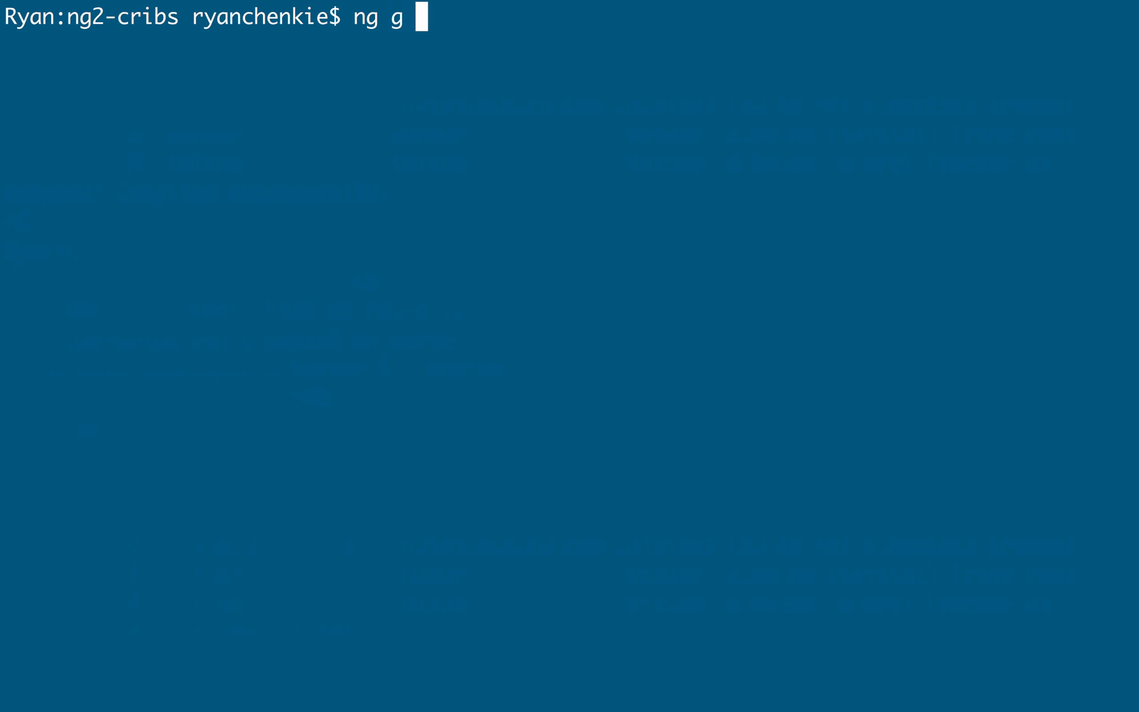
text(component add-listing-form)
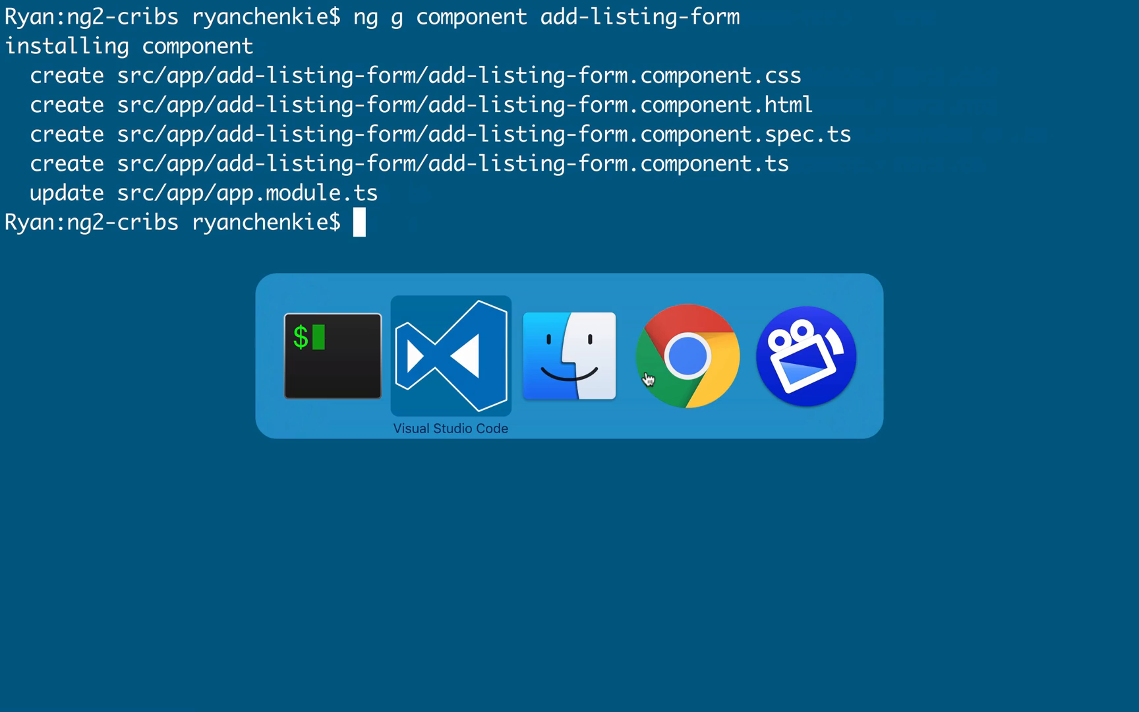
Empty add-listing-form.component.html by removing its placeholder paragraph
click(450, 356)
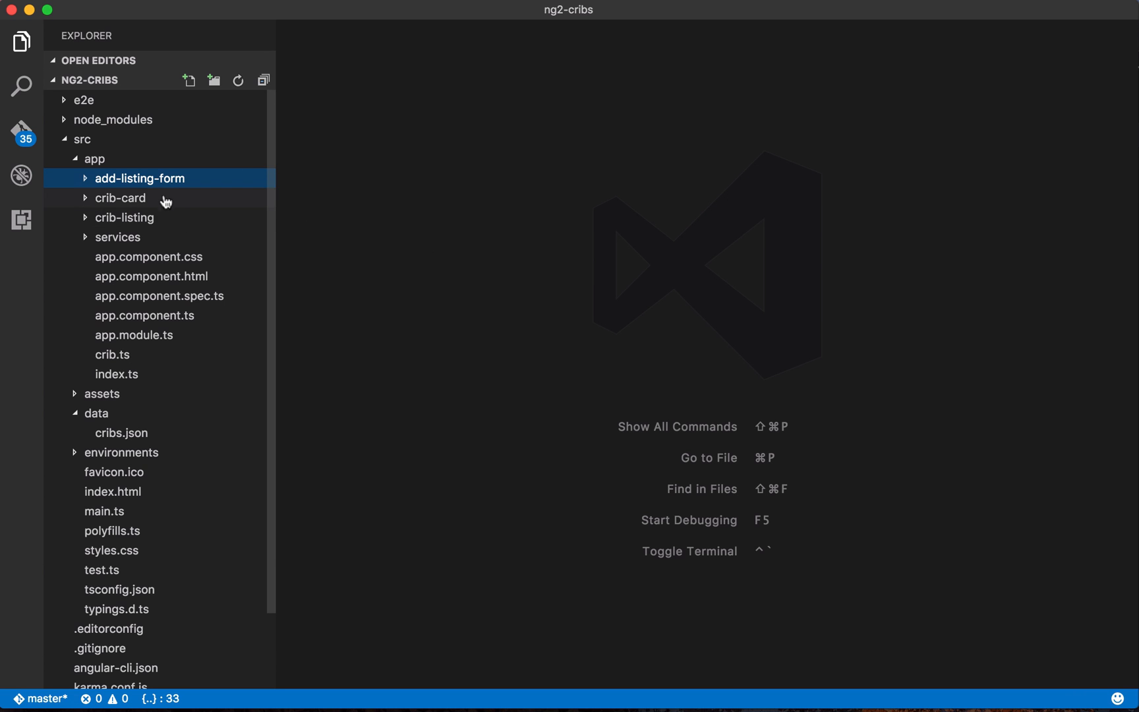
click(141, 178)
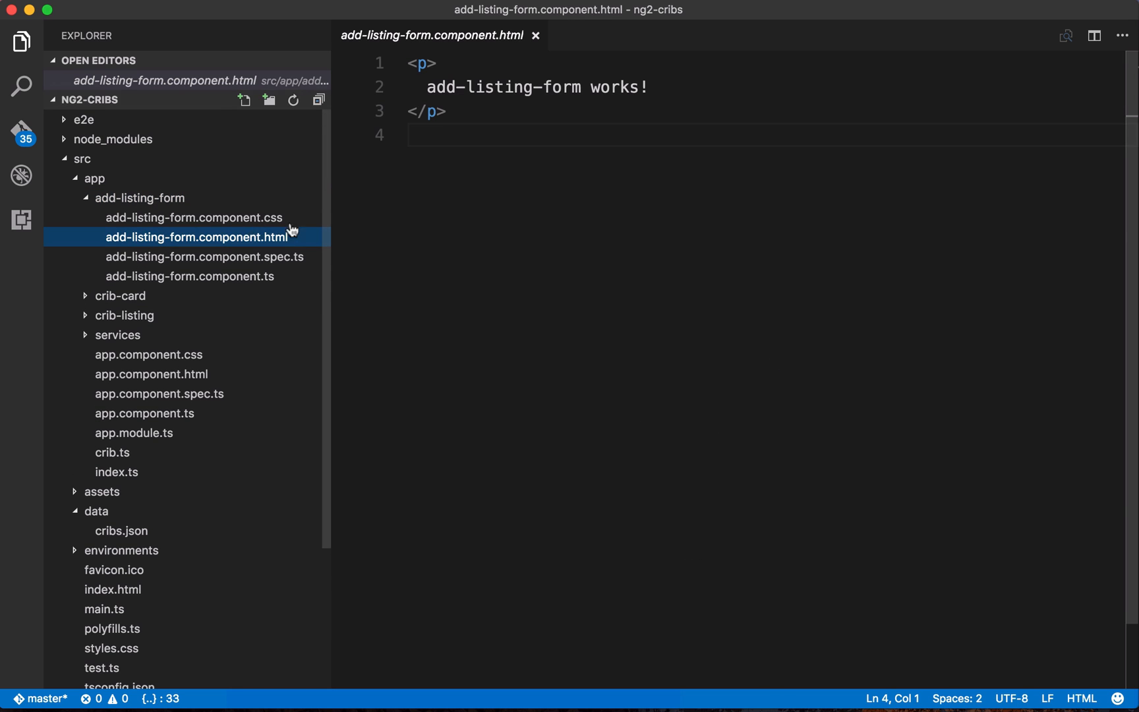
key(cmd+a)
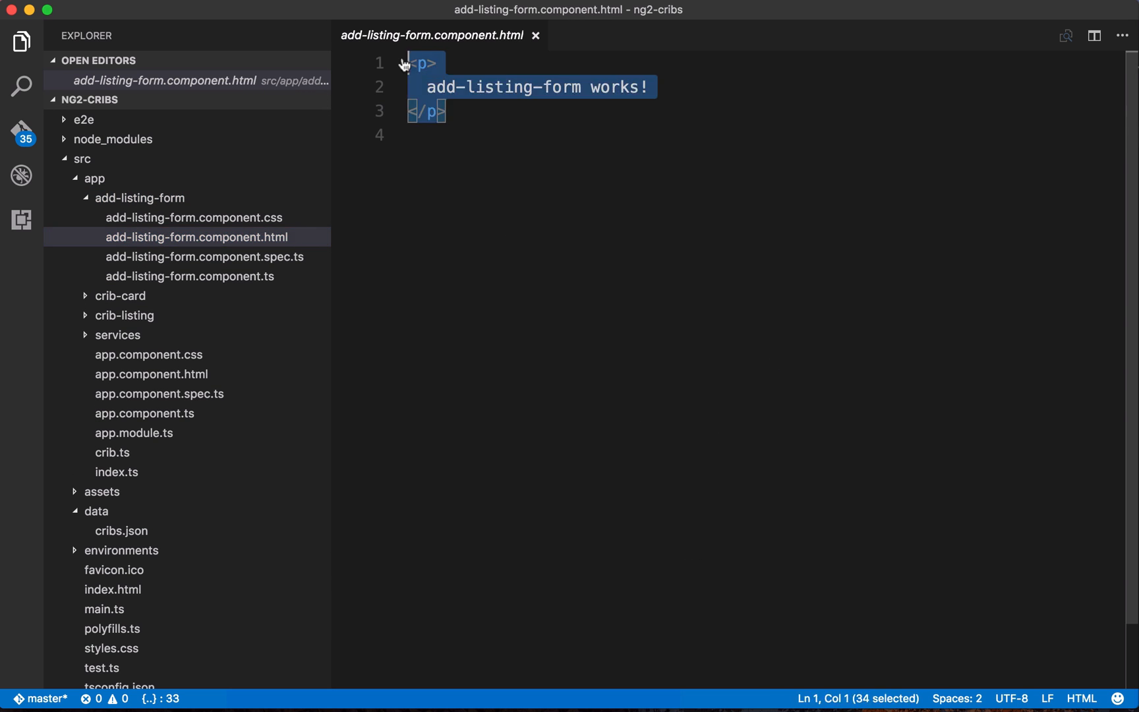
key(Delete)
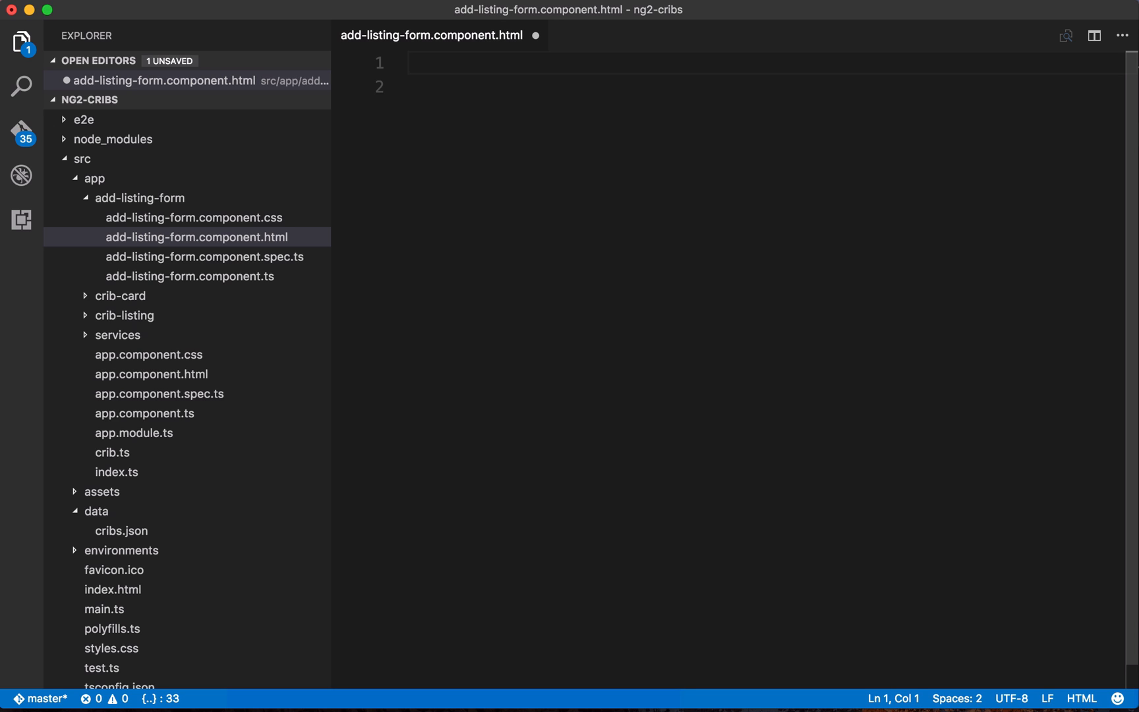
Paste the Add a Listing panel markup with Address and Price inputs submitting to onCribSubmit
click(408, 64)
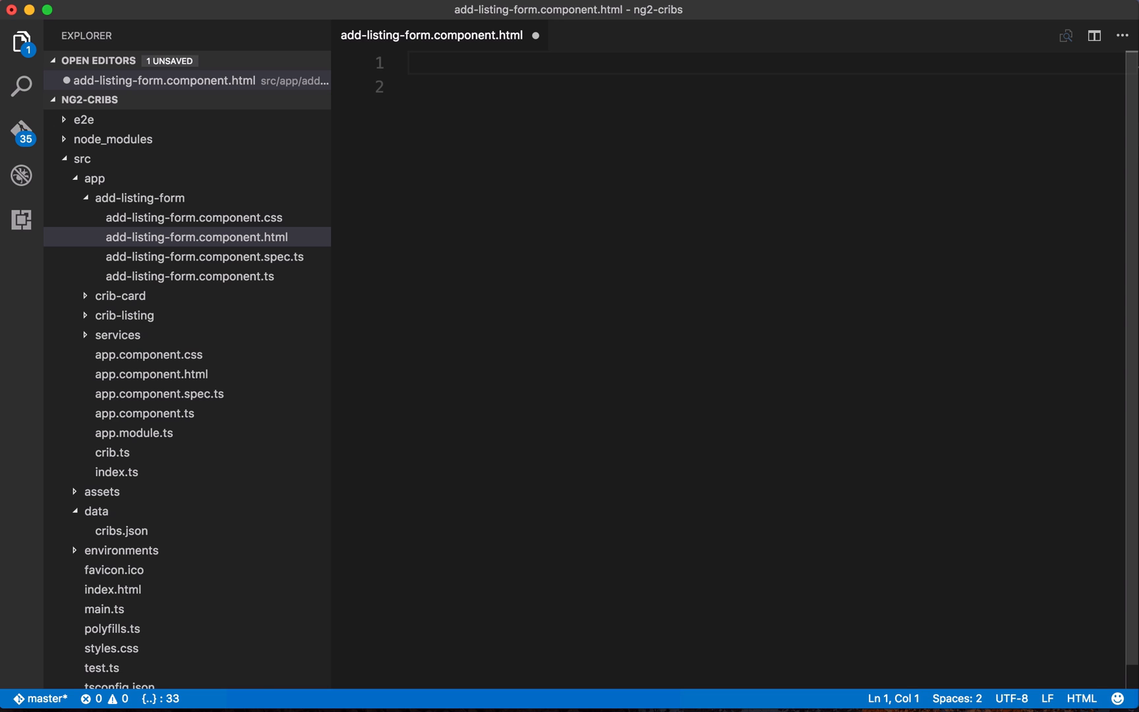
scroll(down, 3)
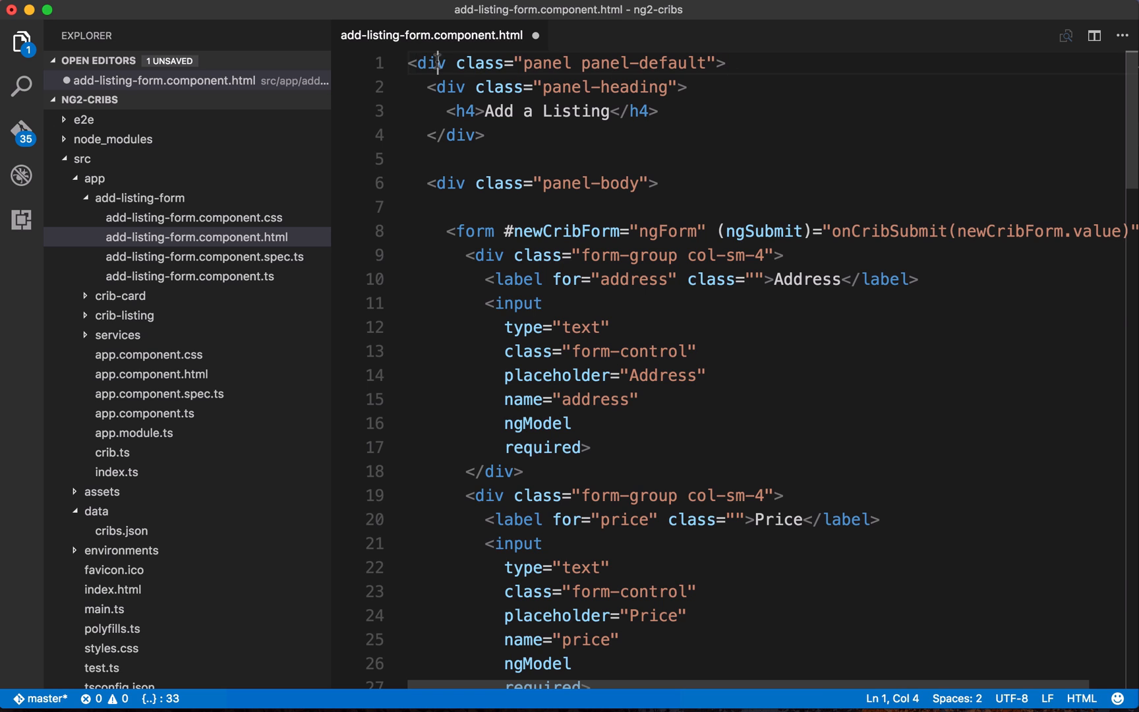
double_click(429, 62)
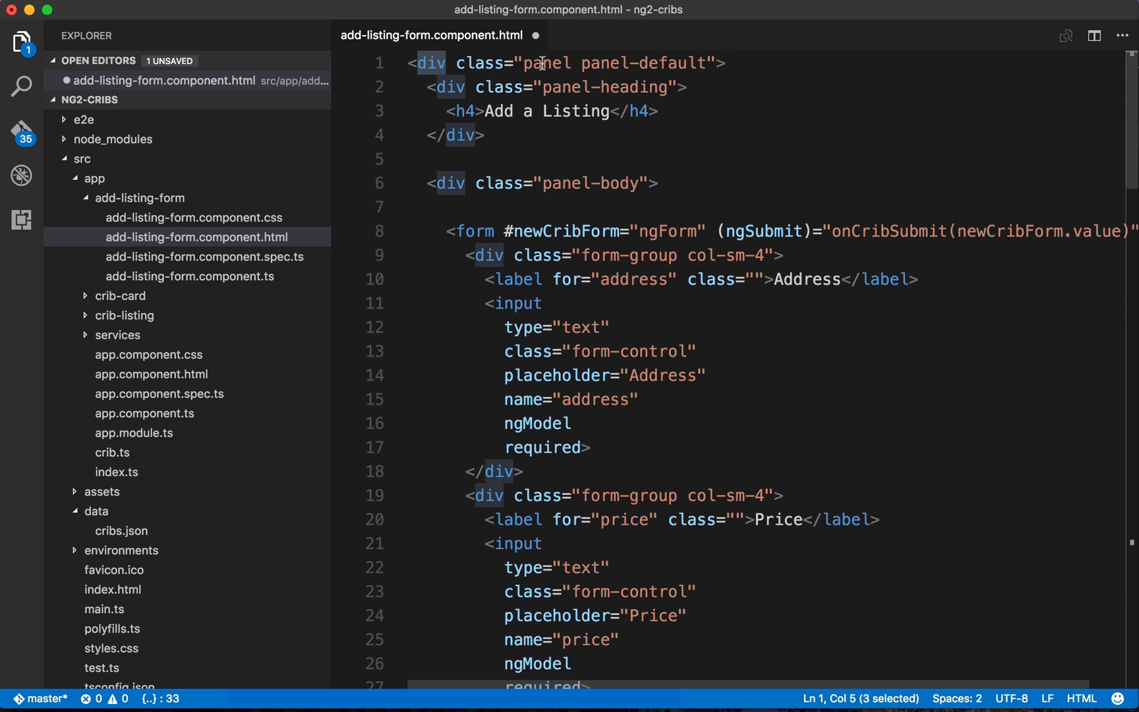
double_click(546, 63)
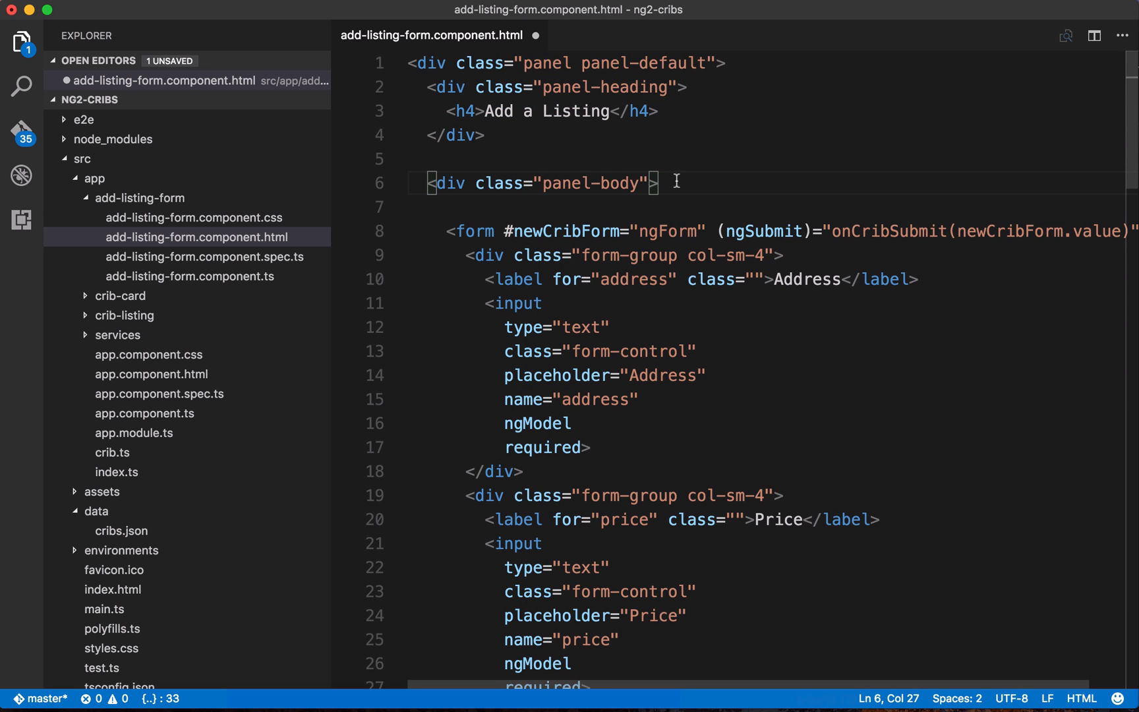
scroll(down, 3)
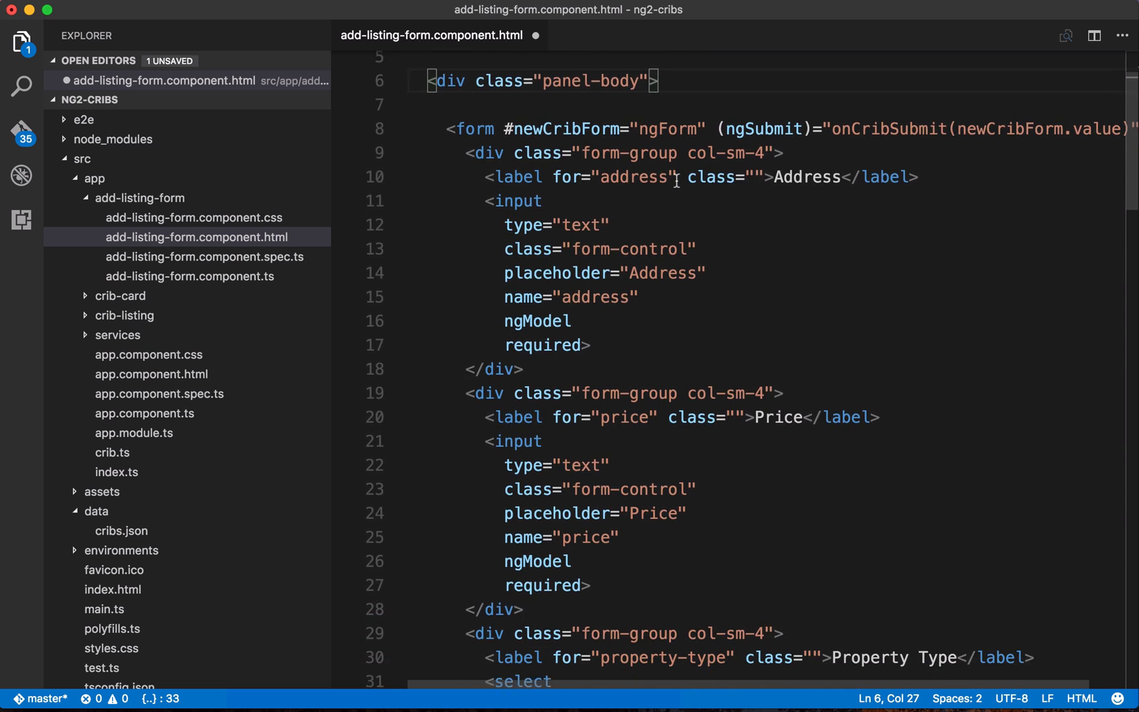
scroll(down, 3)
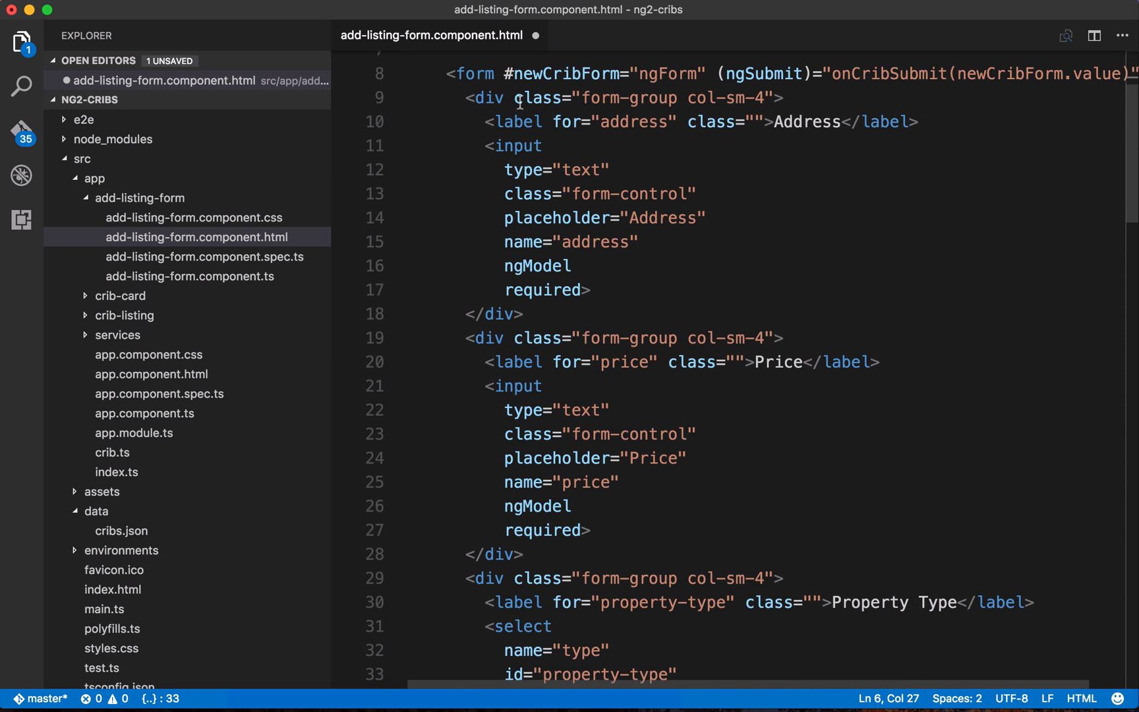
double_click(473, 74)
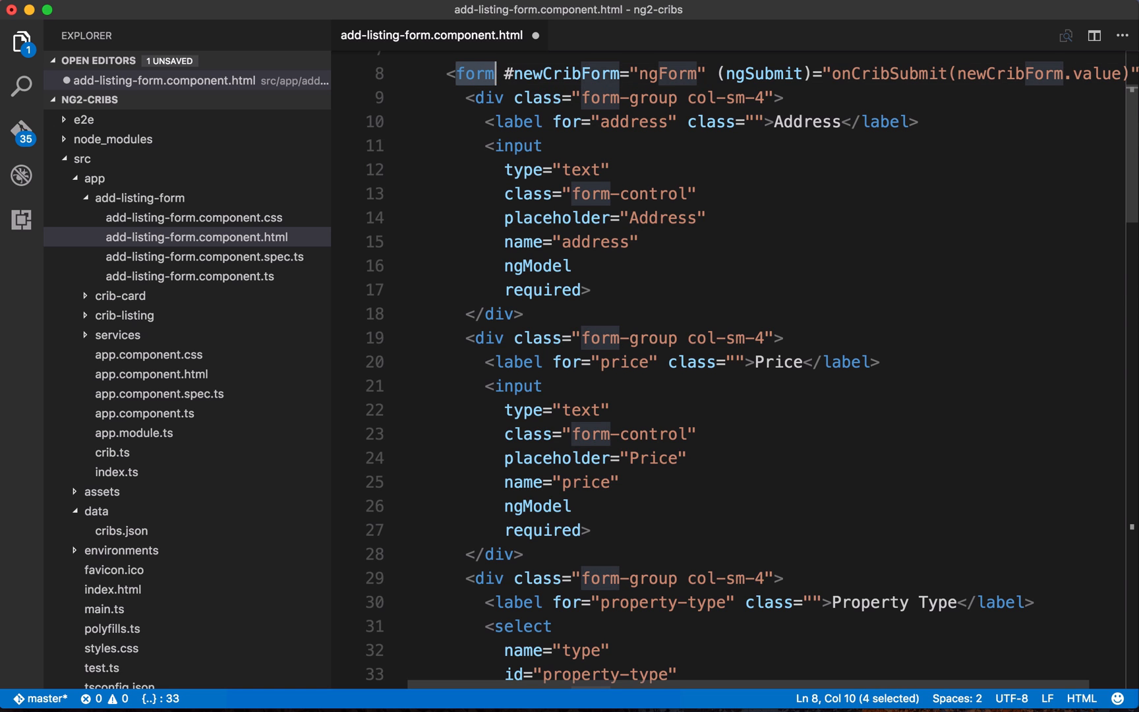
mouse_move(657, 194)
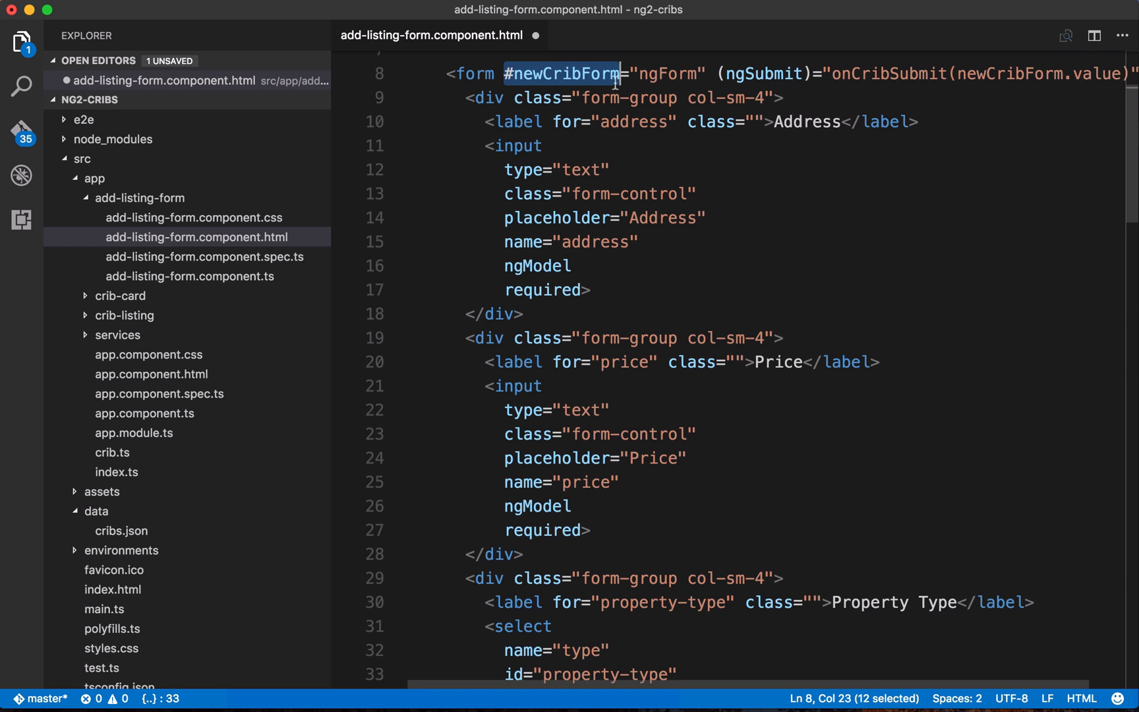
click(506, 74)
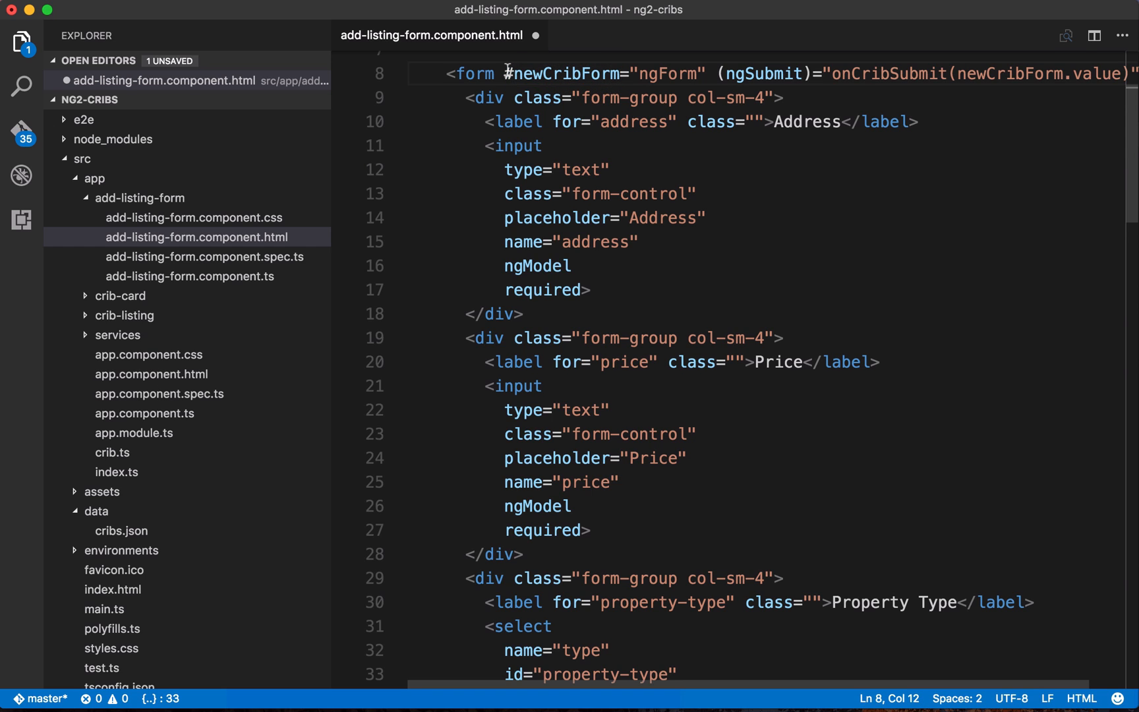
mouse_move(547, 82)
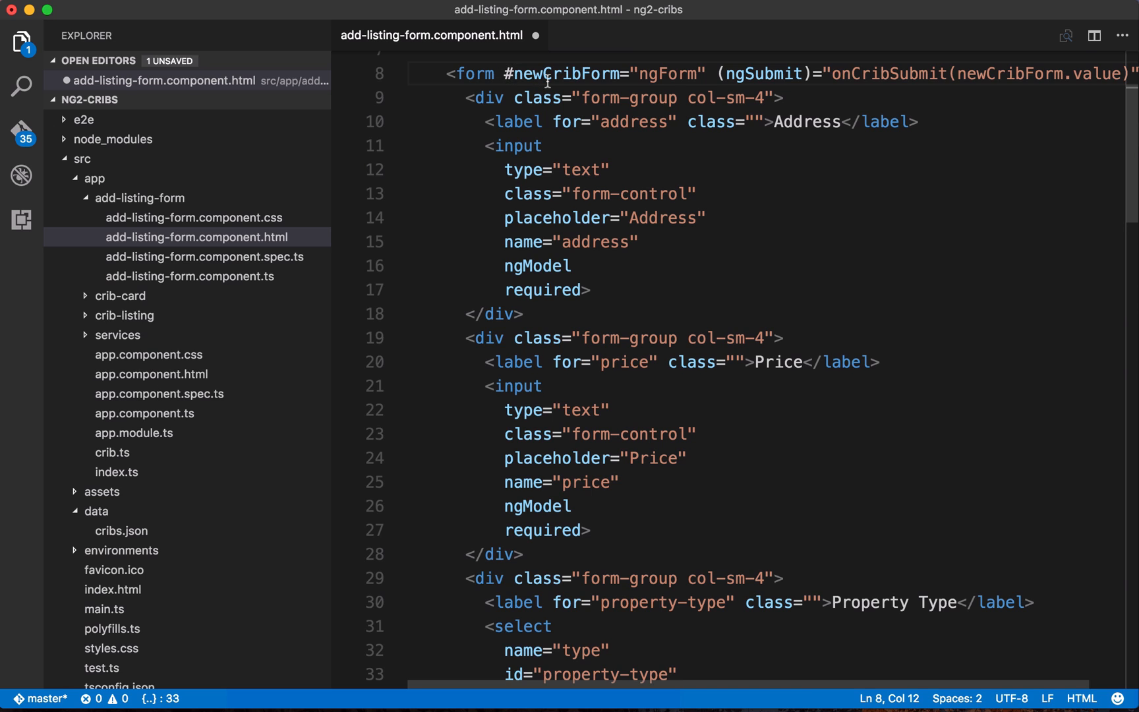
double_click(567, 74)
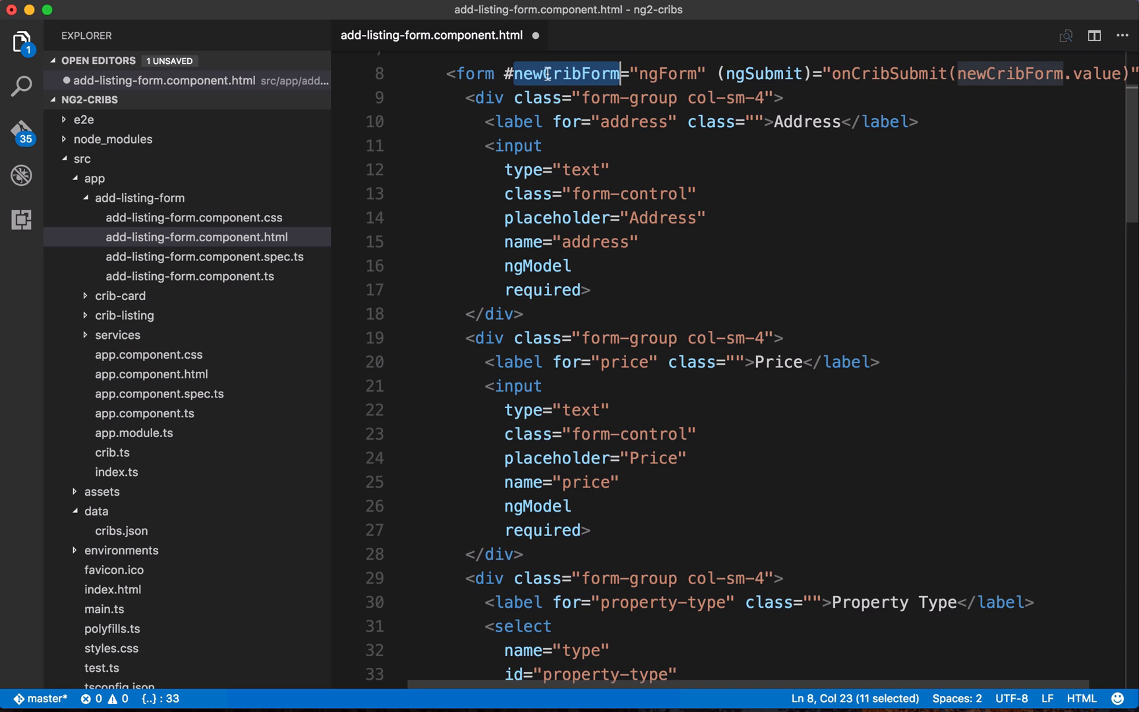
double_click(667, 73)
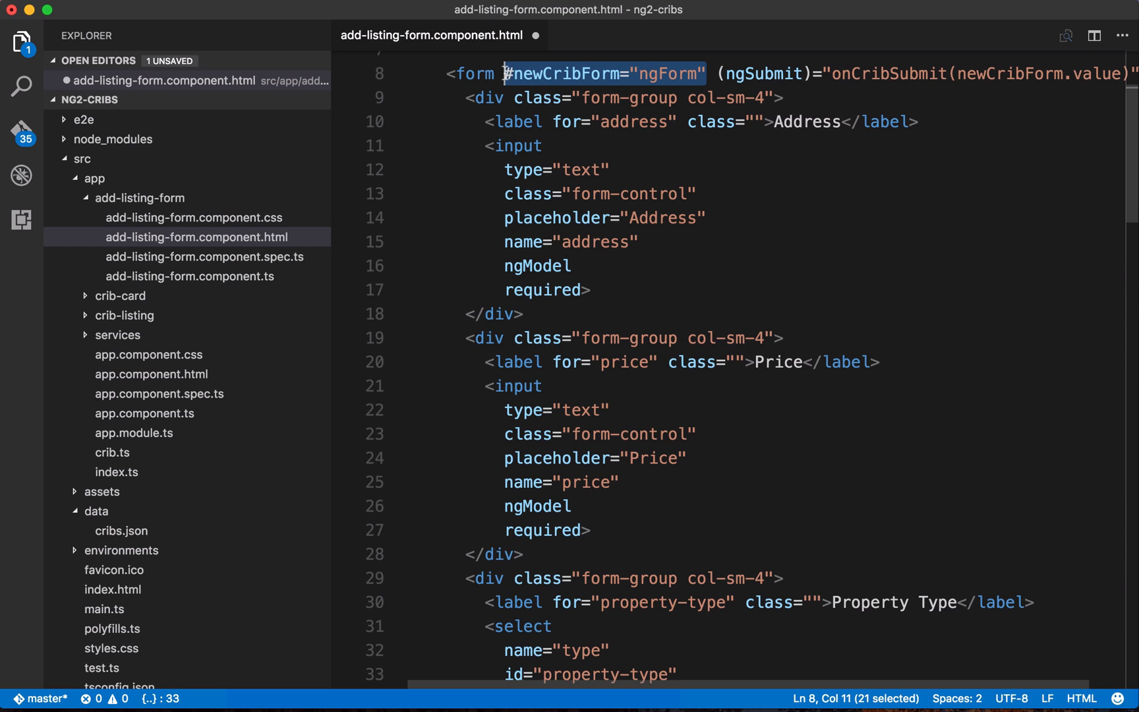
click(704, 73)
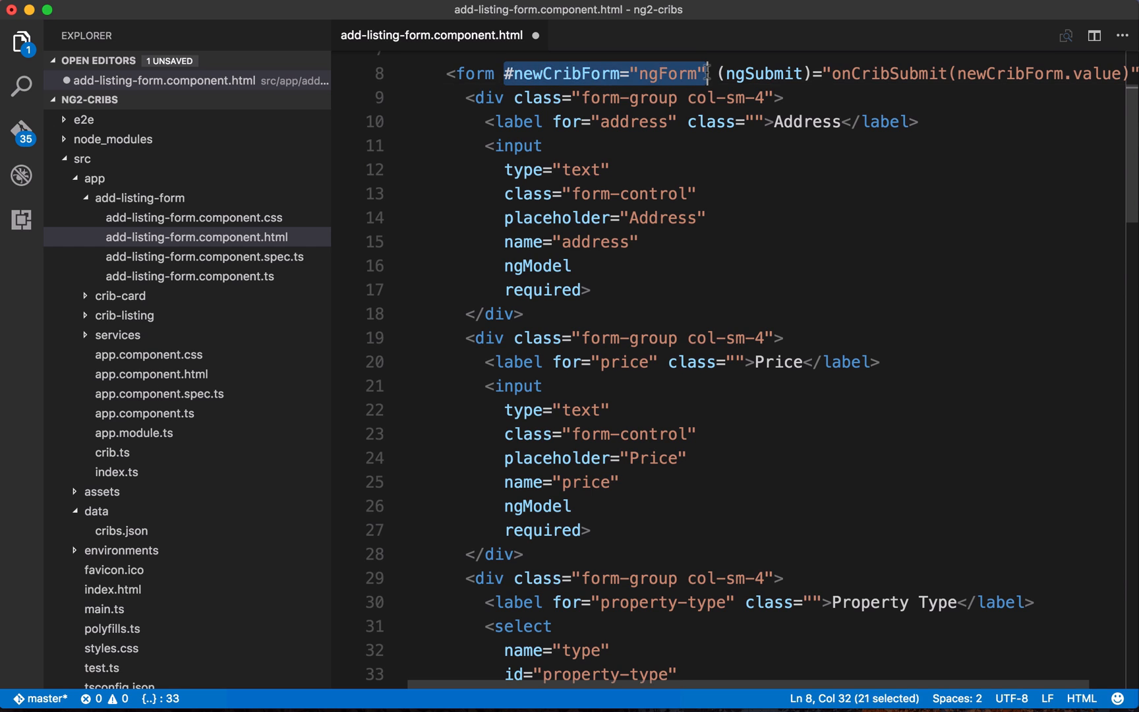
click(714, 74)
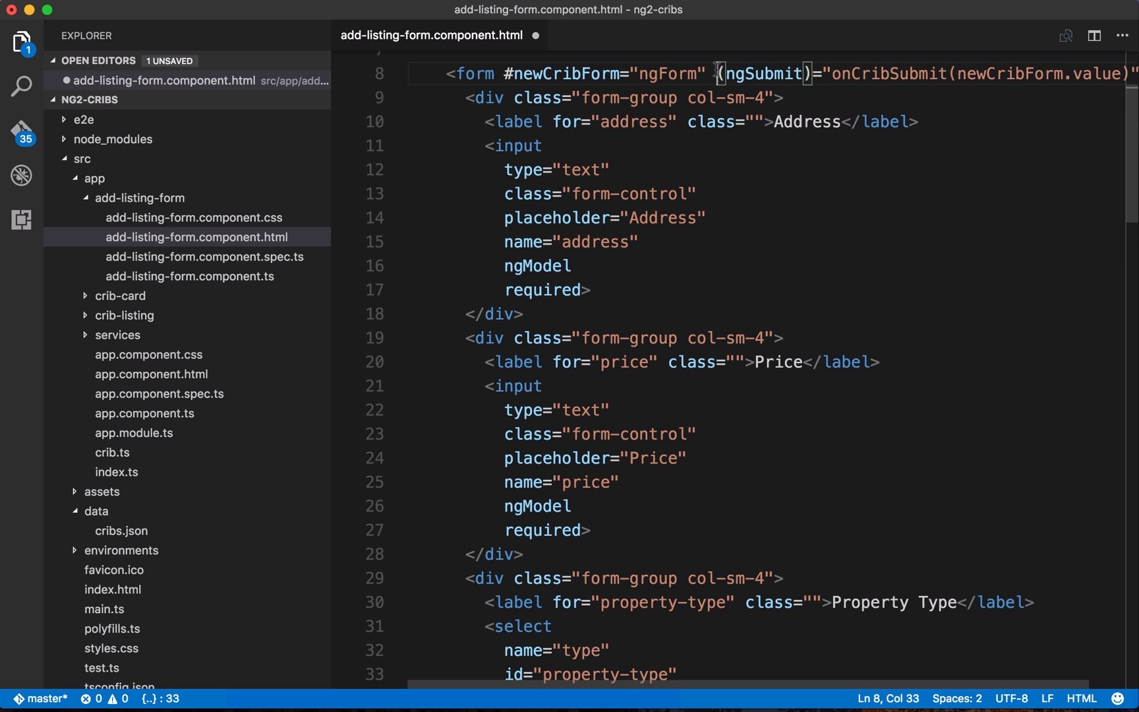
double_click(565, 74)
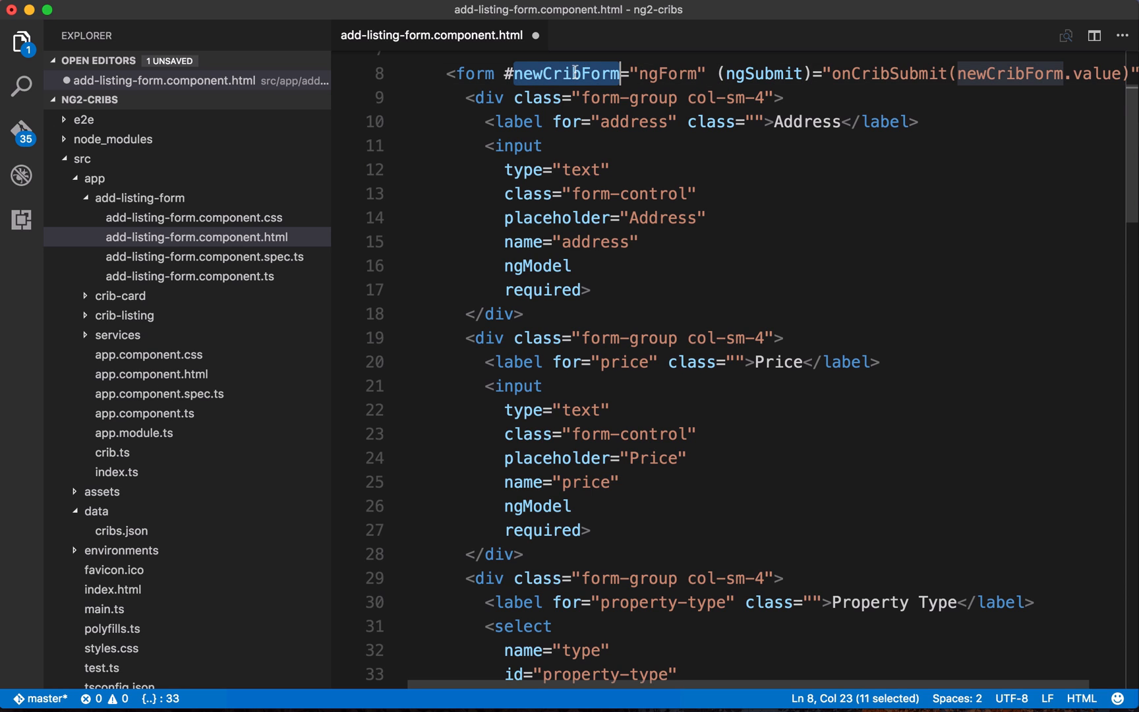
mouse_move(716, 72)
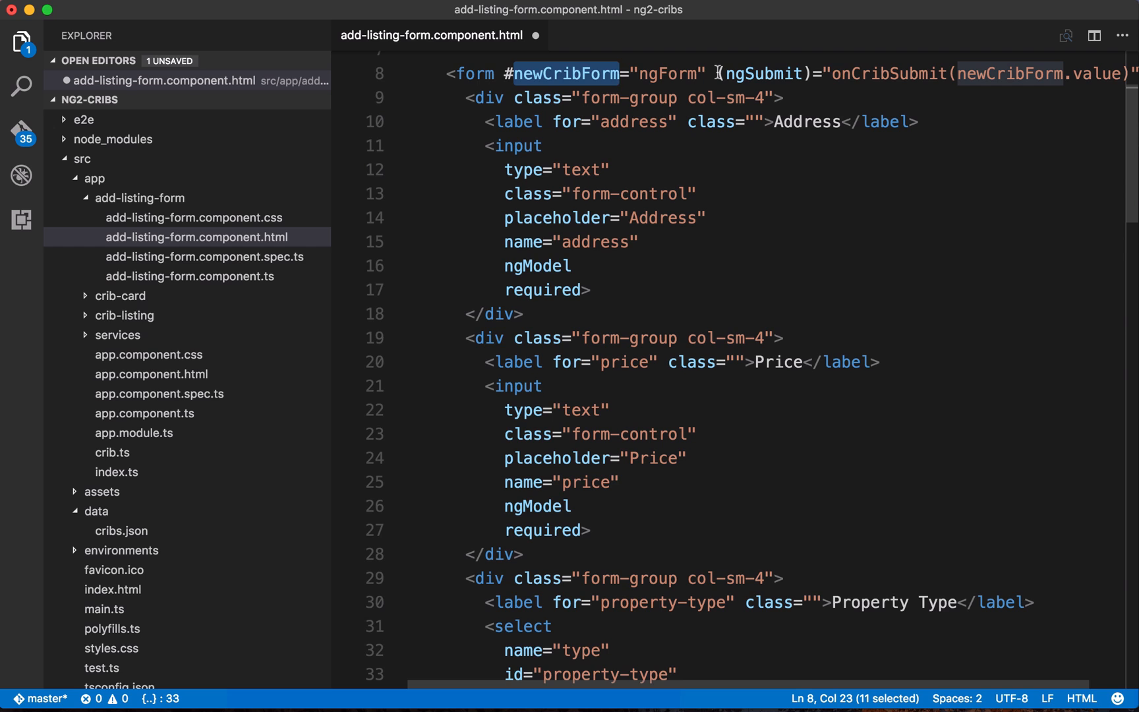
mouse_move(887, 78)
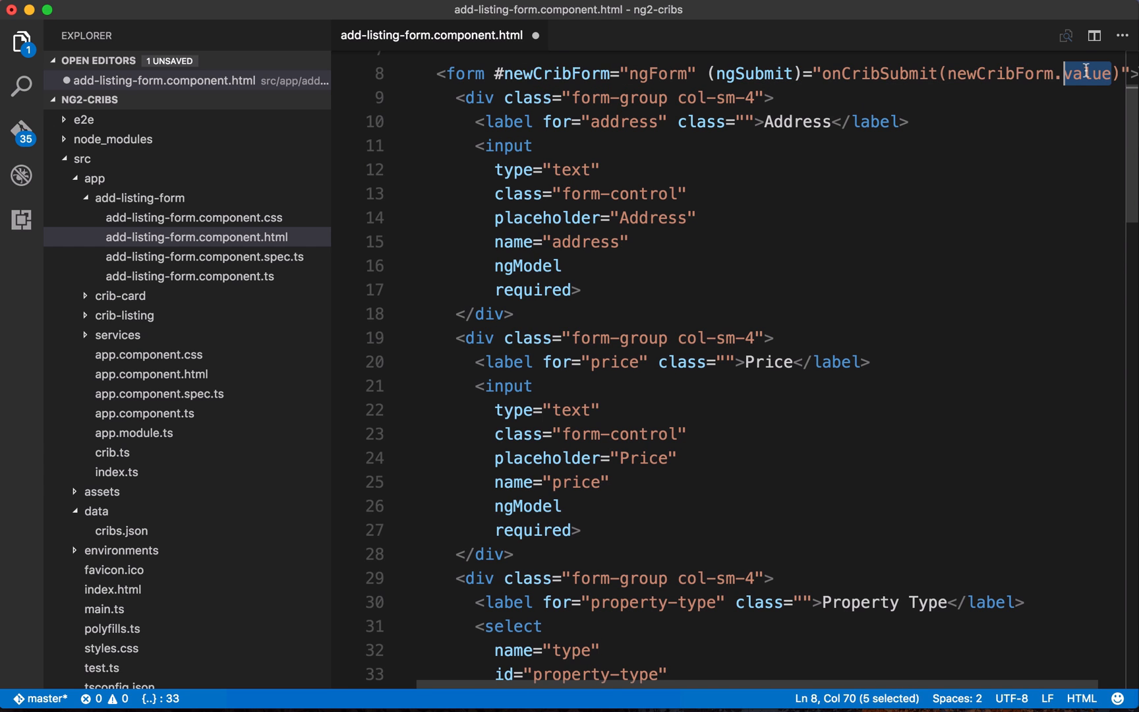
double_click(1002, 74)
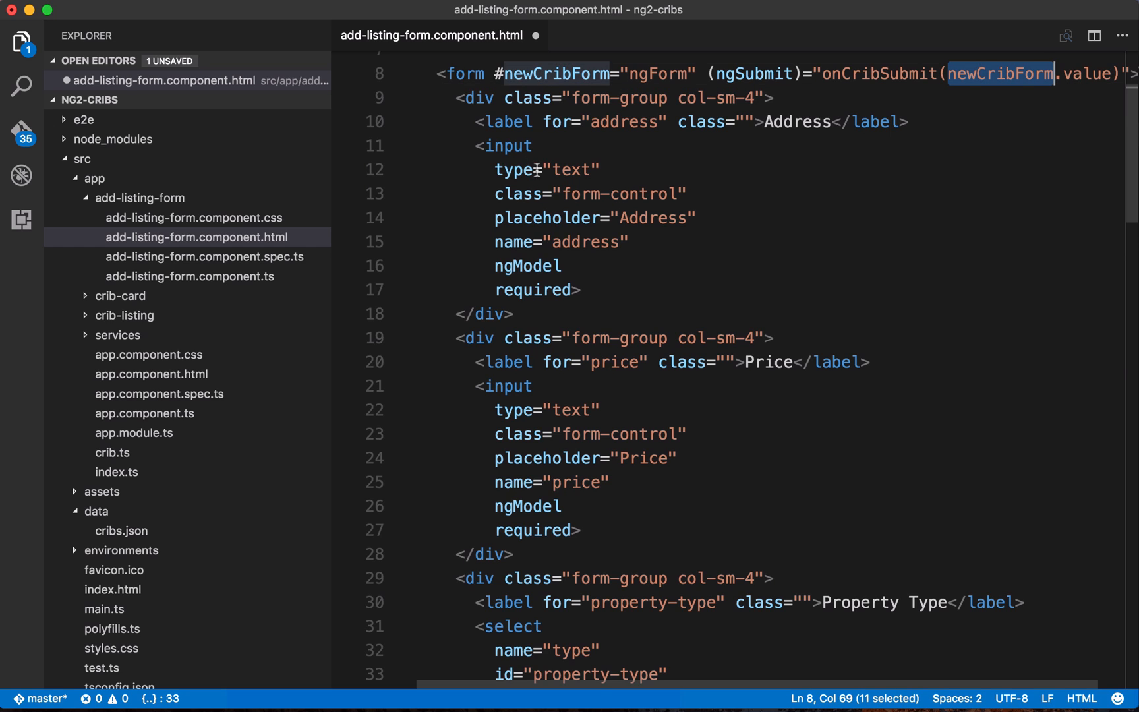
mouse_move(1008, 96)
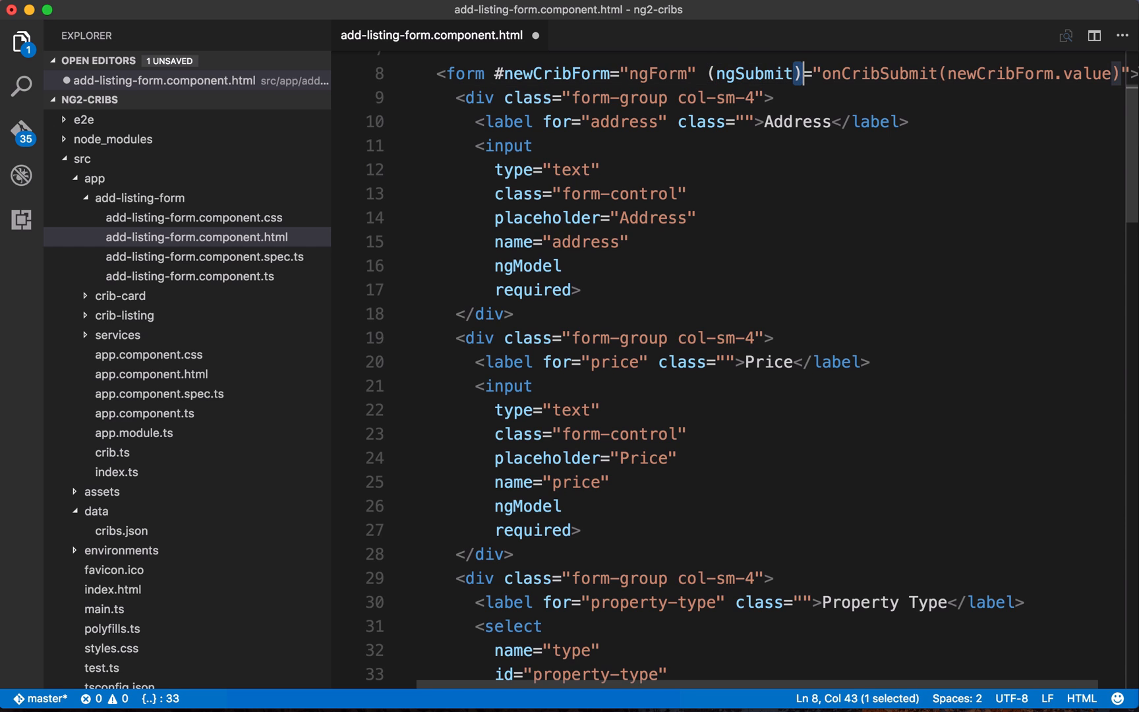
double_click(752, 74)
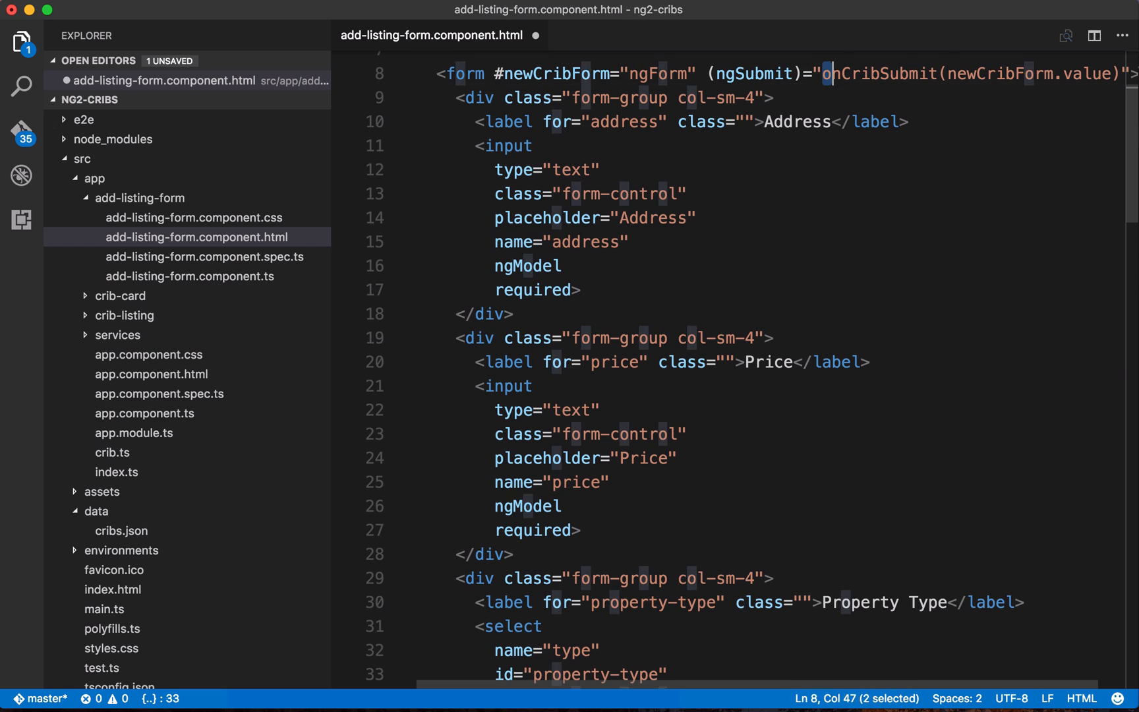
double_click(879, 74)
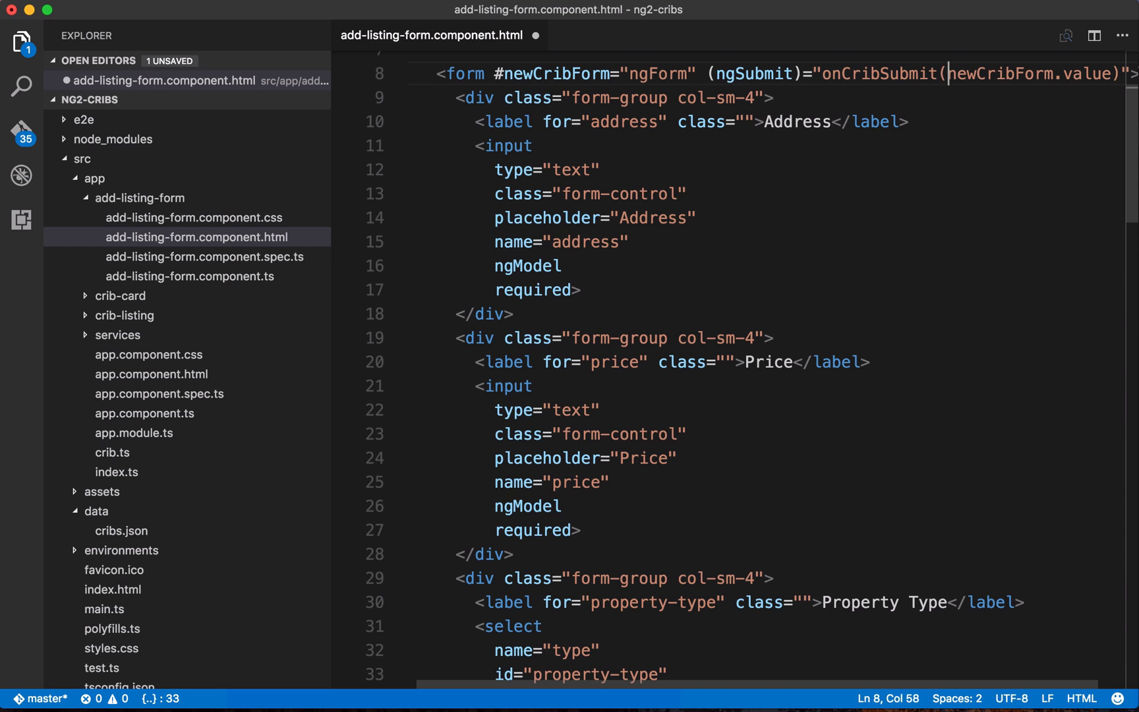
drag(947, 74, 1082, 73)
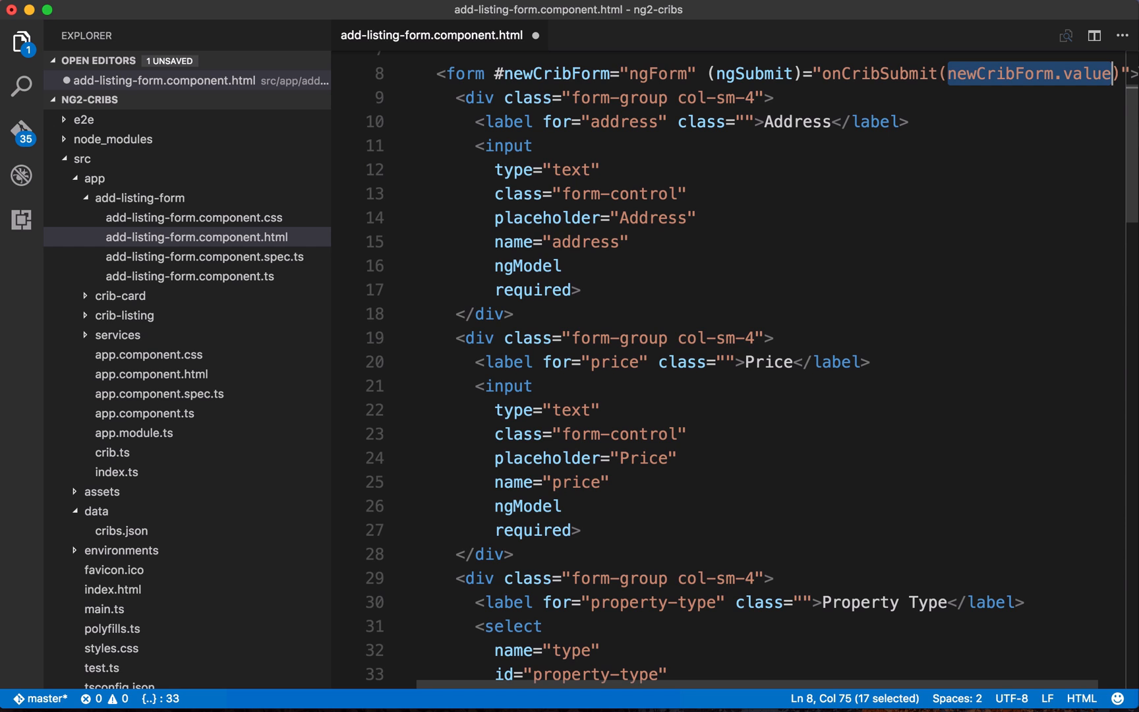
click(545, 265)
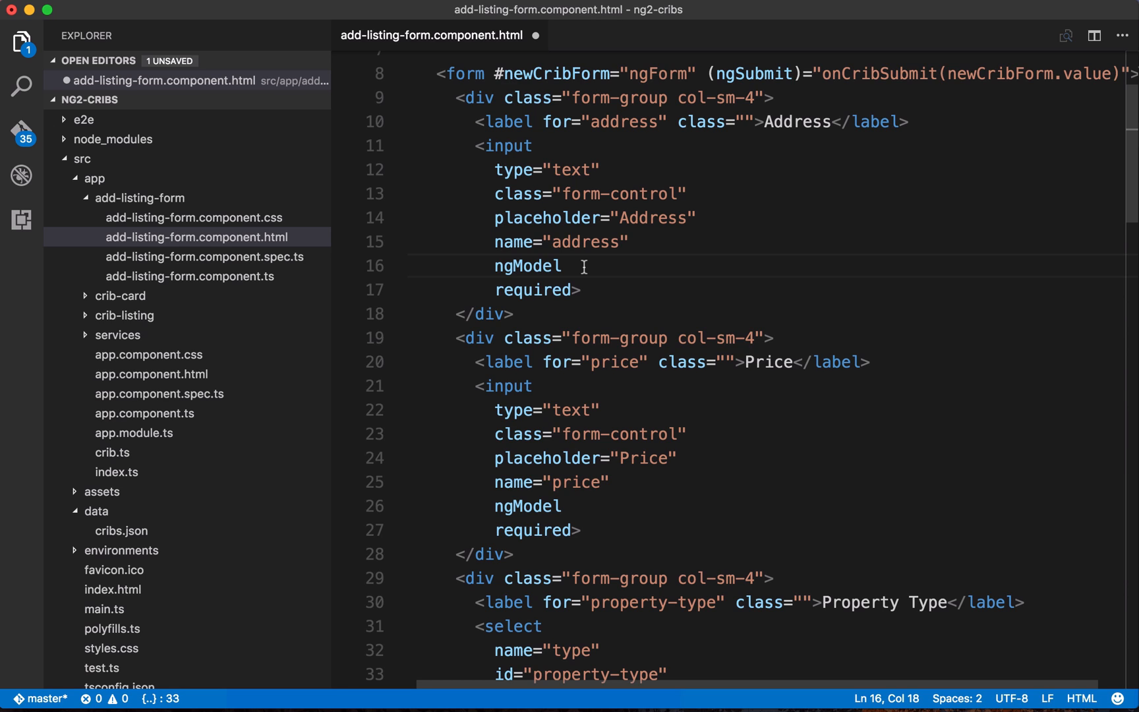
click(563, 266)
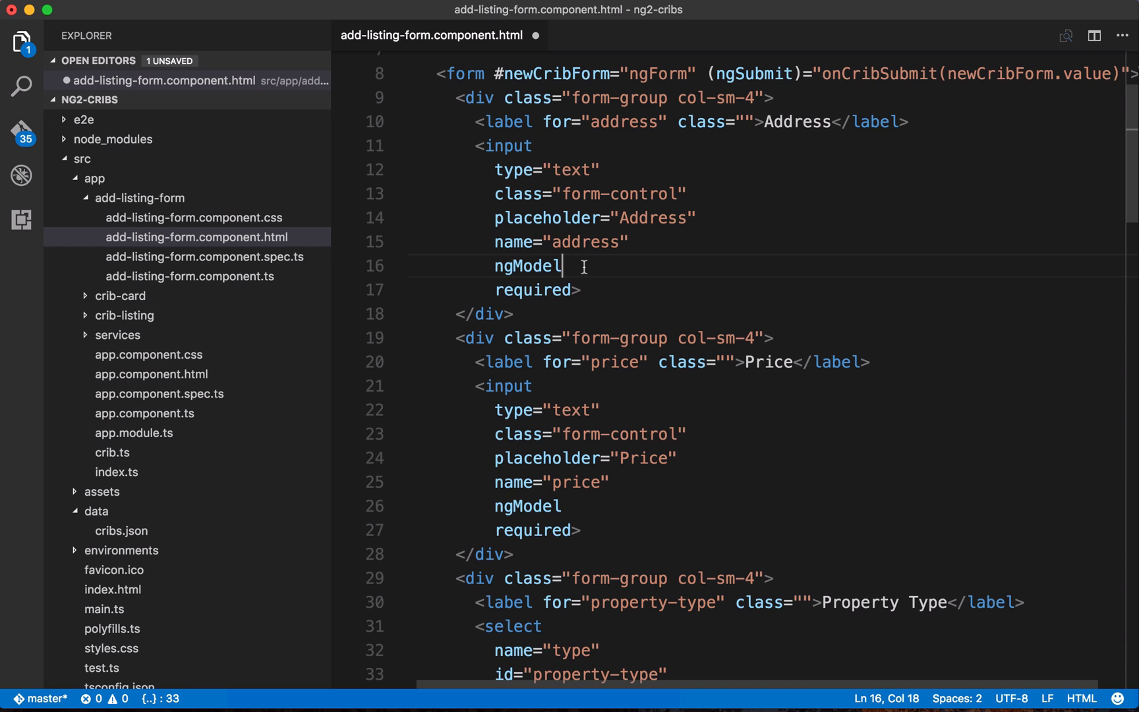
double_click(527, 266)
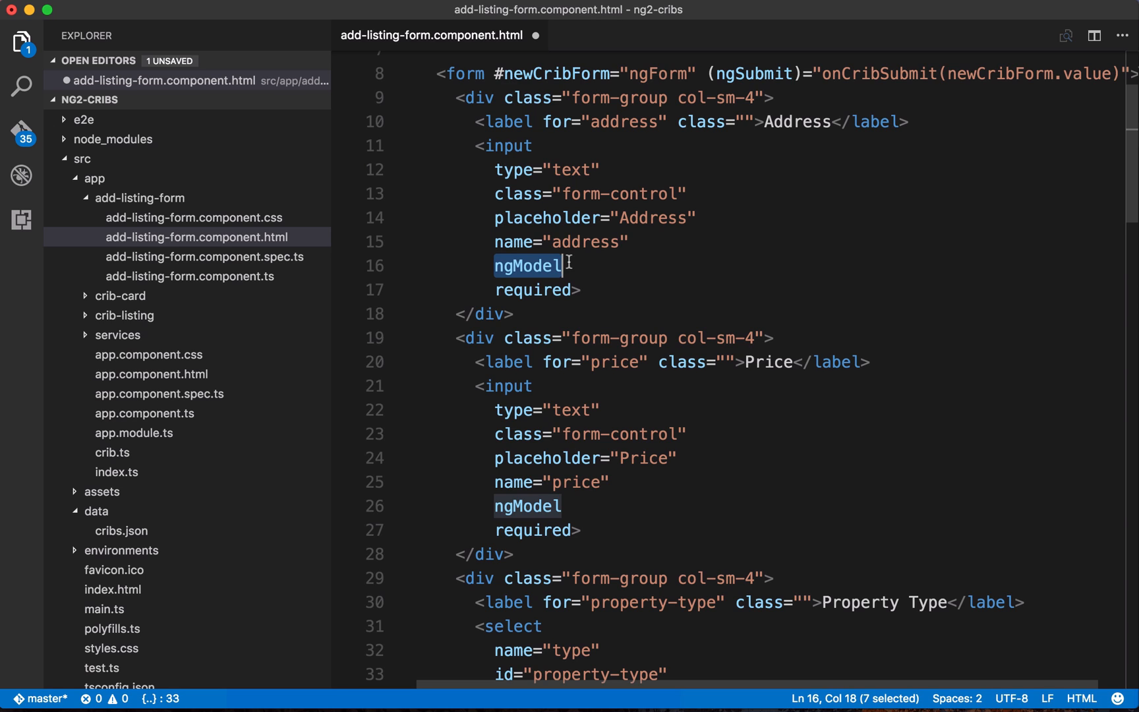
mouse_move(1086, 74)
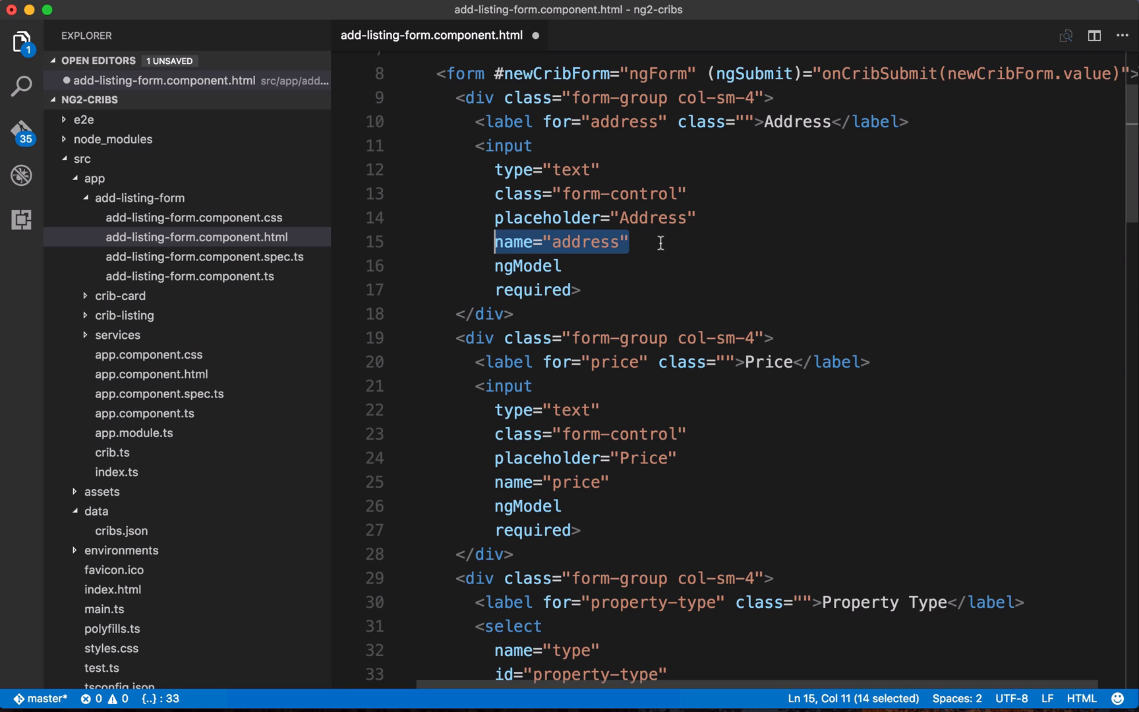
double_click(879, 74)
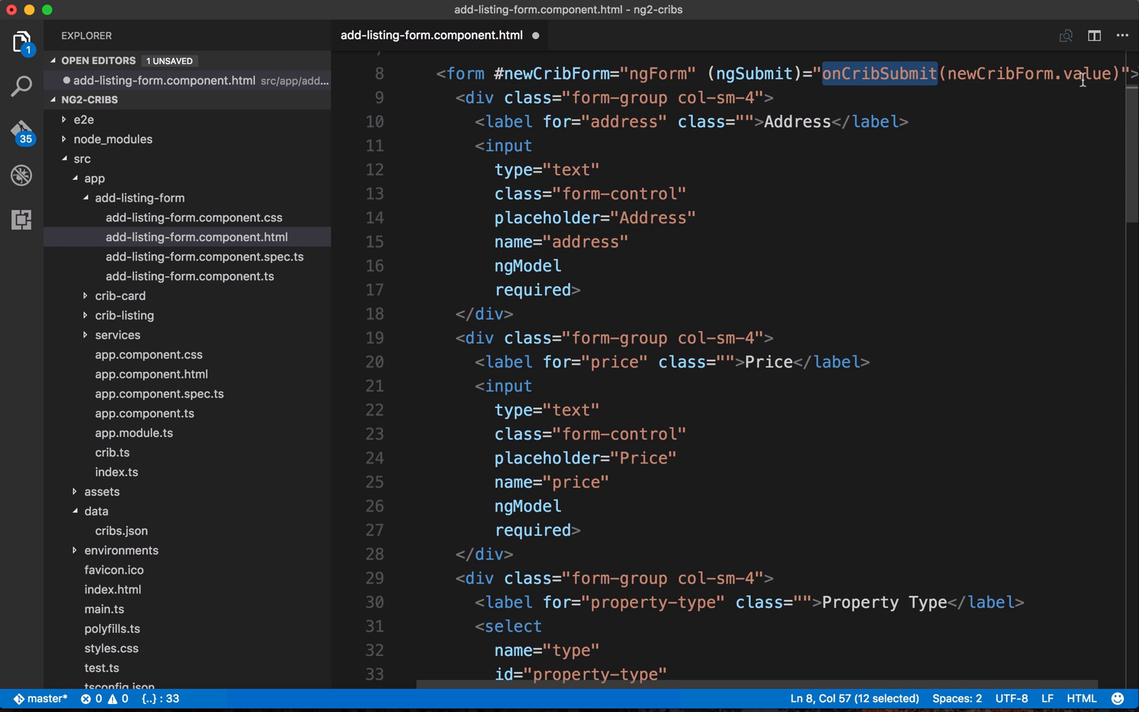
double_click(1085, 72)
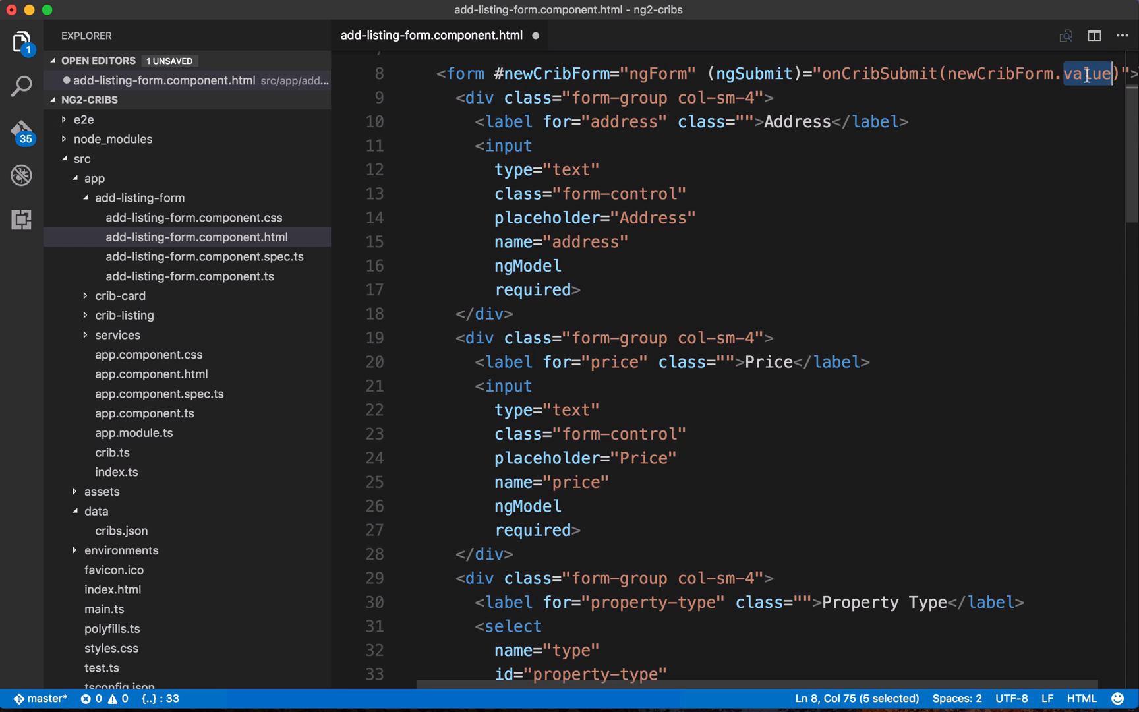
double_click(586, 241)
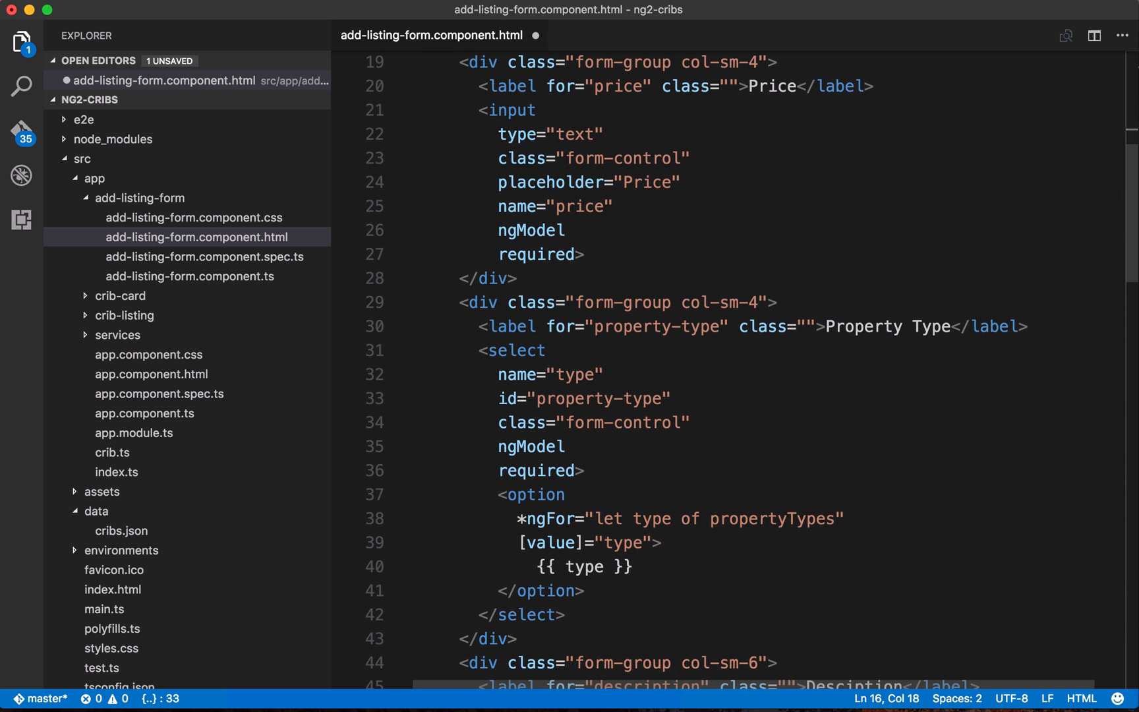
double_click(531, 229)
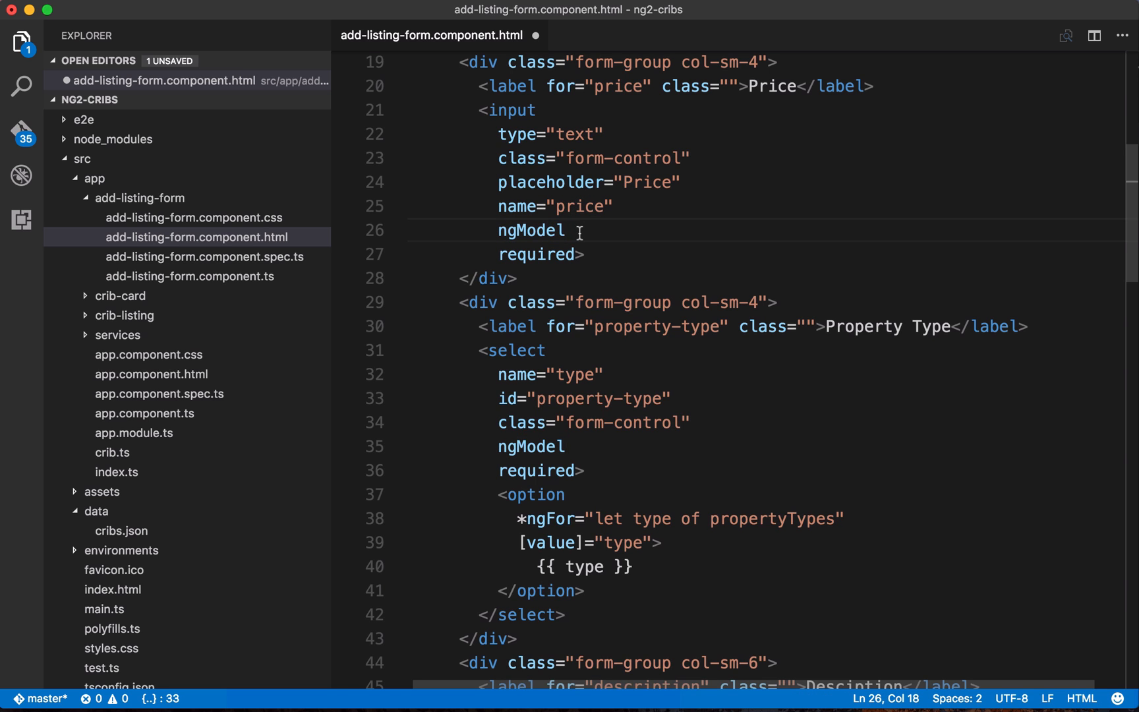
scroll(down, 3)
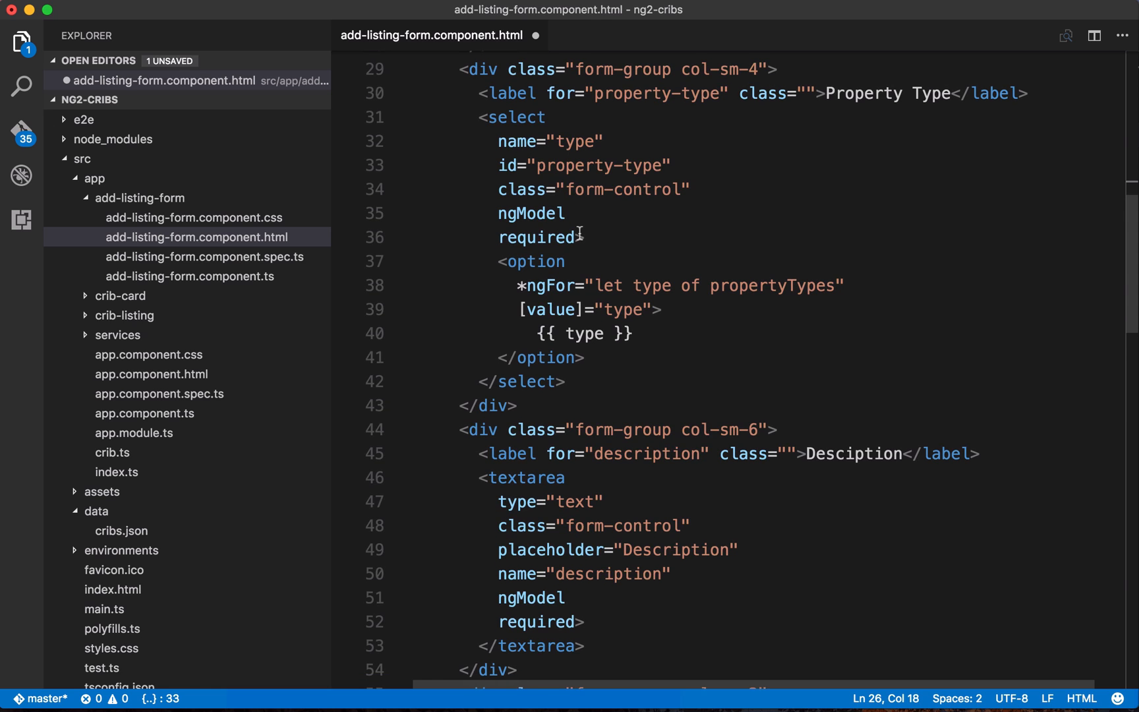
double_click(530, 212)
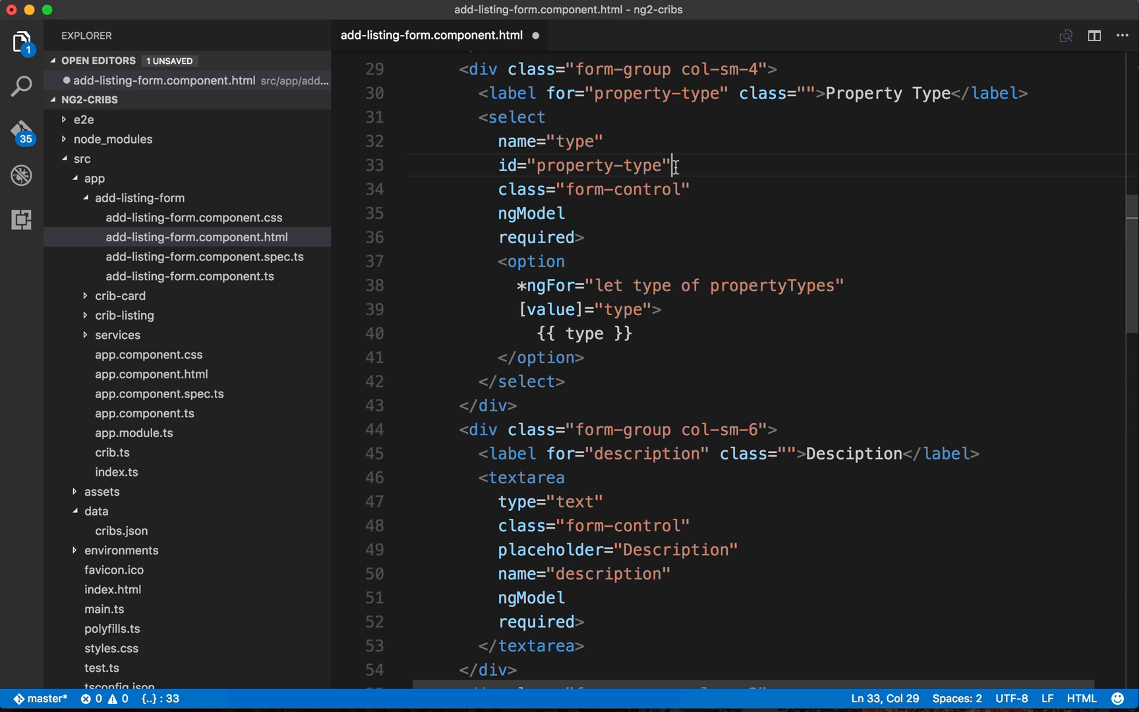
mouse_move(548, 247)
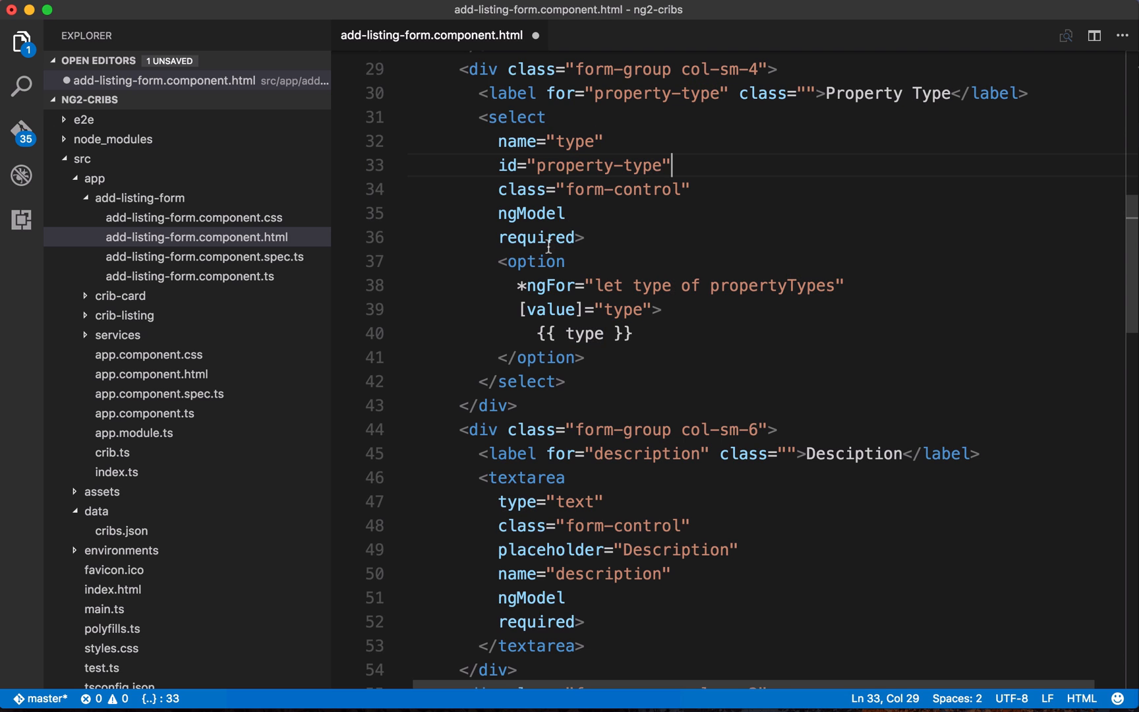
double_click(544, 357)
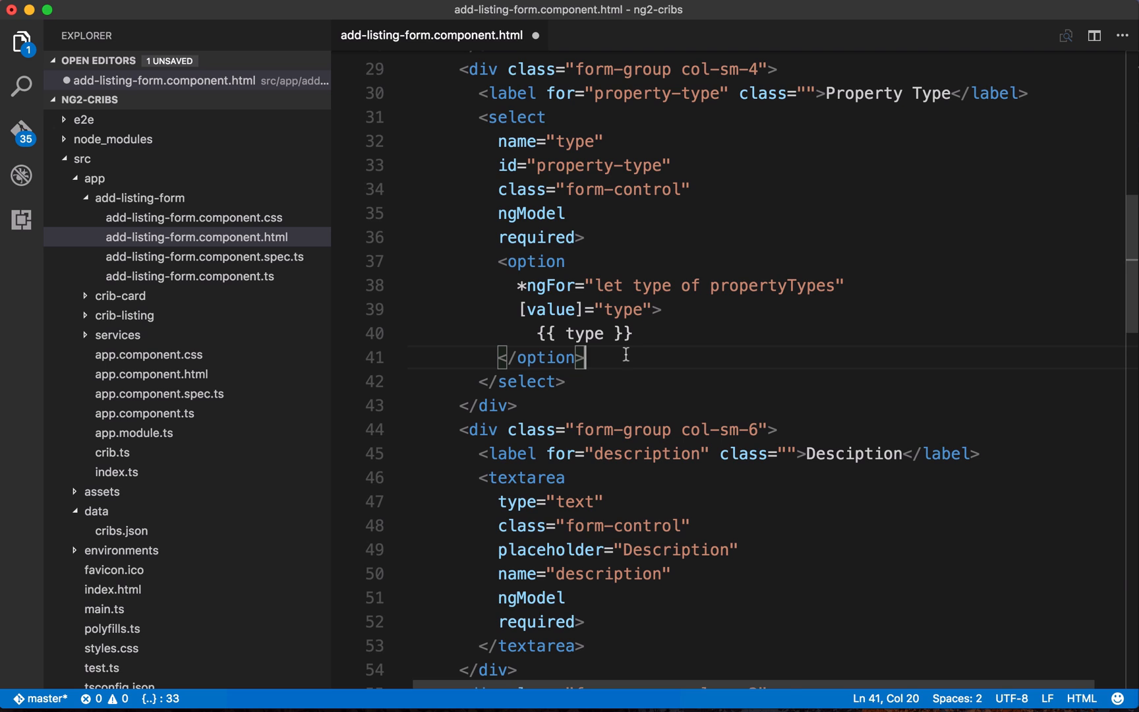
double_click(550, 286)
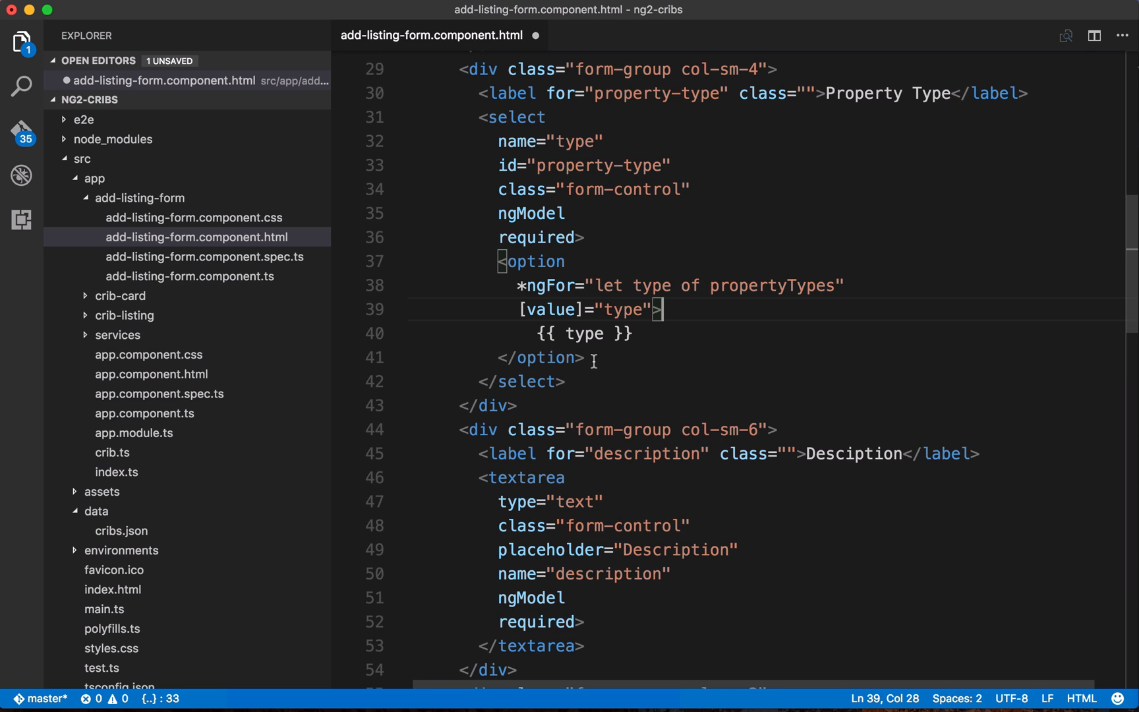
click(777, 284)
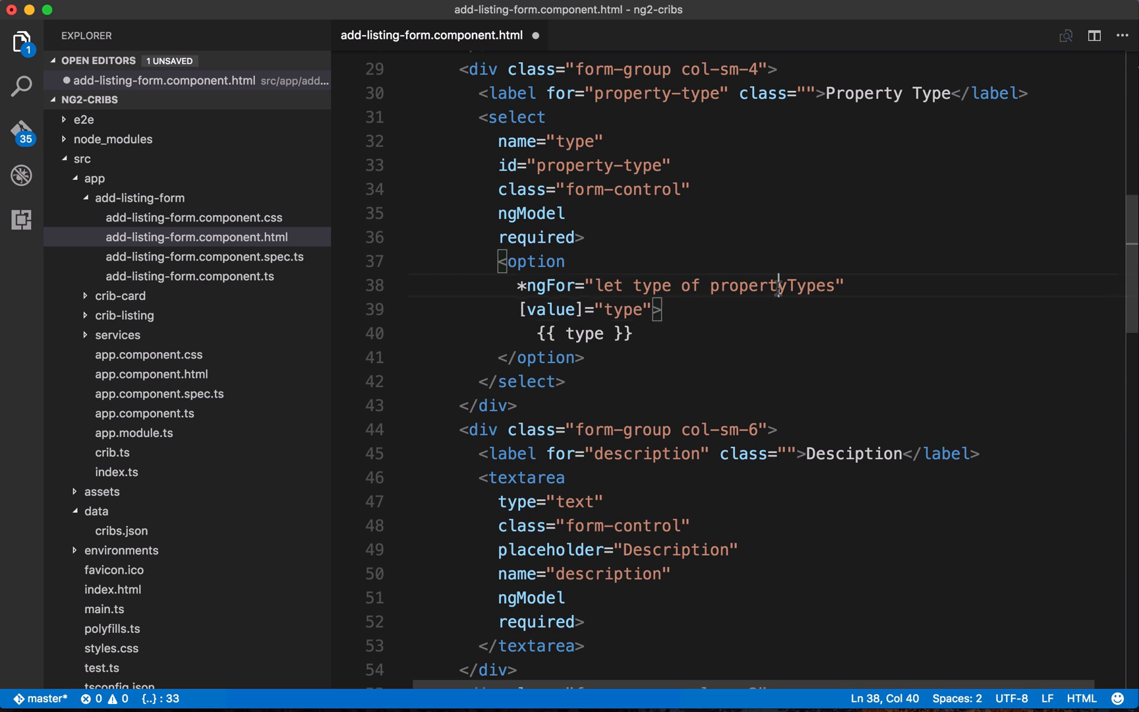
double_click(772, 286)
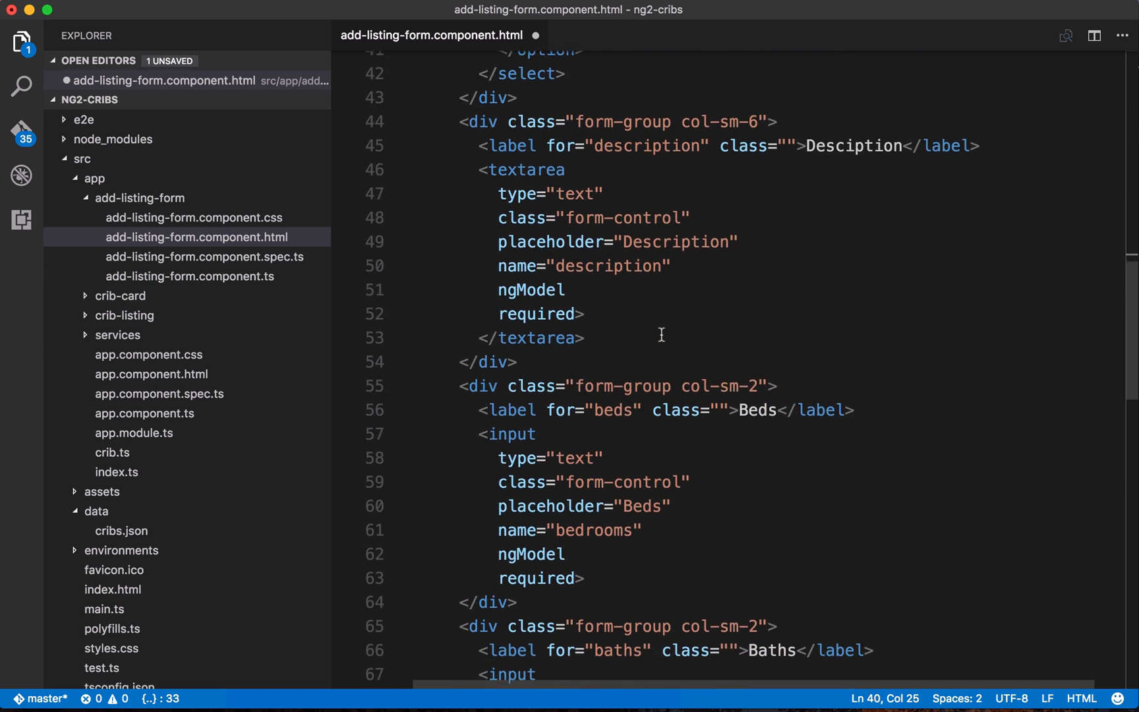
scroll(down, 3)
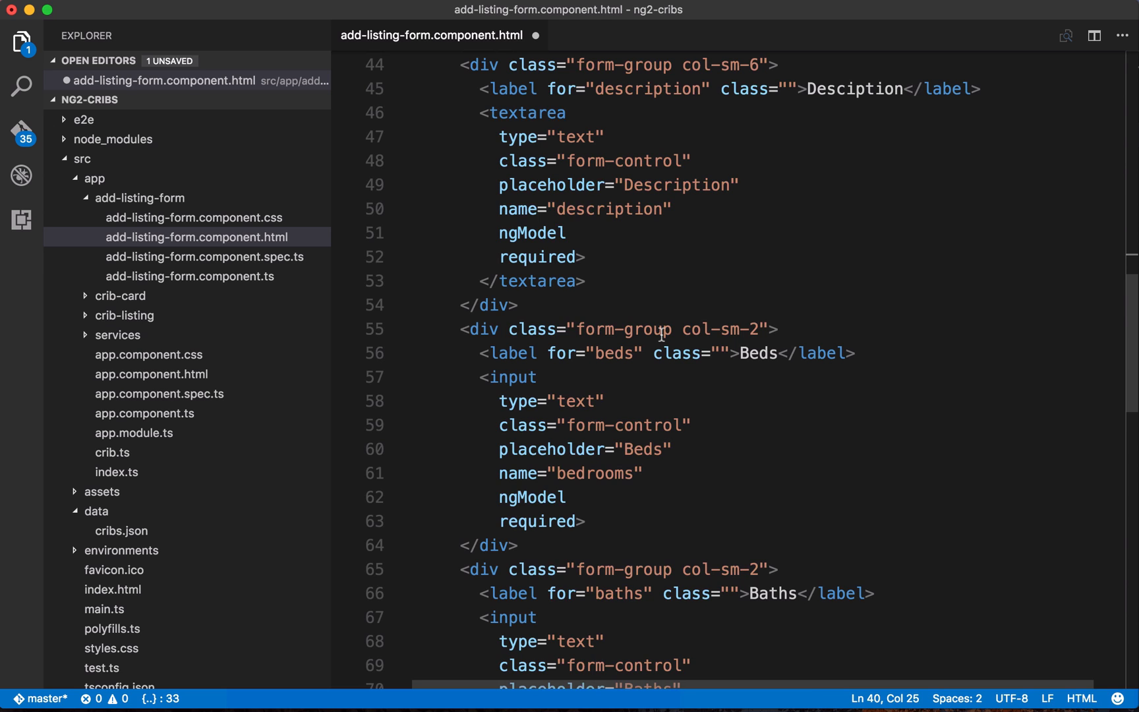
double_click(531, 232)
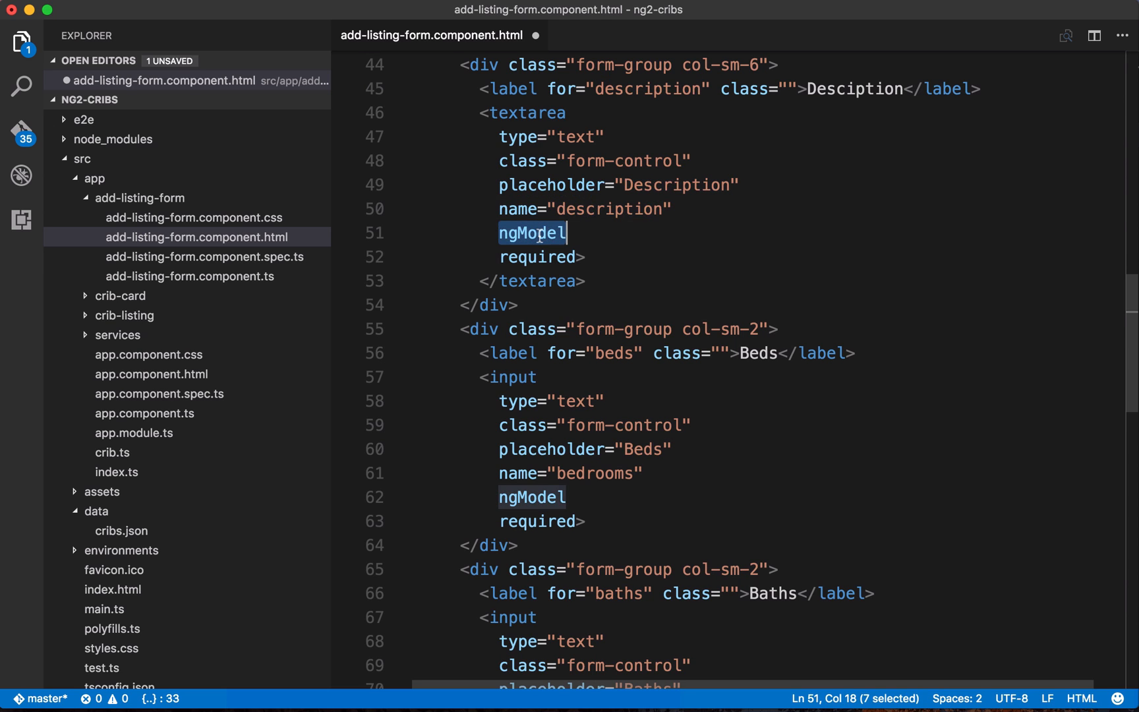
scroll(down, 3)
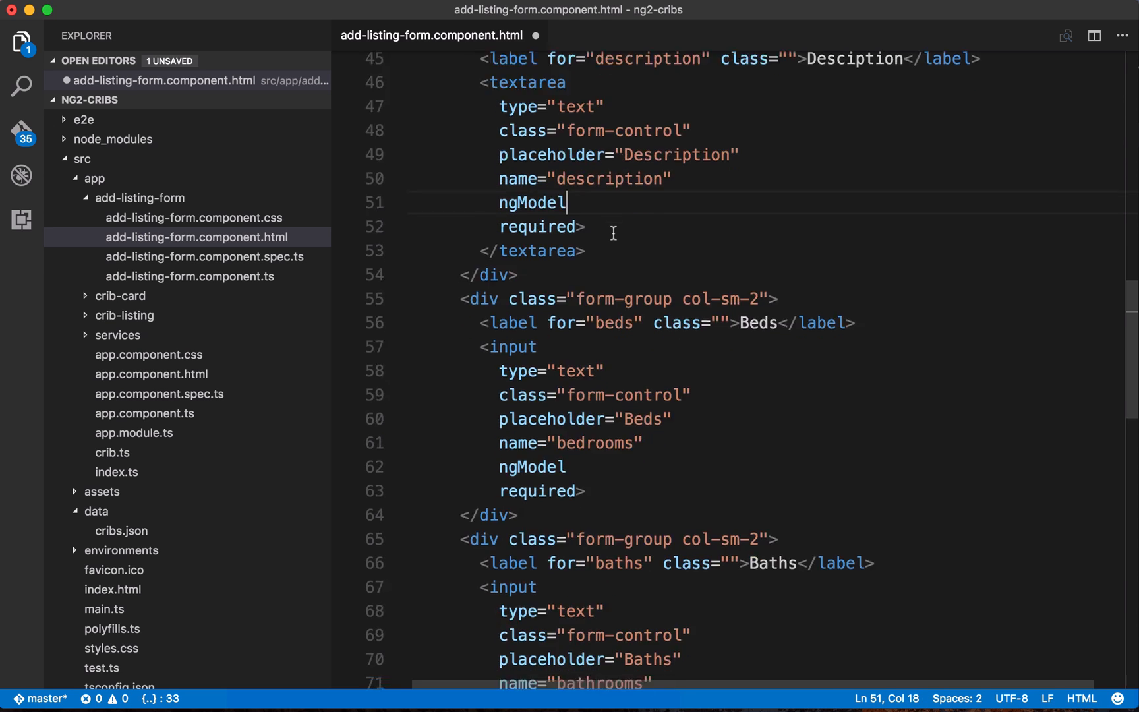
scroll(down, 3)
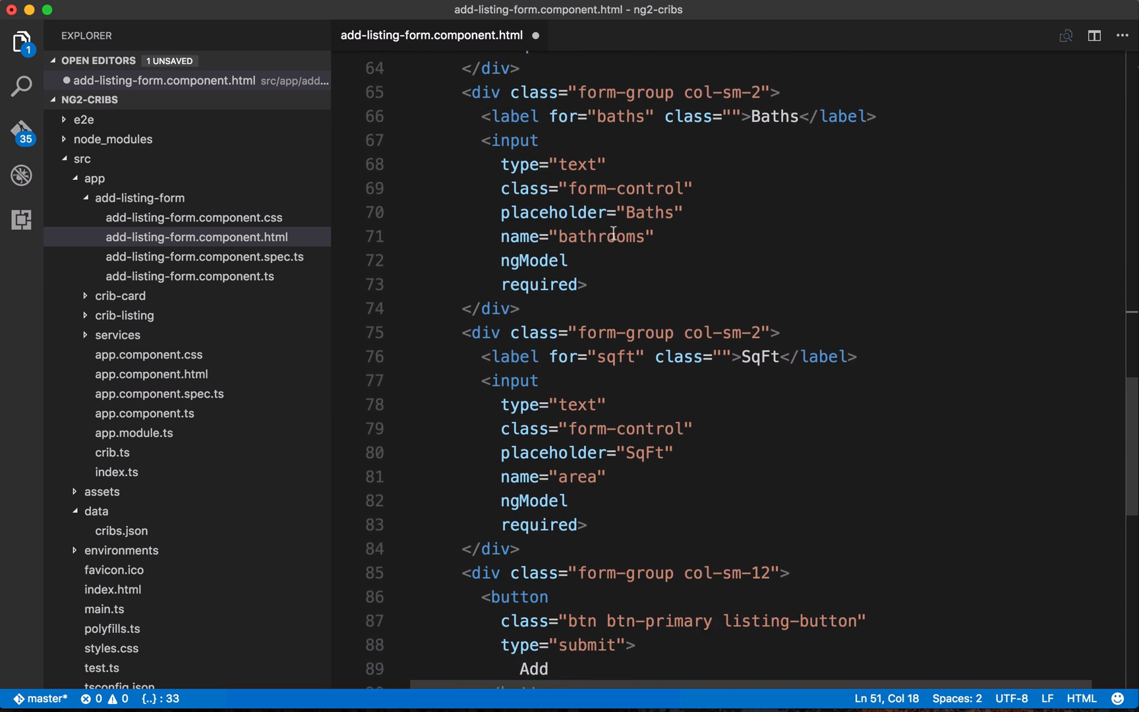
scroll(down, 3)
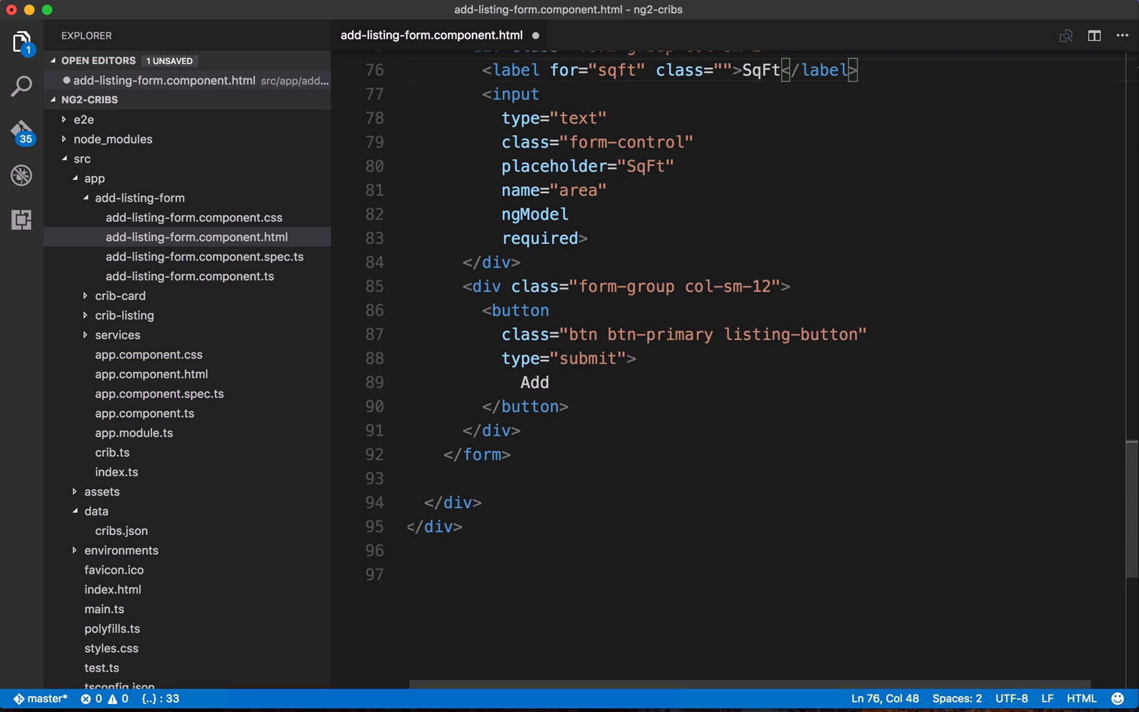
double_click(521, 310)
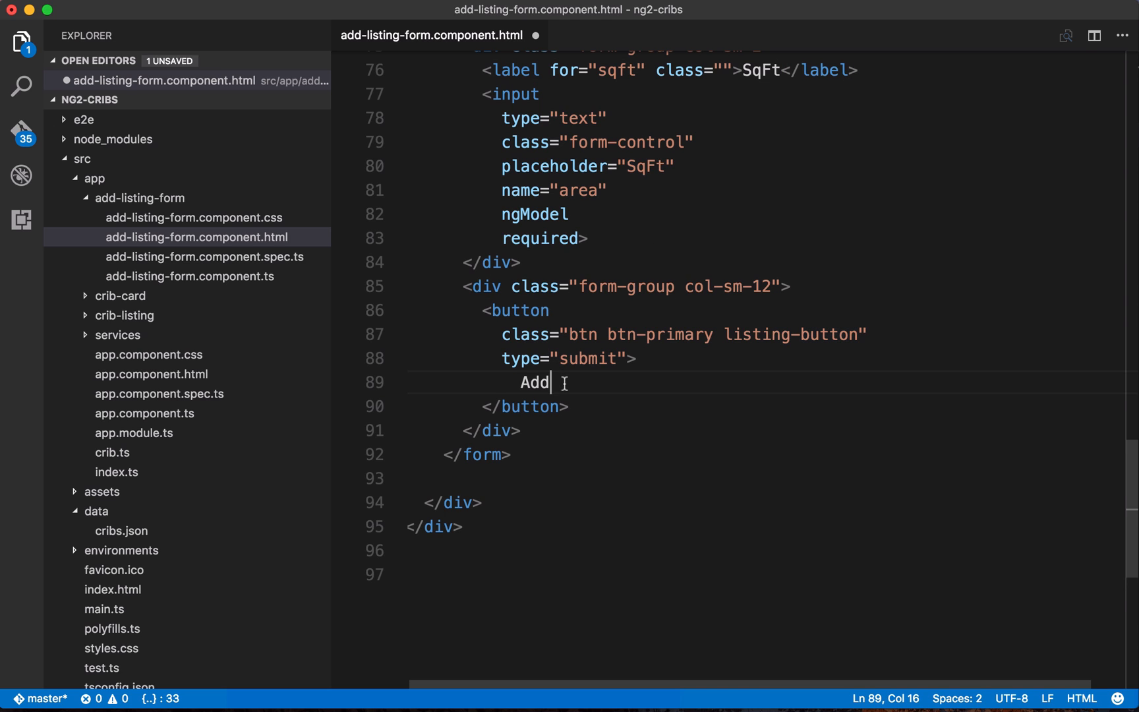
double_click(533, 383)
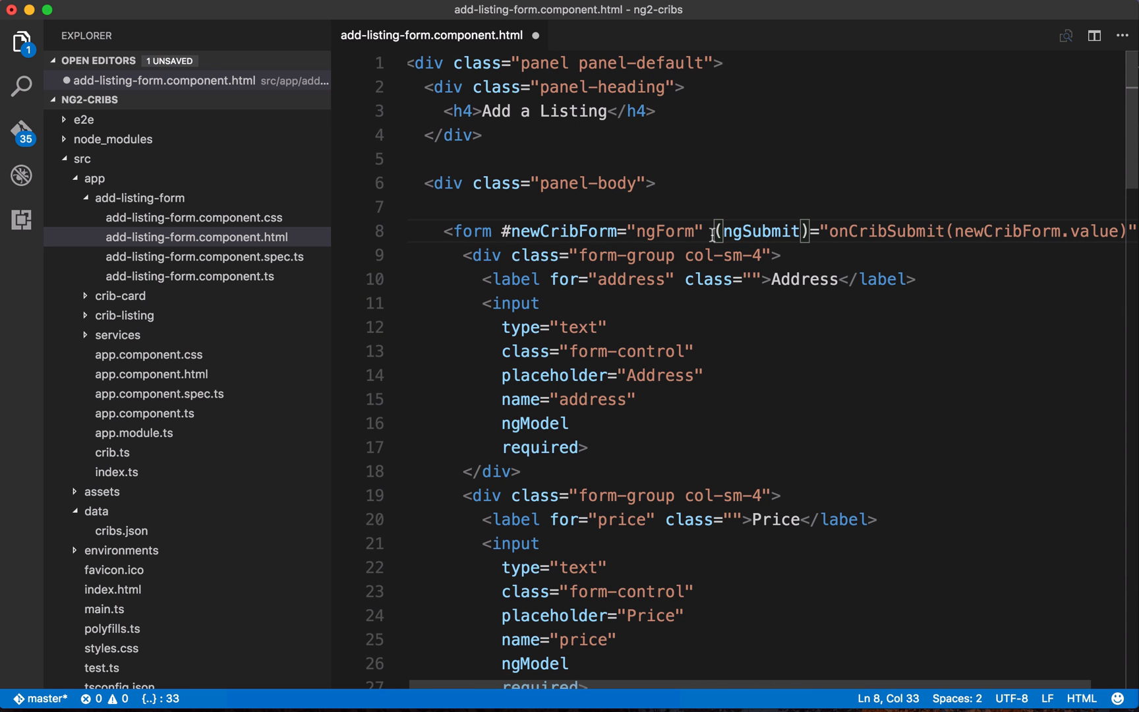
Review the ngSubmit binding to onCribSubmit and save add-listing-form.component.html
double_click(471, 230)
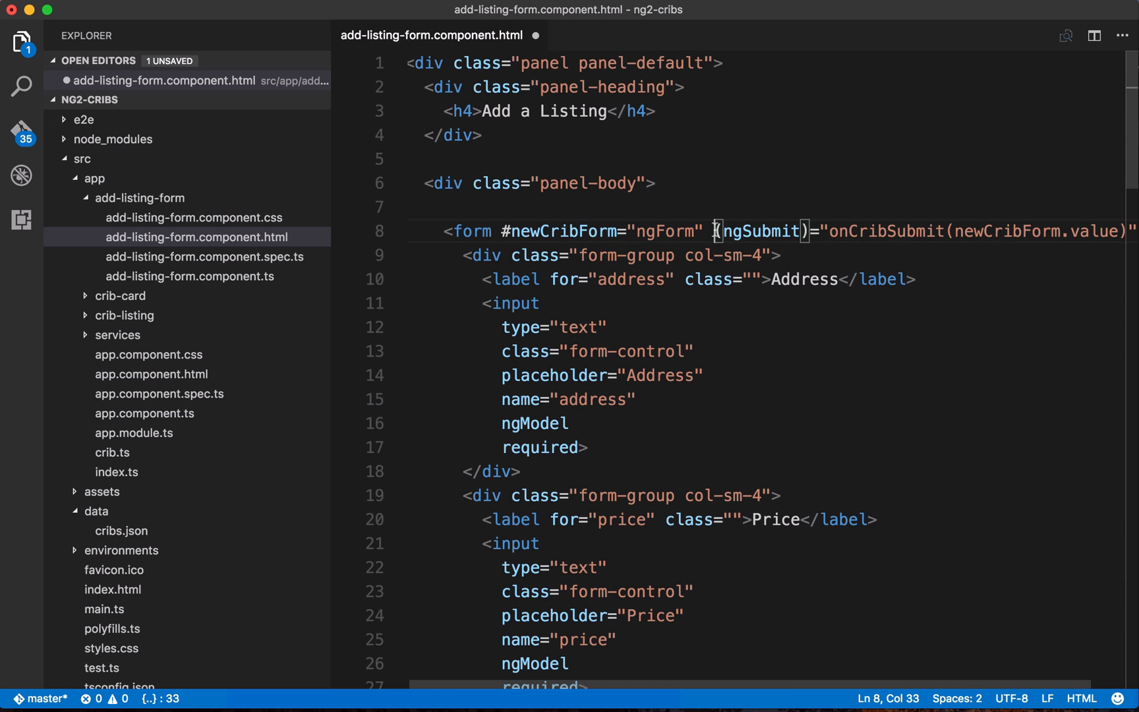
double_click(759, 231)
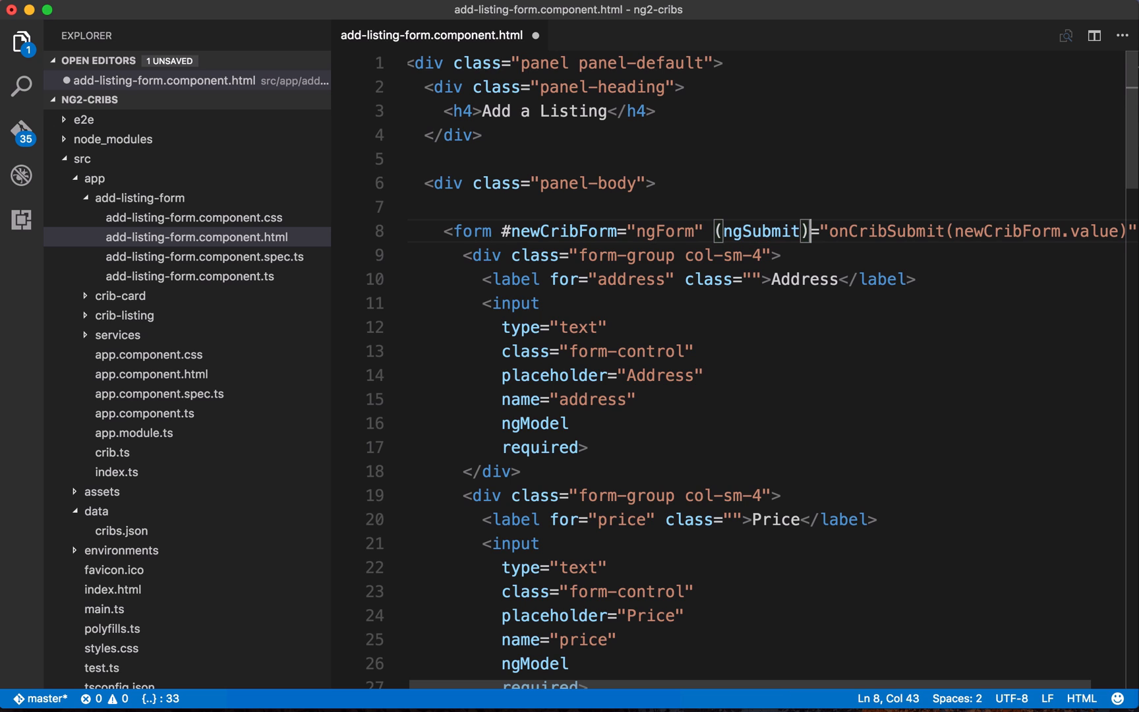
mouse_move(700, 329)
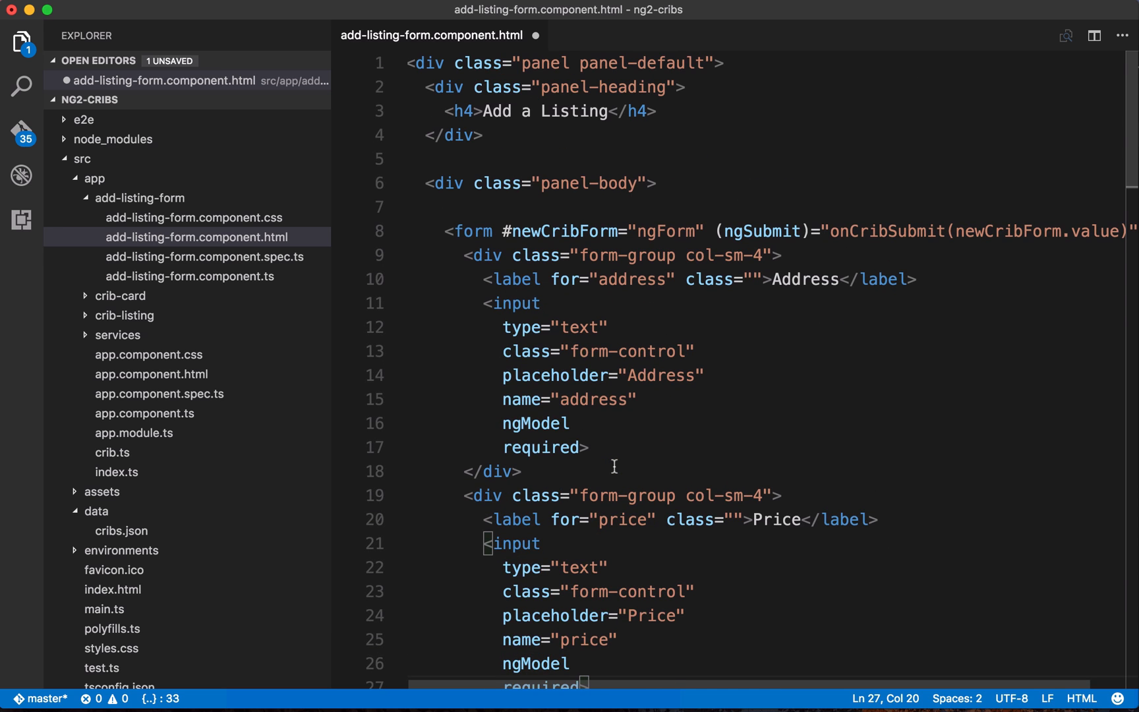
key(cmd+s)
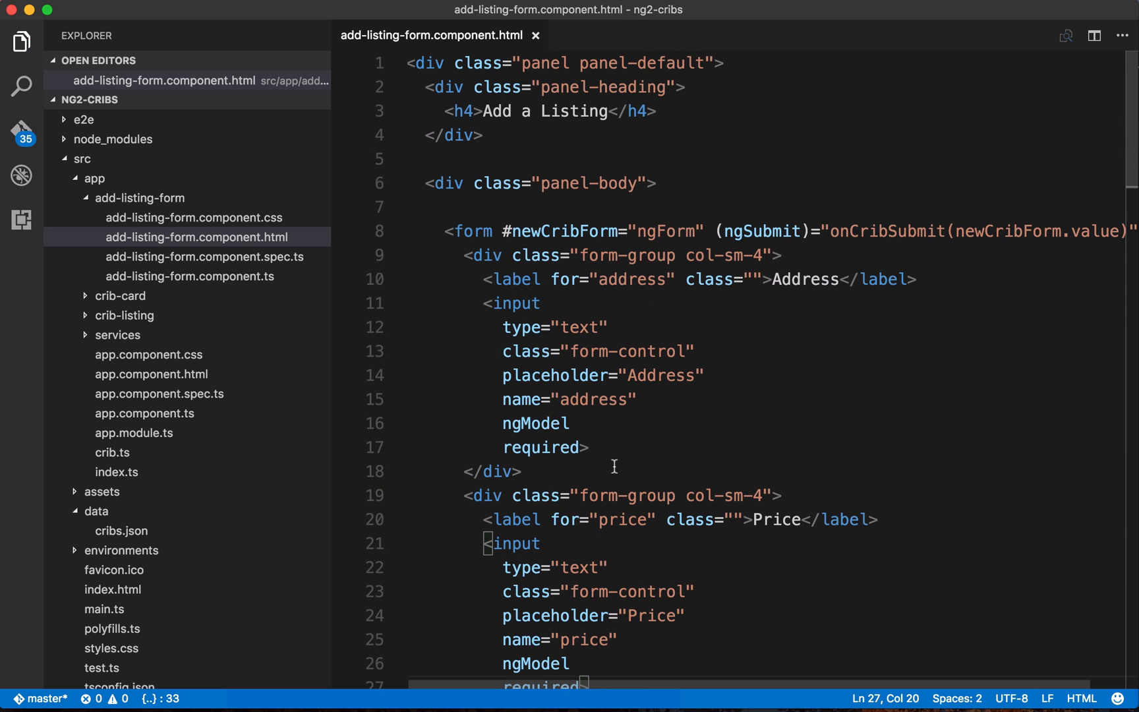
Add onCribSubmit(data): void { console.log(data); } below ngOnInit in add-listing-form.component.ts
click(189, 276)
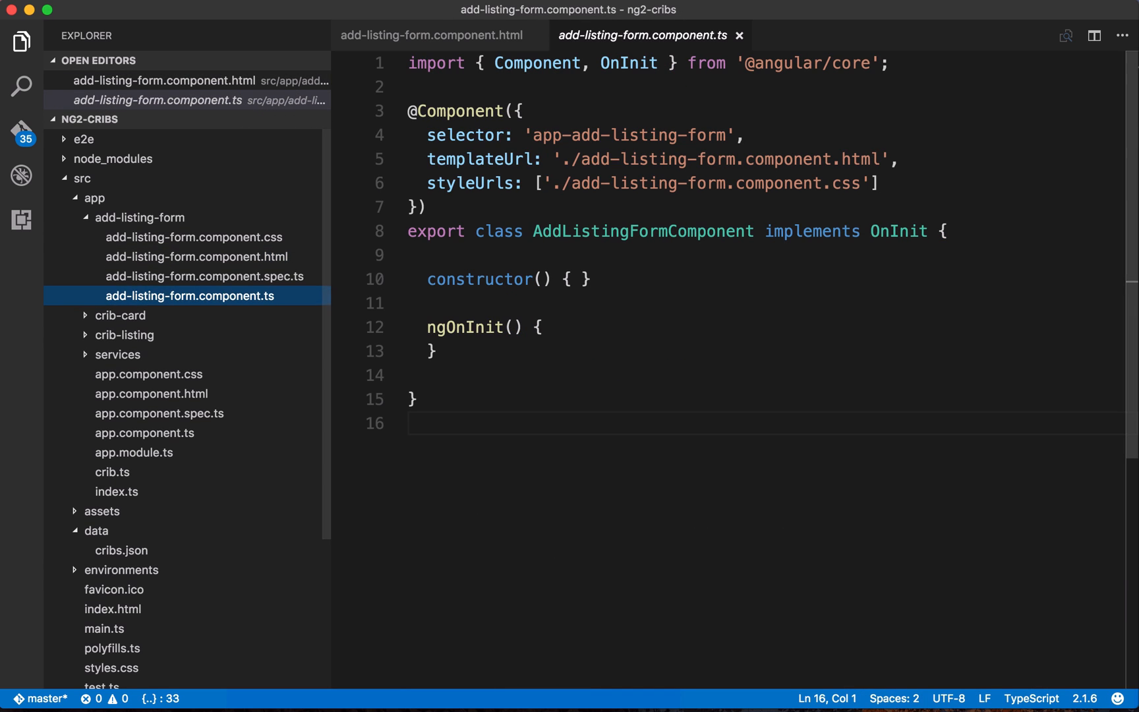
click(432, 351)
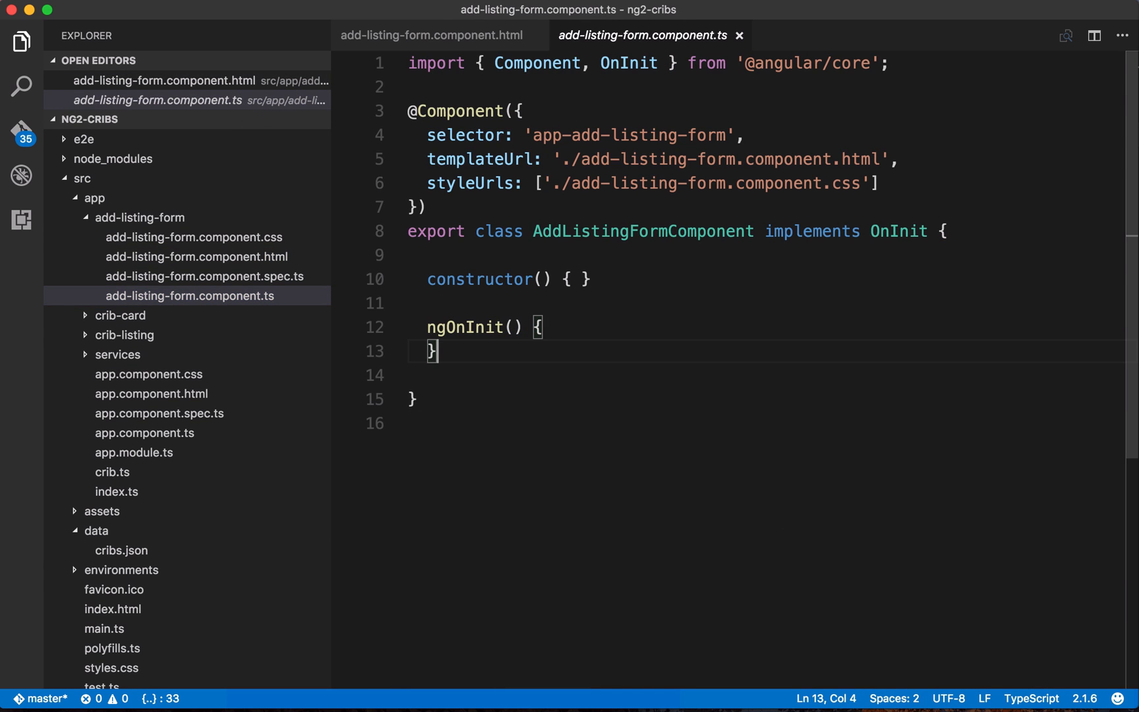
mouse_move(625, 346)
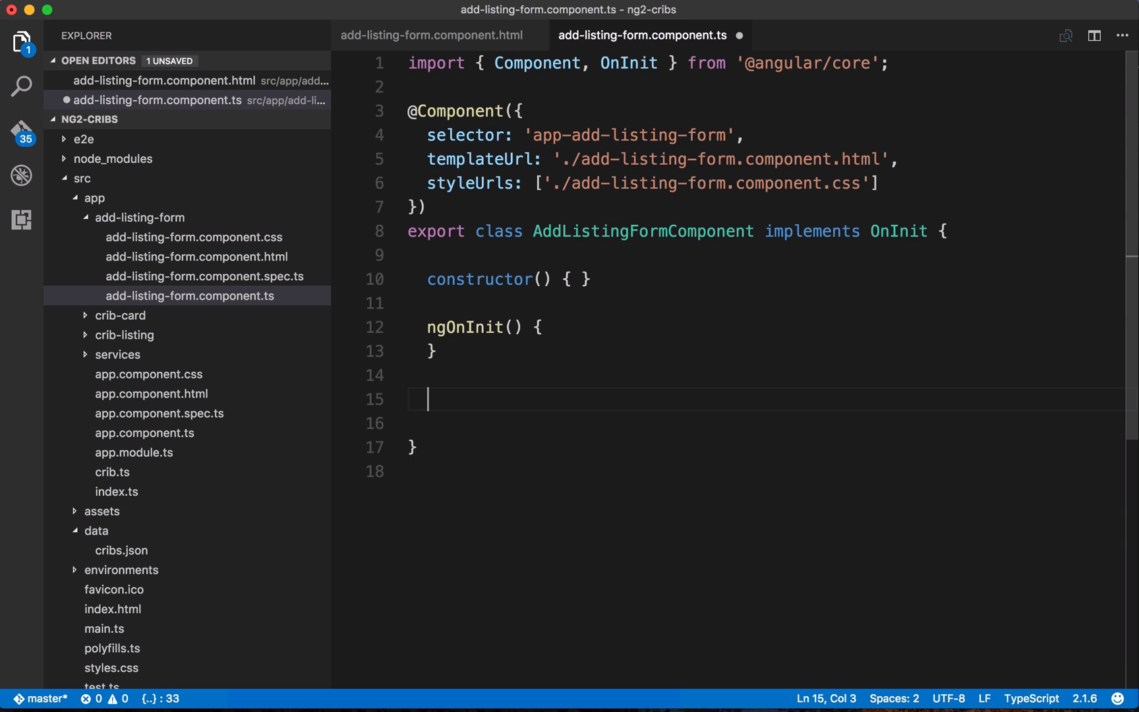
text(onCr)
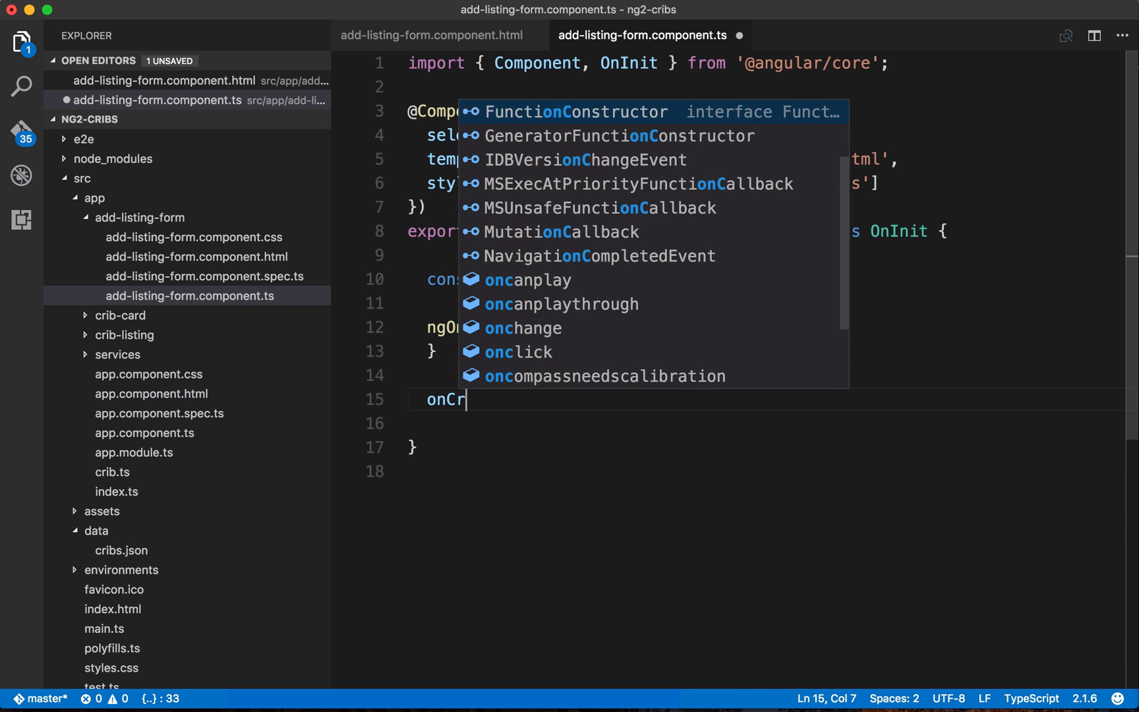
text(ibSubmit())
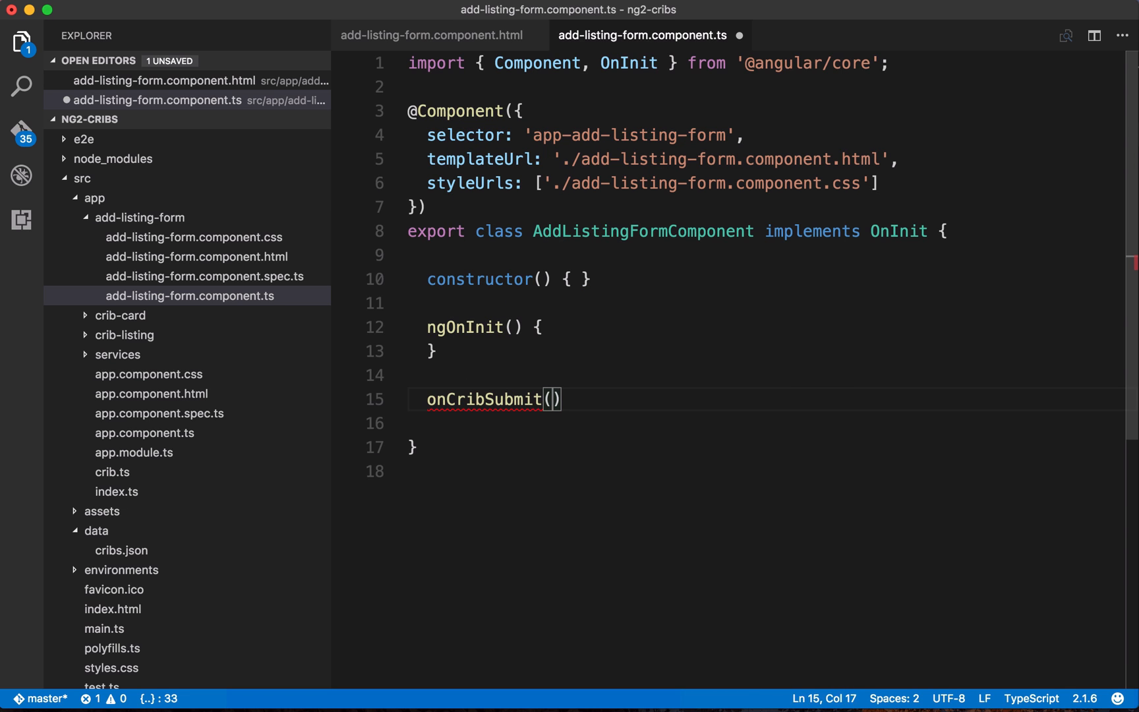
text(data)
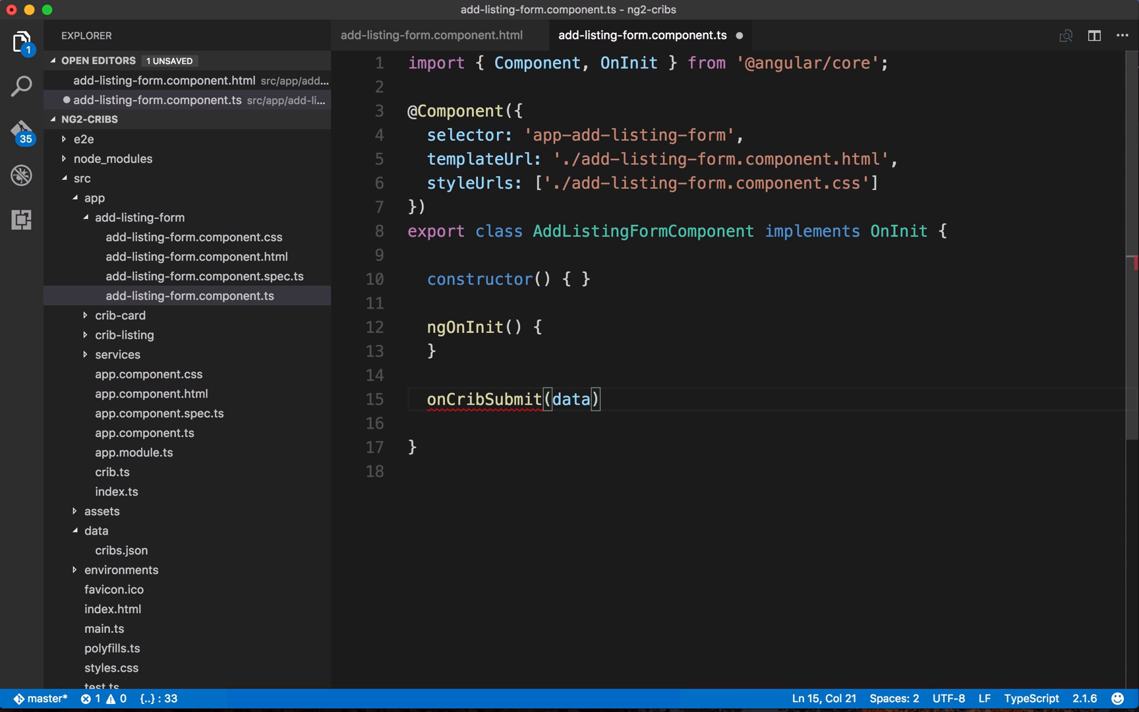
text({)
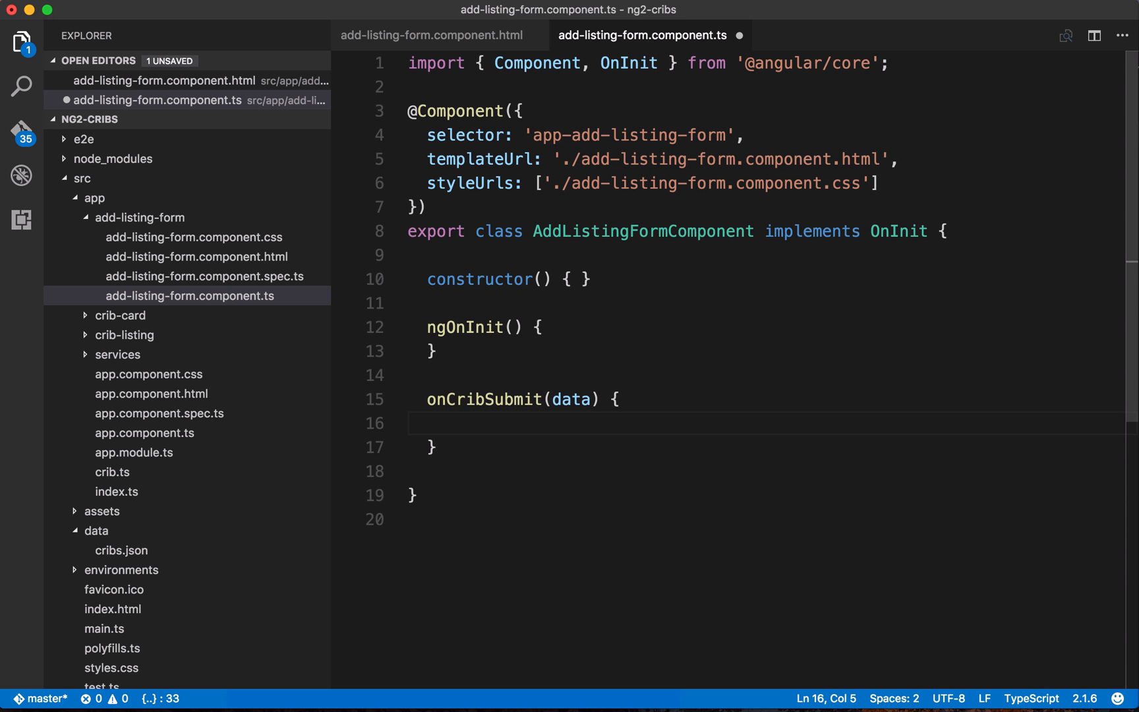
text(console.log(d)
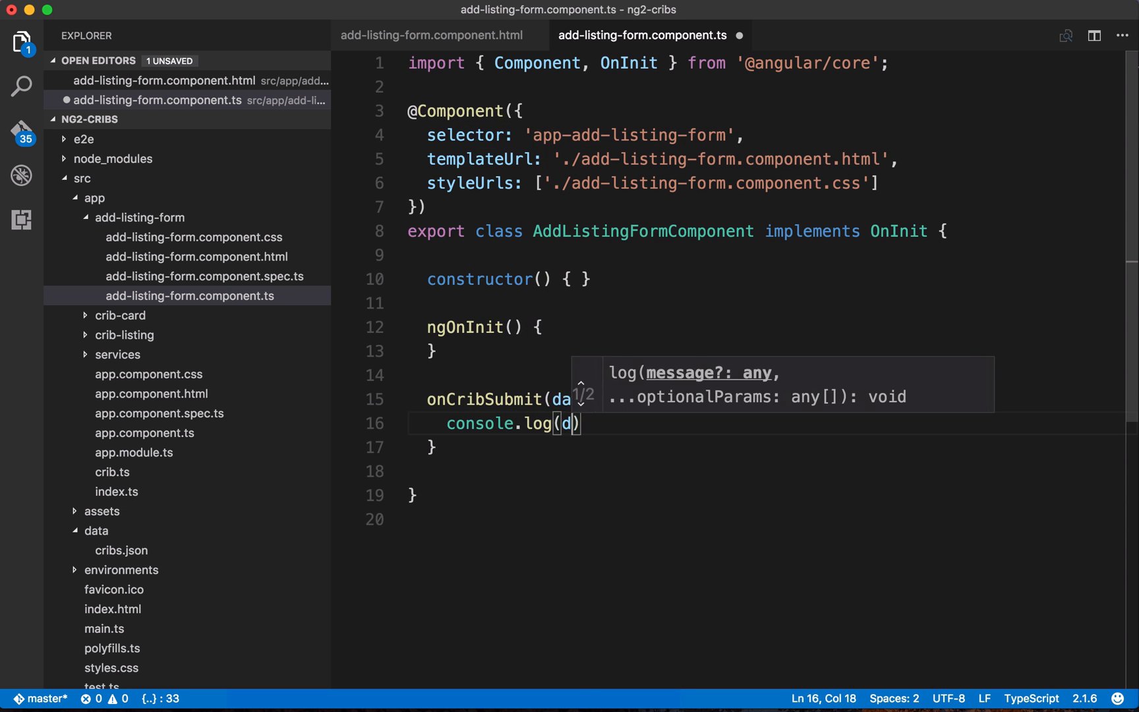
text(ta)
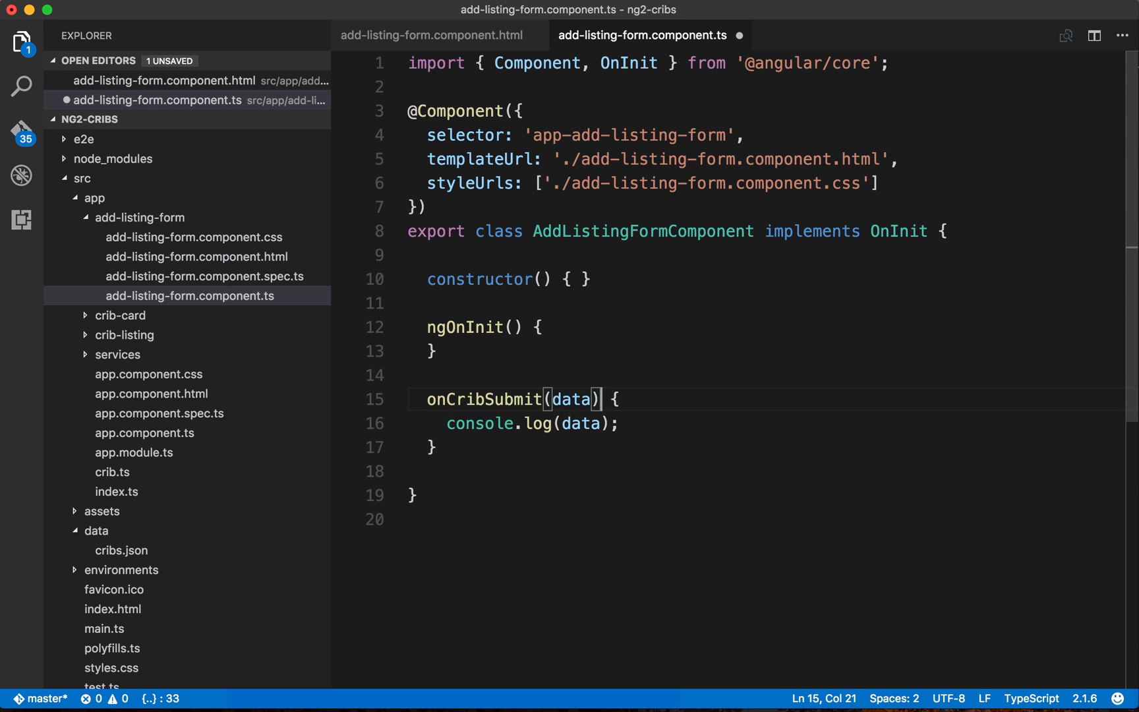
text(: void)
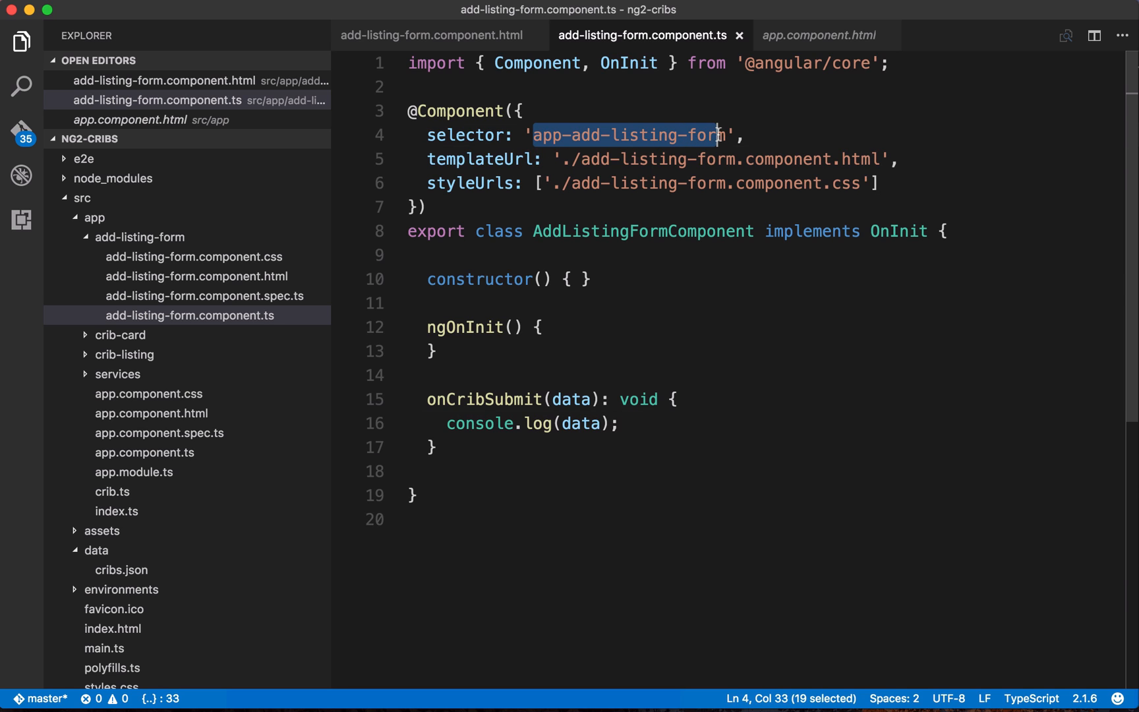
Insert <app-add-listing-form> above <app-crib-listing> in app.component.html and save
key(shift+right)
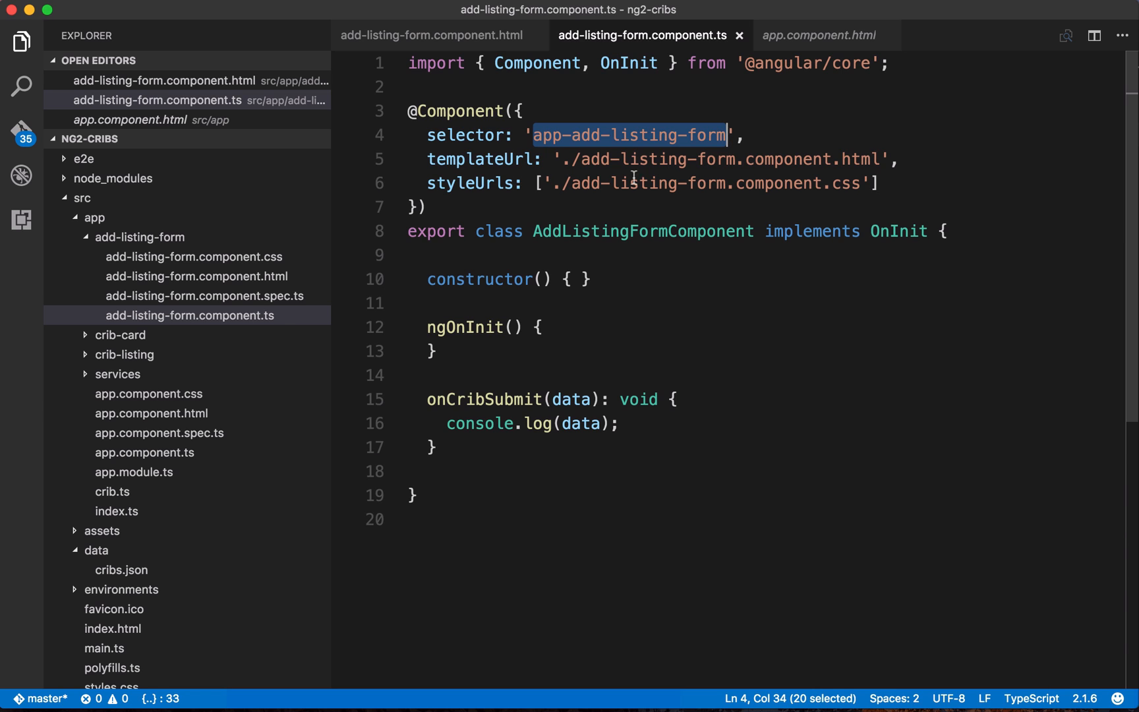
click(151, 412)
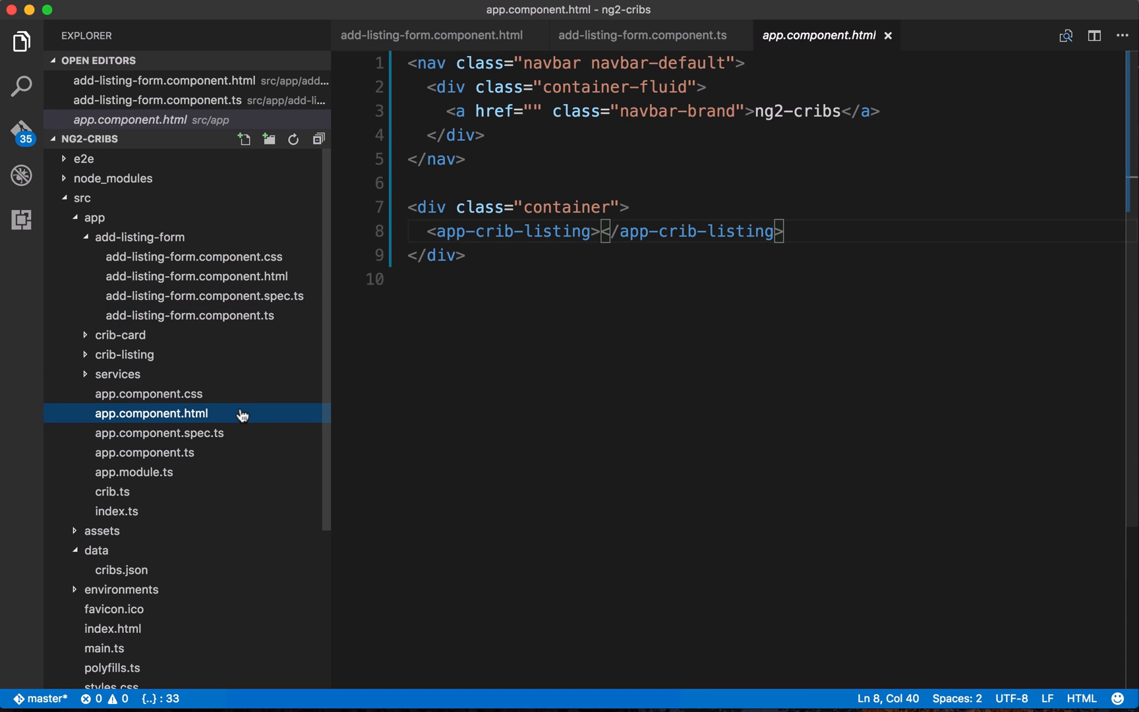
key(Enter)
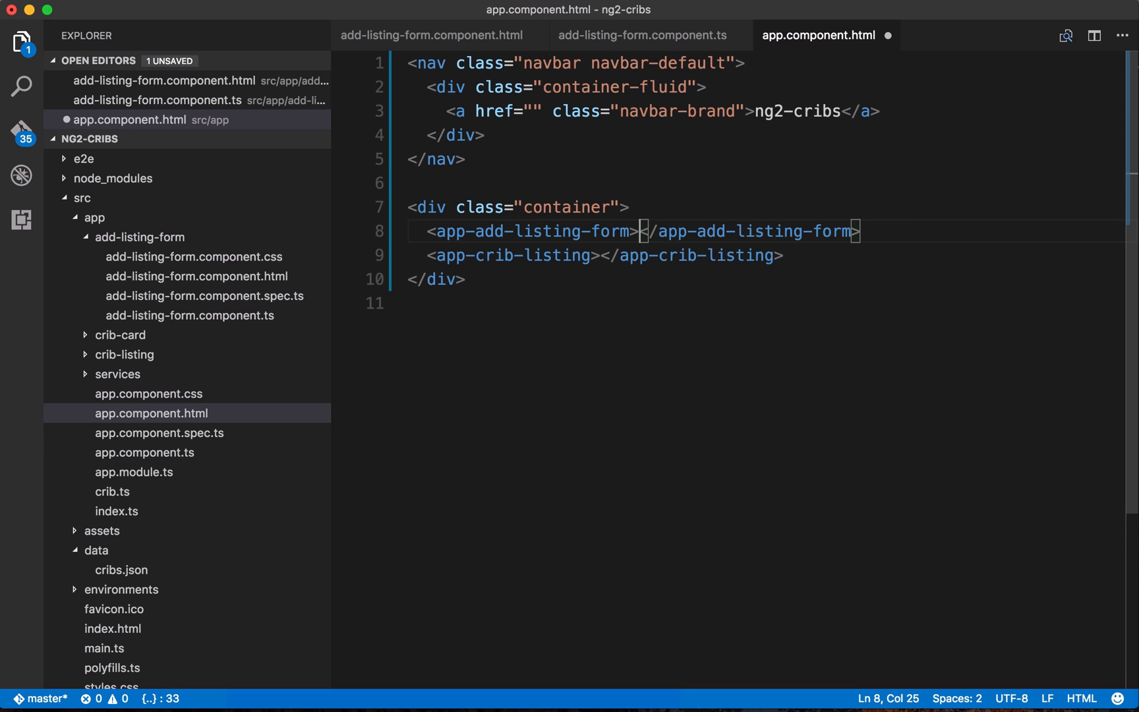
key(cmd+s)
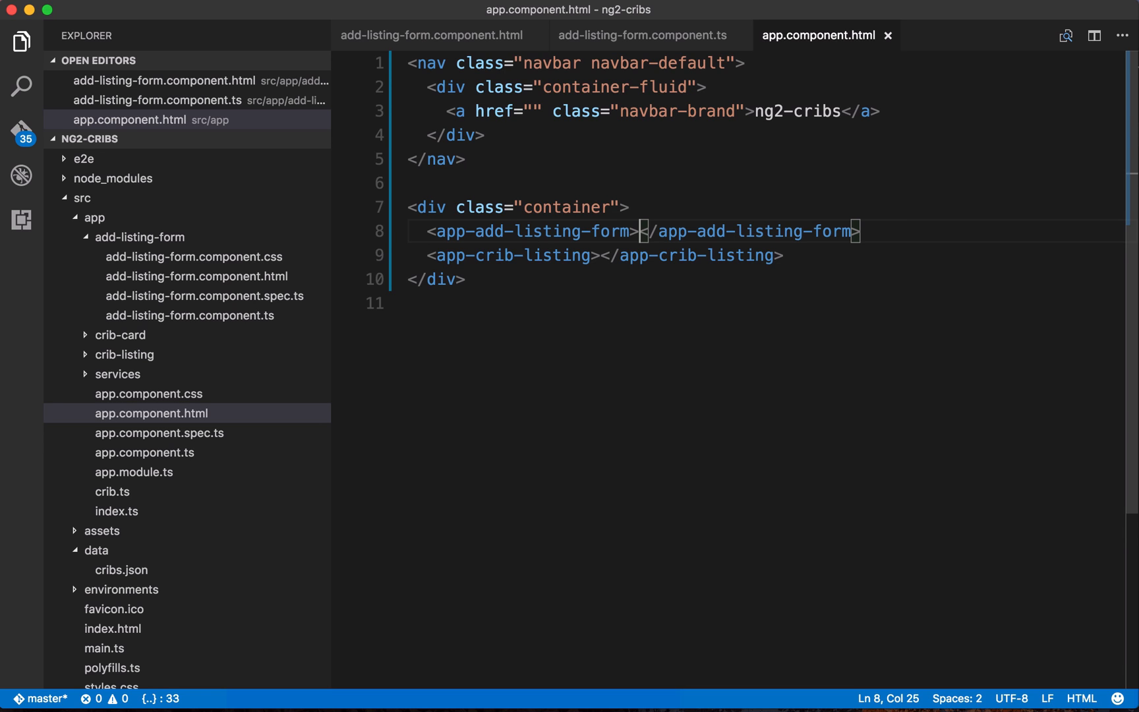
mouse_move(214, 453)
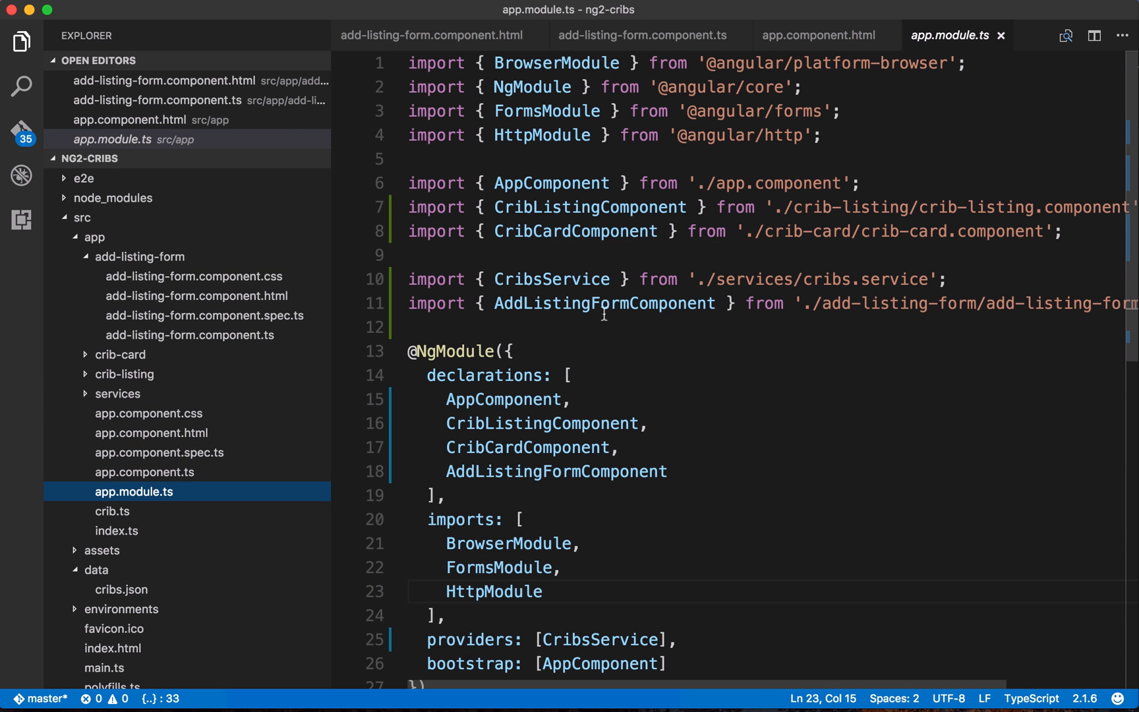
View app.module.ts to confirm AddListingFormComponent is imported and declared
double_click(604, 303)
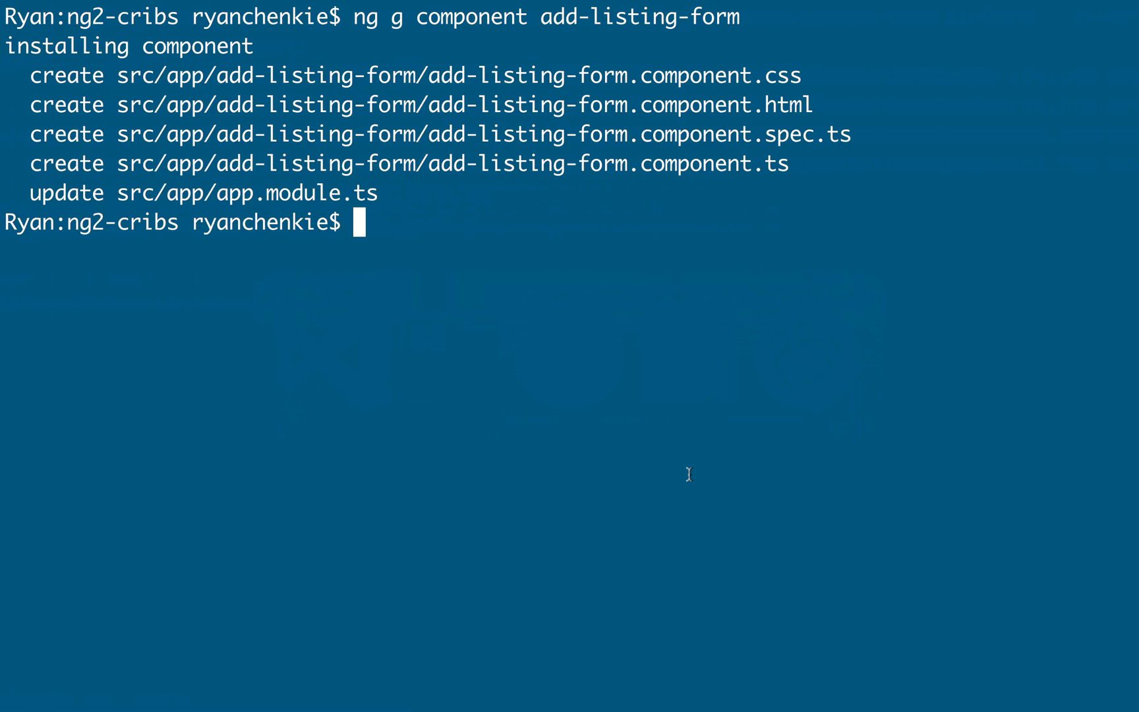
Run ng serve to launch the app at localhost:4200
text(:)
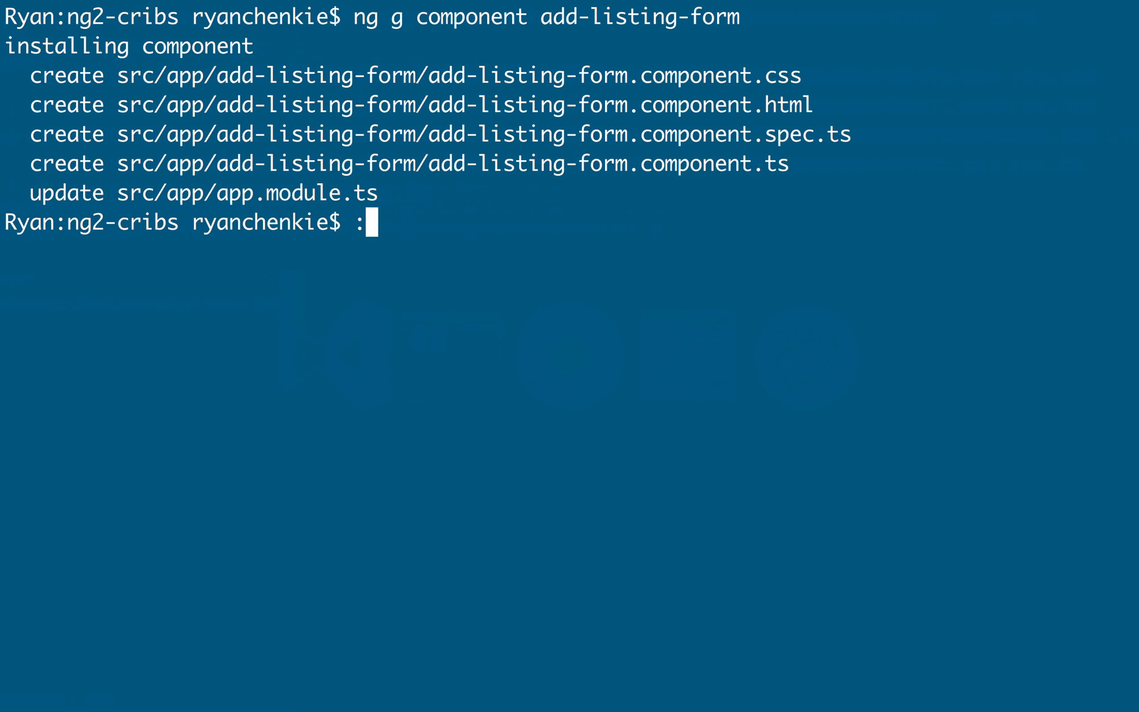
text(ng serve)
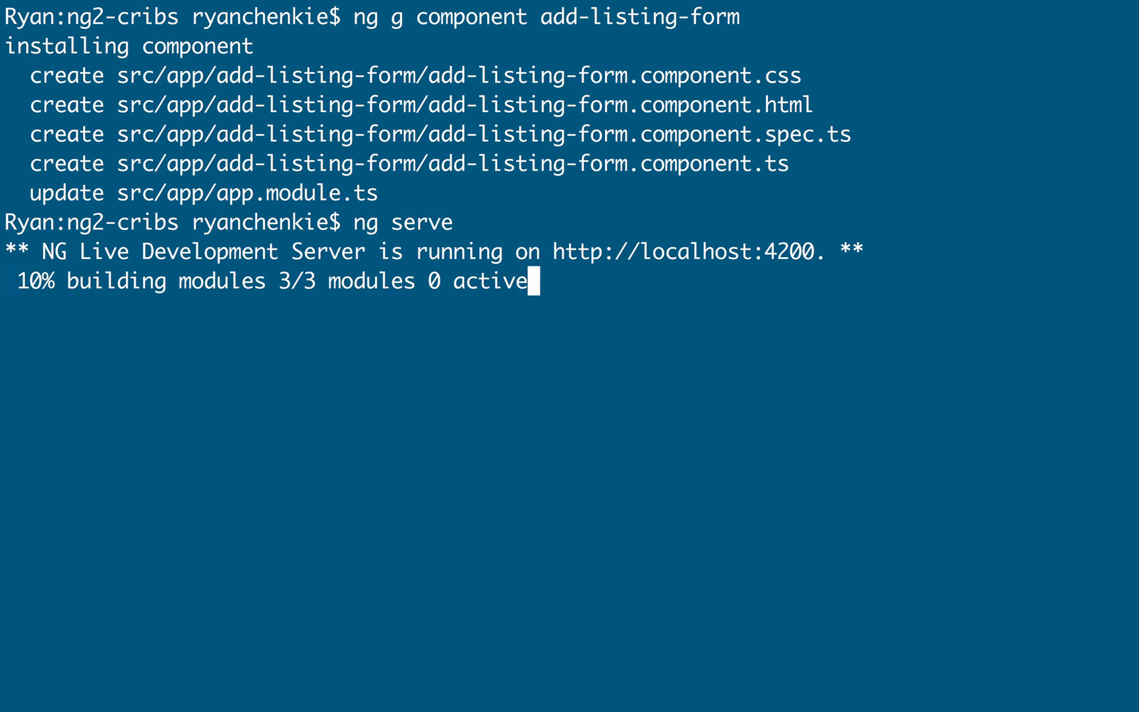
key(cmd+tab)
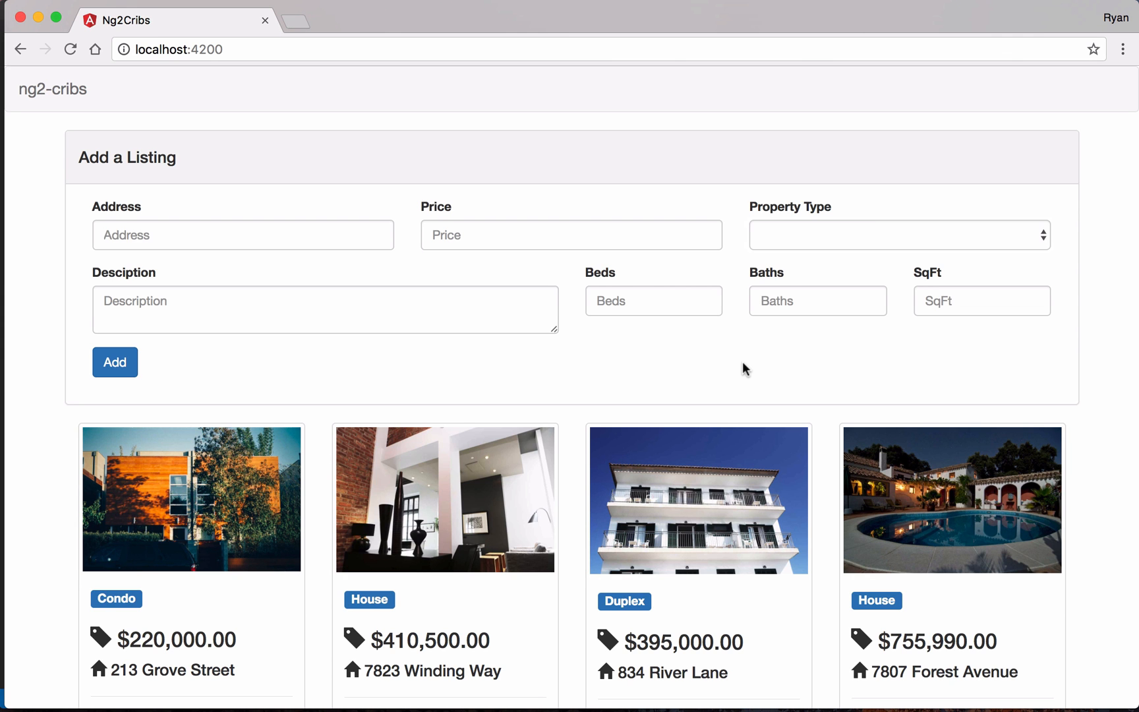
mouse_move(269, 257)
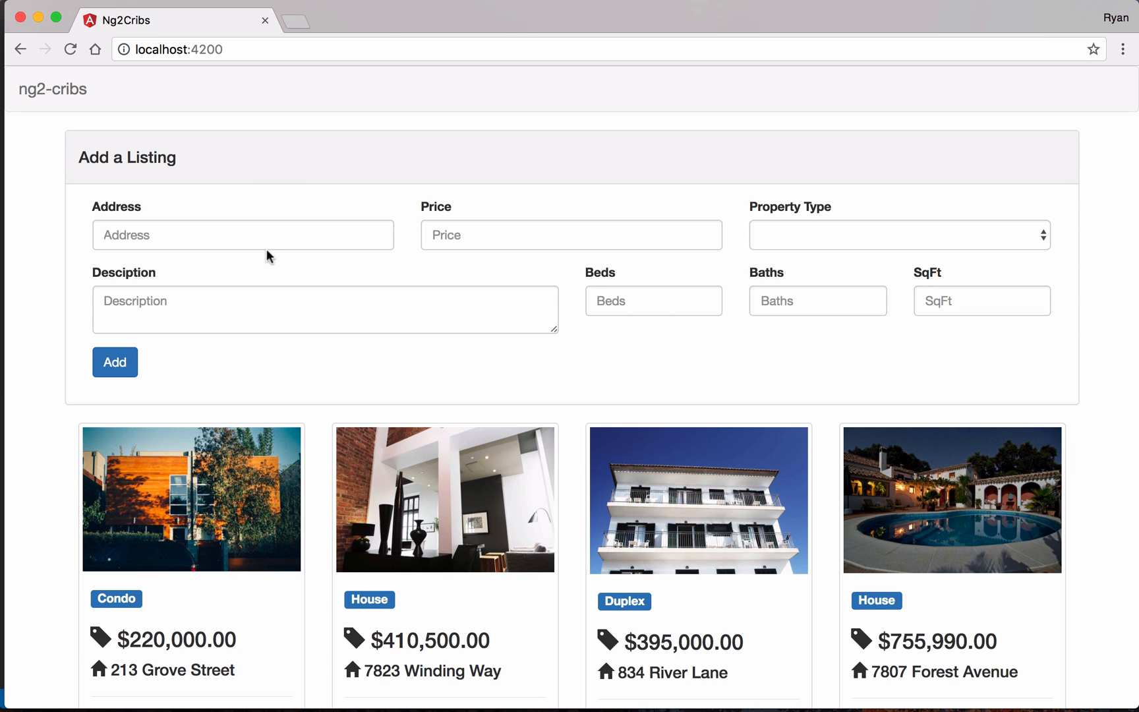
mouse_move(794, 349)
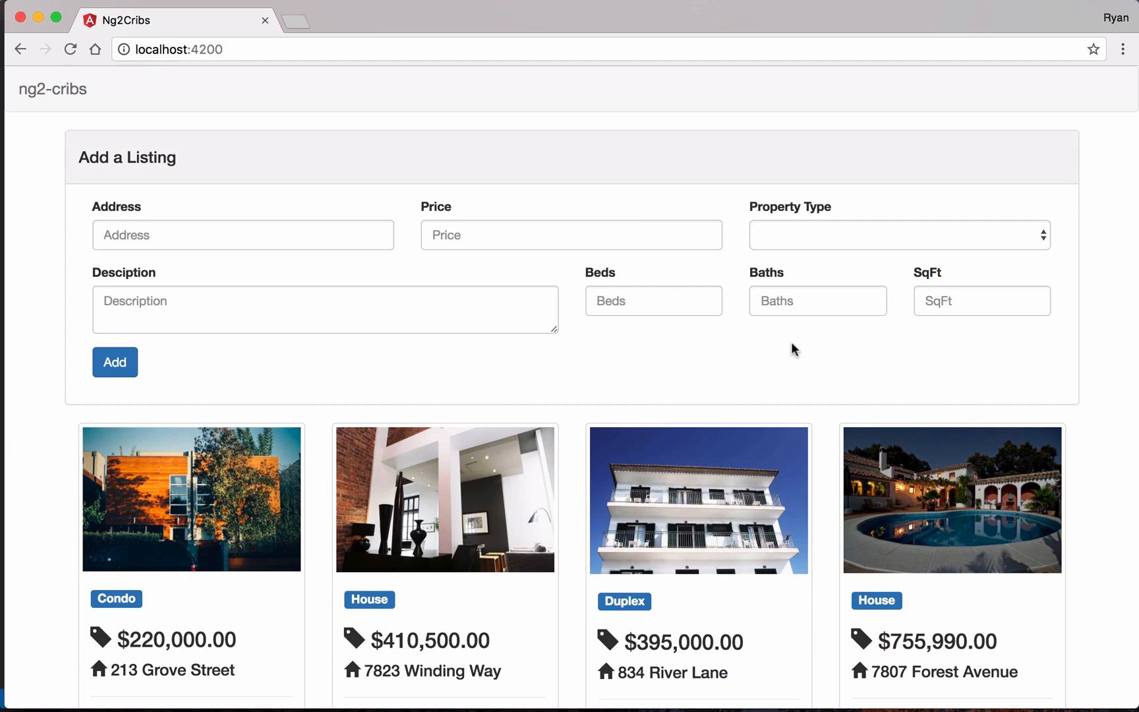
mouse_move(969, 245)
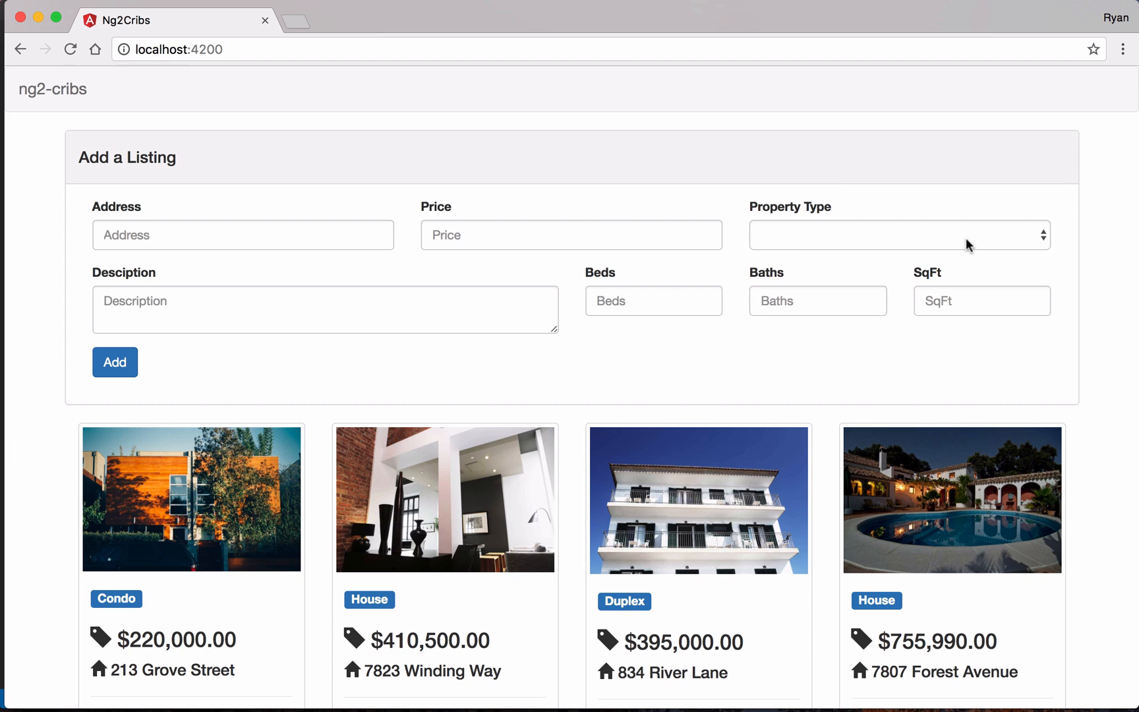
click(899, 234)
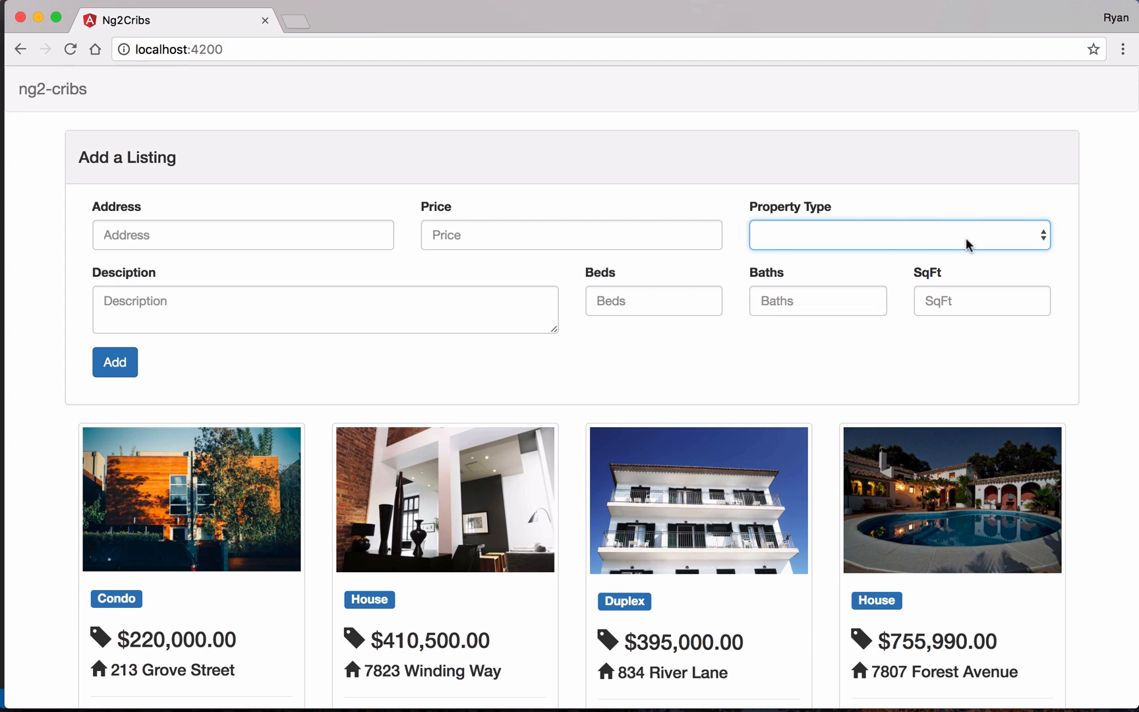
mouse_move(832, 383)
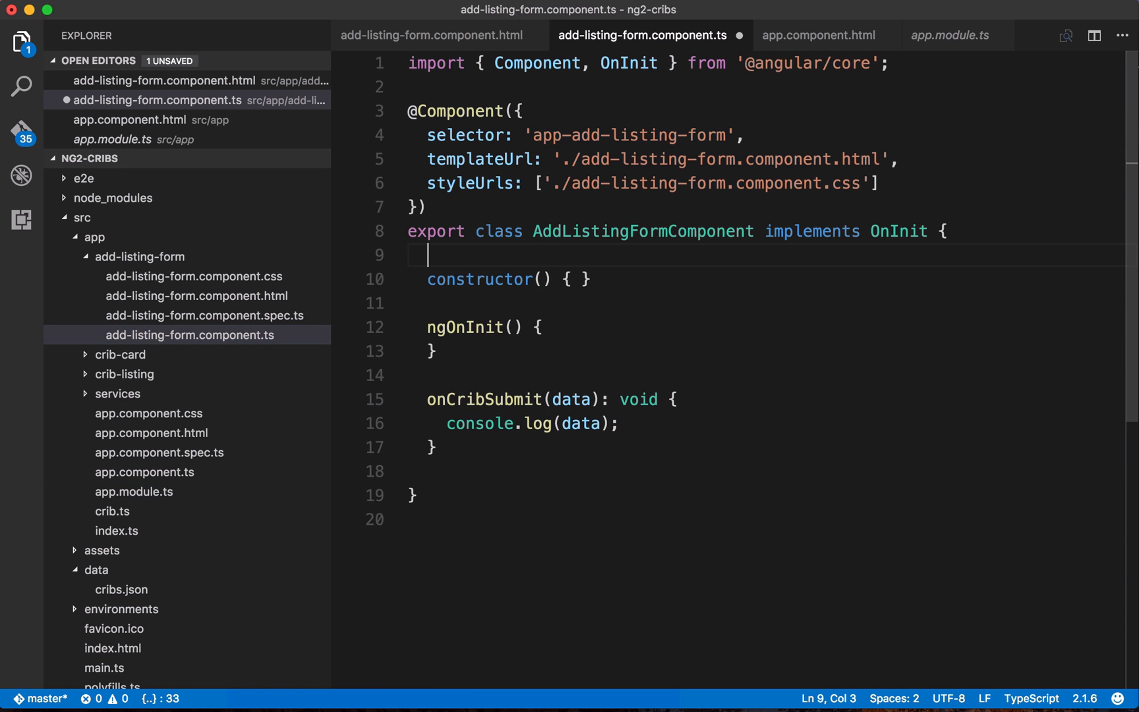
Declare propertyTypes: Array<string> = ['House', 'Condo', 'Duplex'] in the form component
text(propertyT)
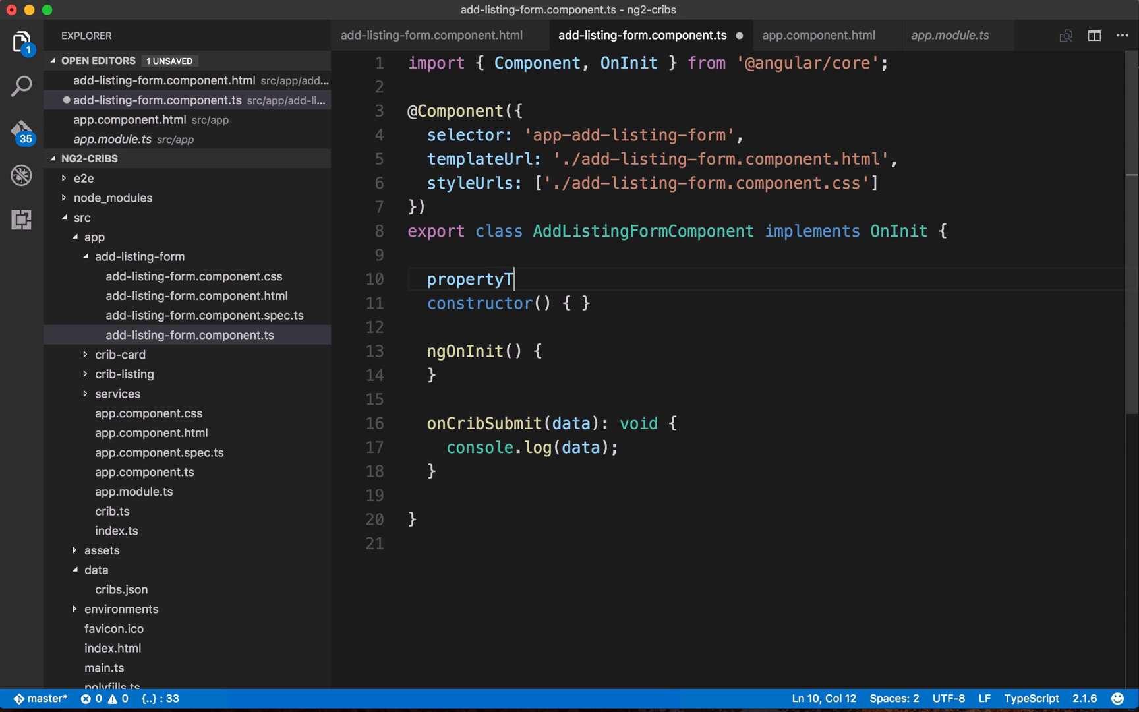
text(ypes: A)
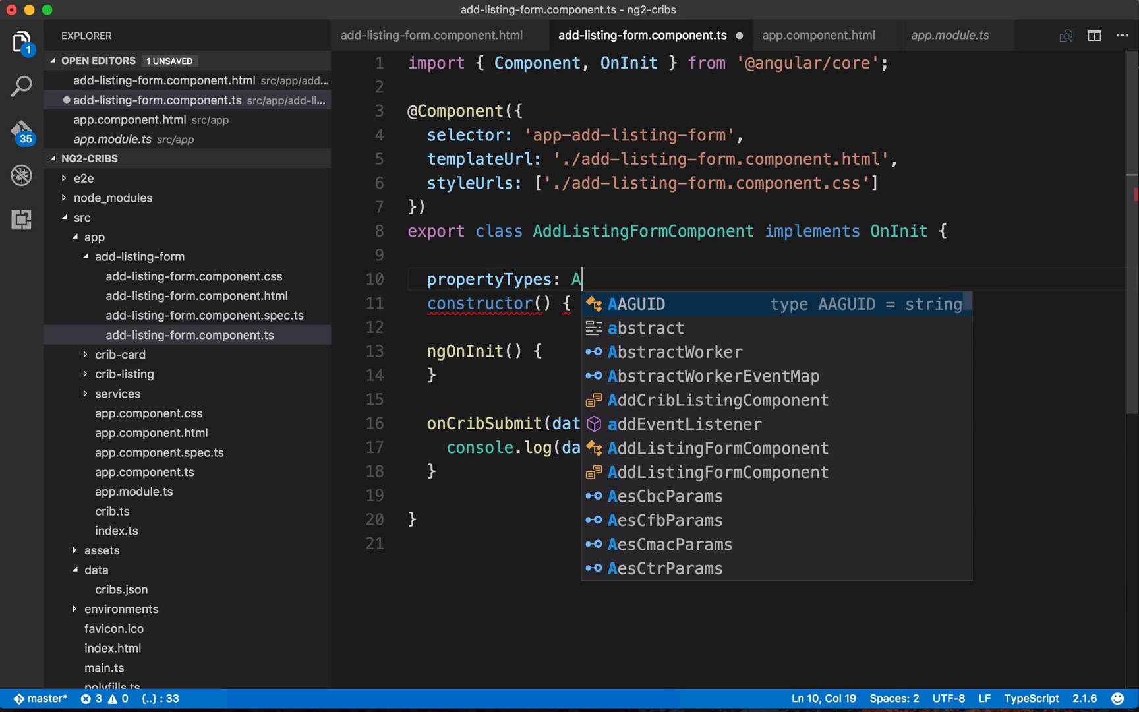
text(rray<>)
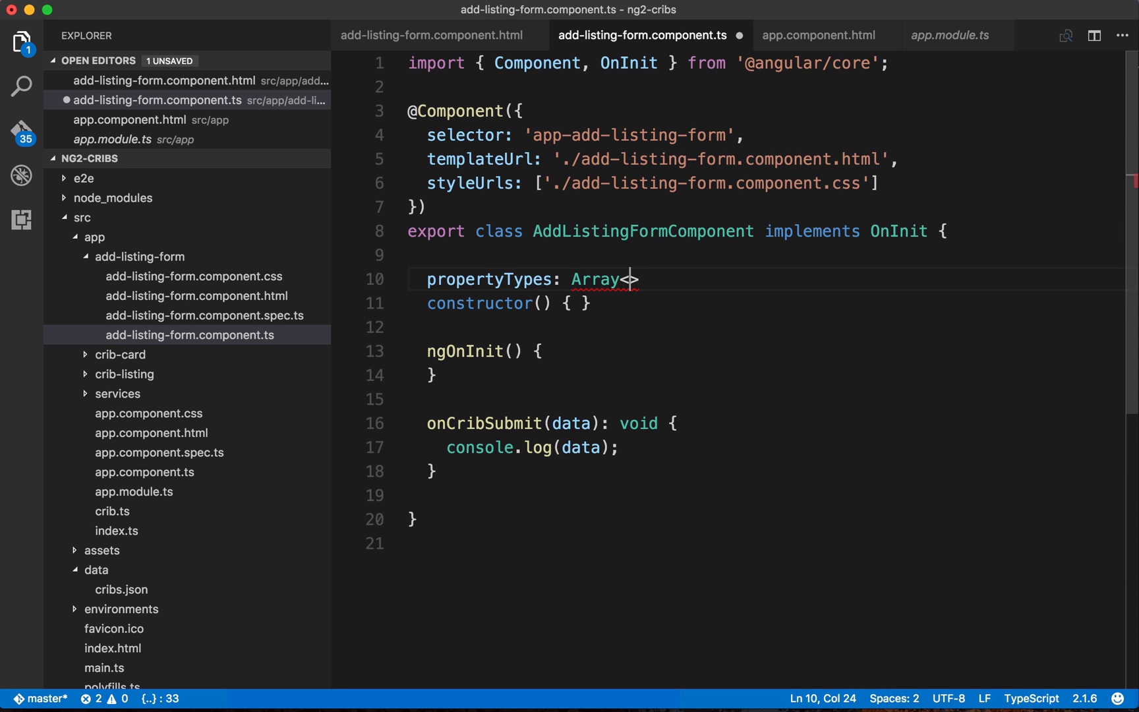
text(<string)
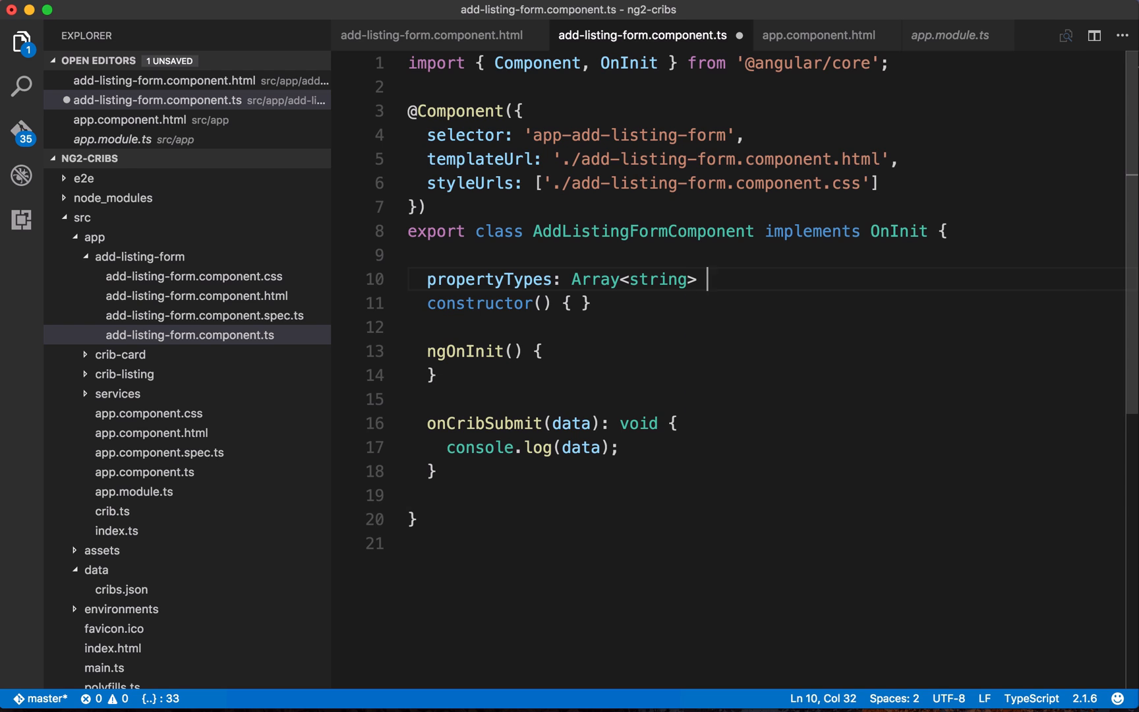
text(= [])
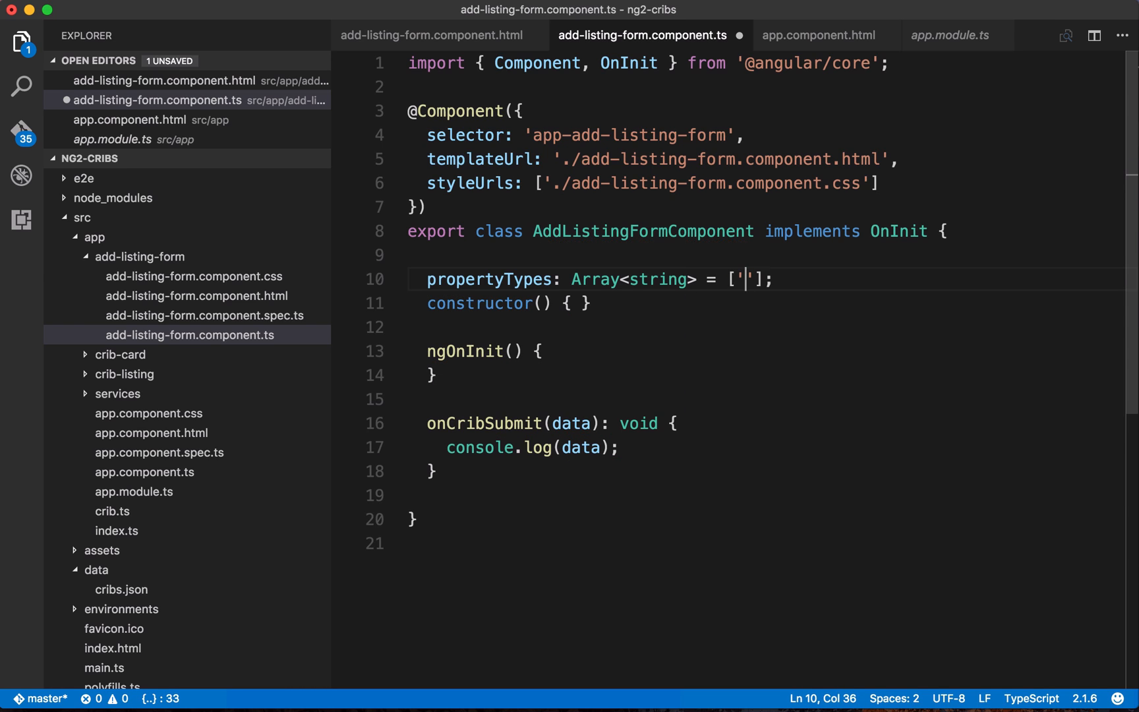
text(House', 'Condo)
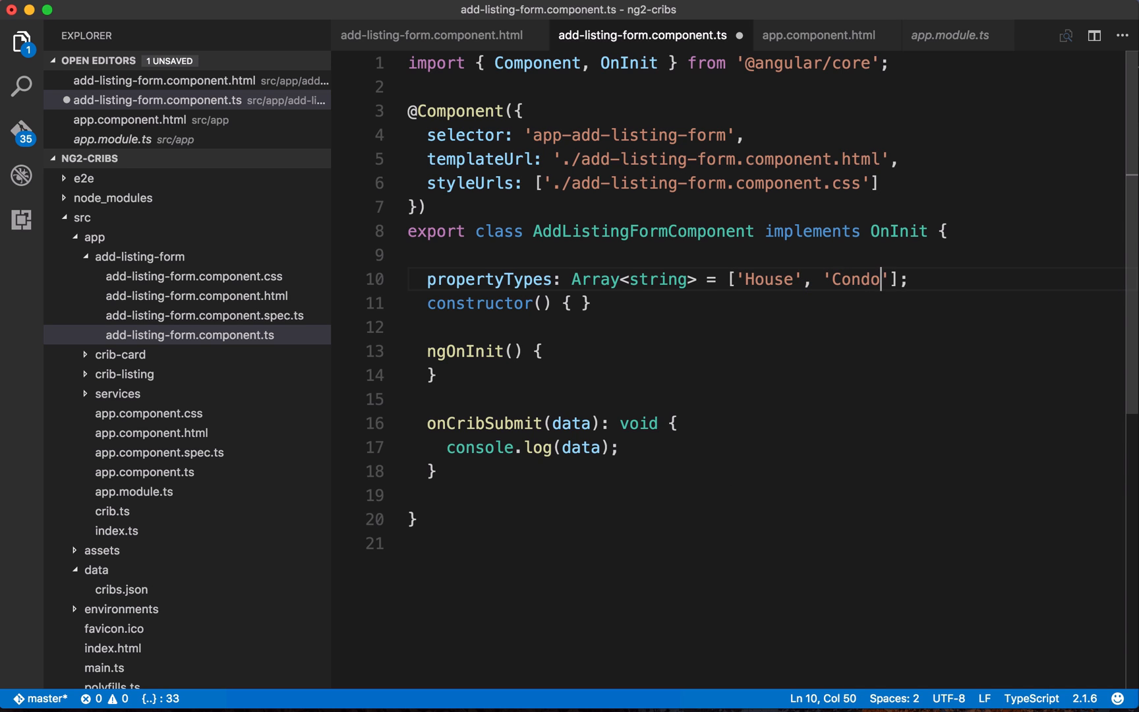
text(, 'Du)
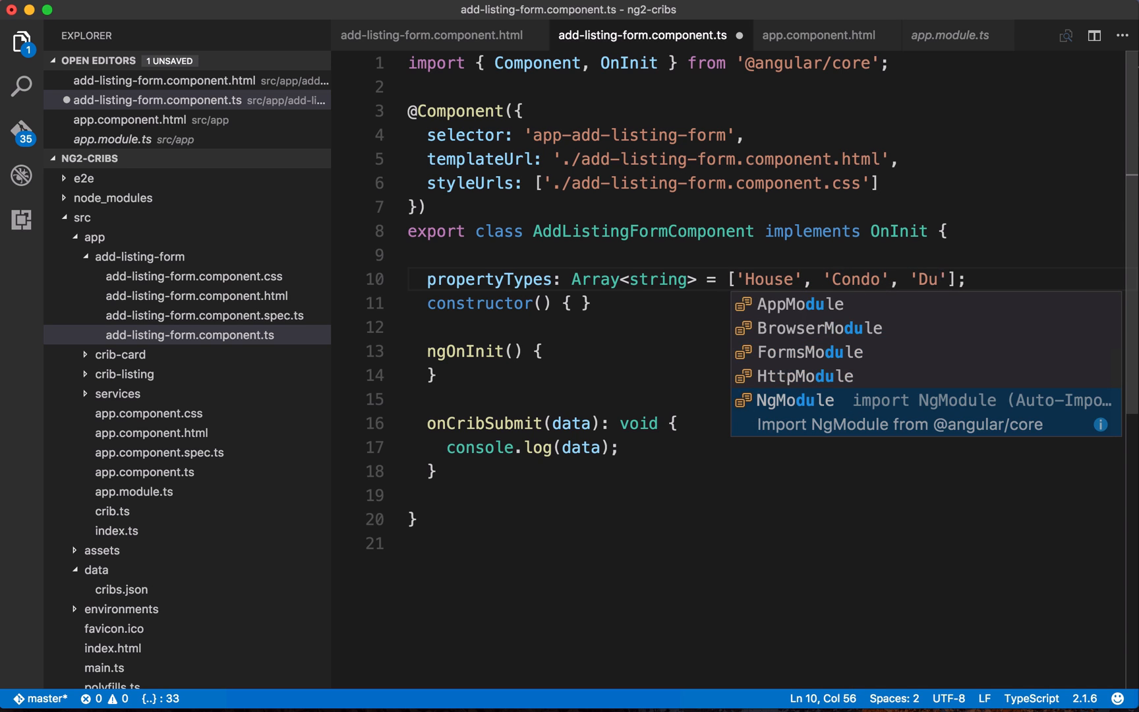
text(plex)
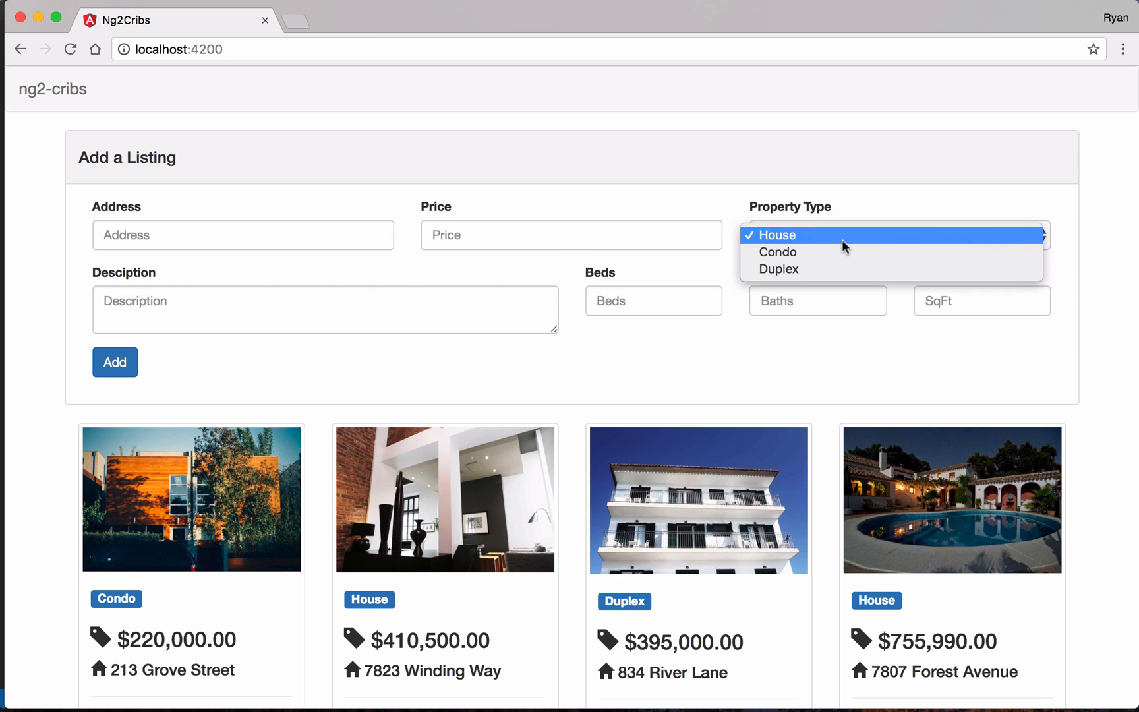
Choose Duplex from the House/Condo/Duplex dropdown and bring up the DevTools console
click(779, 269)
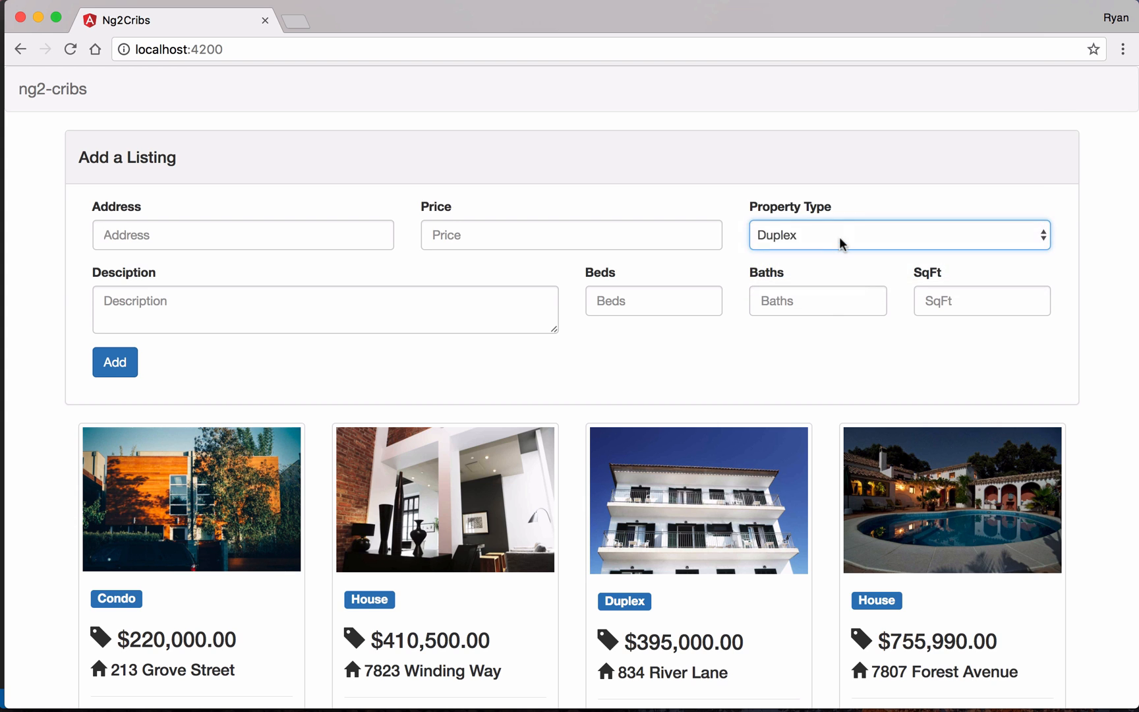
click(898, 234)
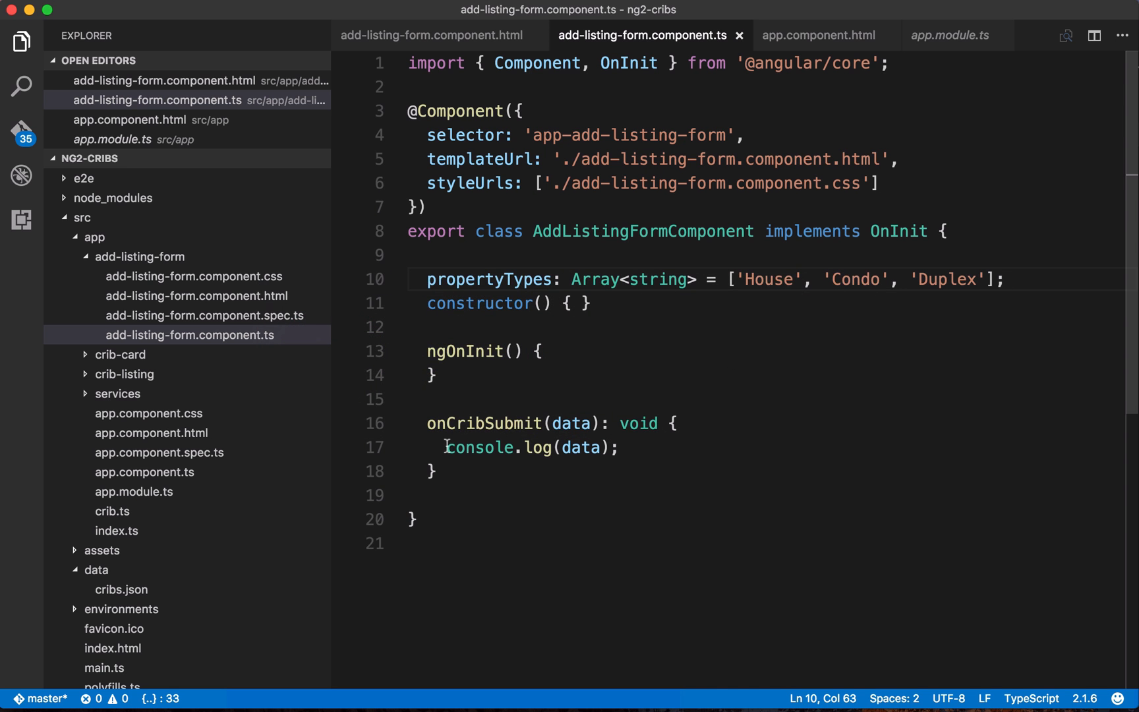
click(621, 447)
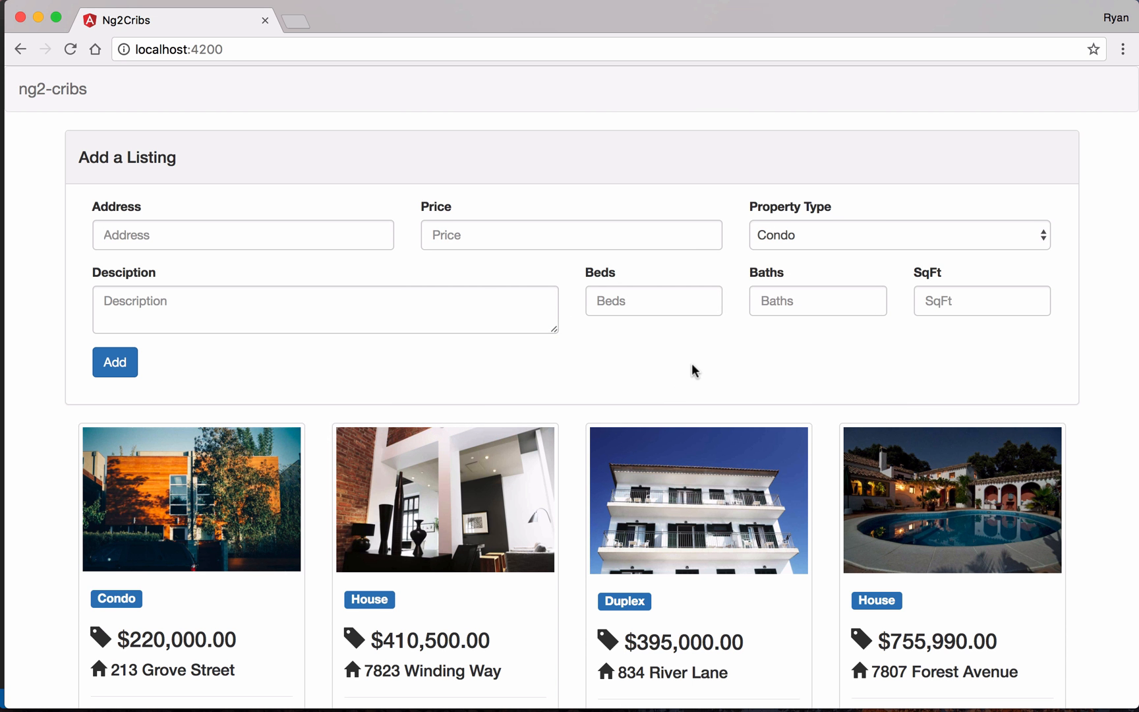
key(F12)
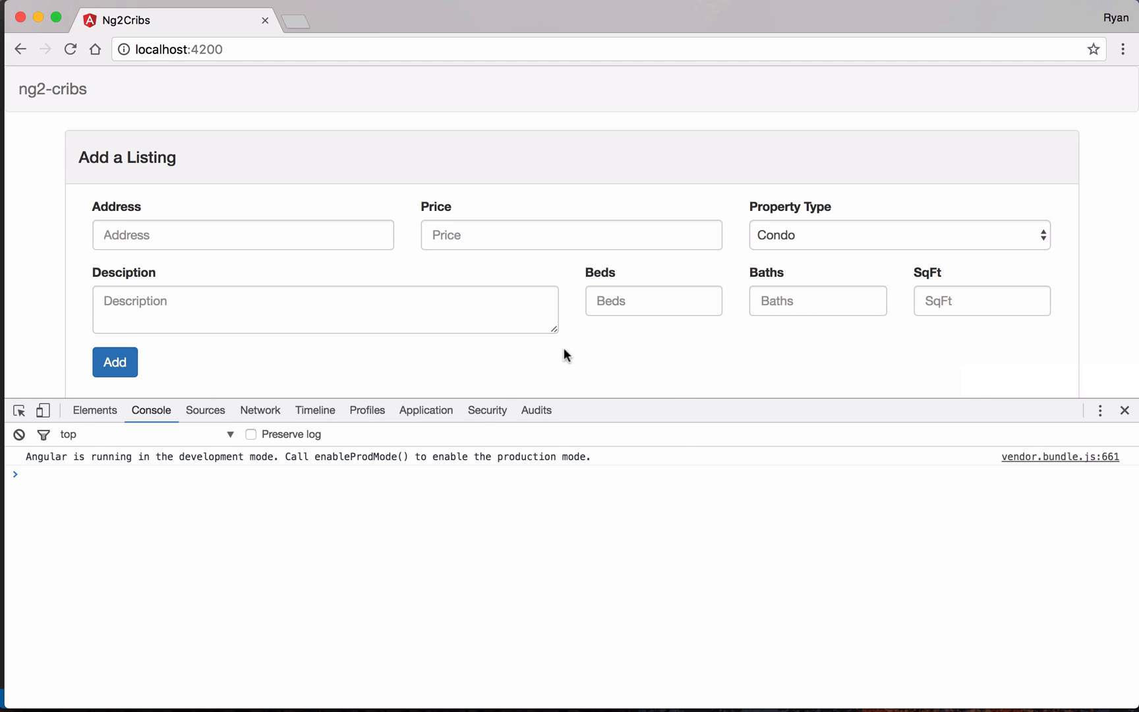
Fill the listing form with address '123 Any', price 1000000, a property type and description 'Great house!'
text(123 Any)
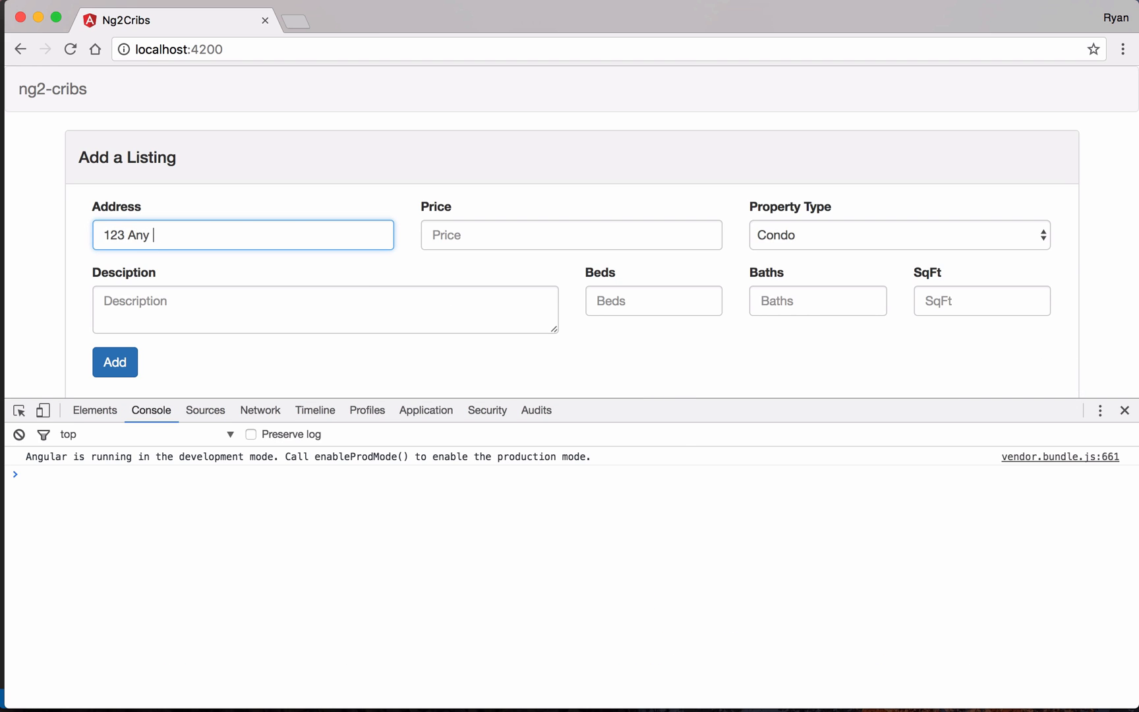
text(1000000)
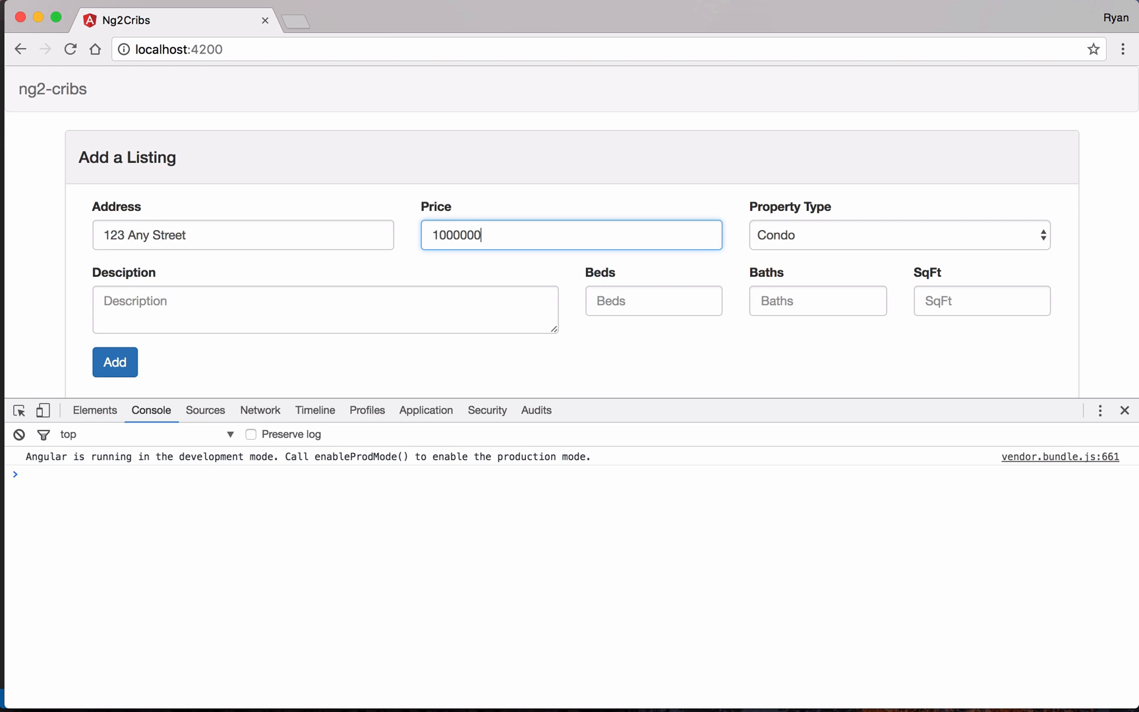
click(899, 235)
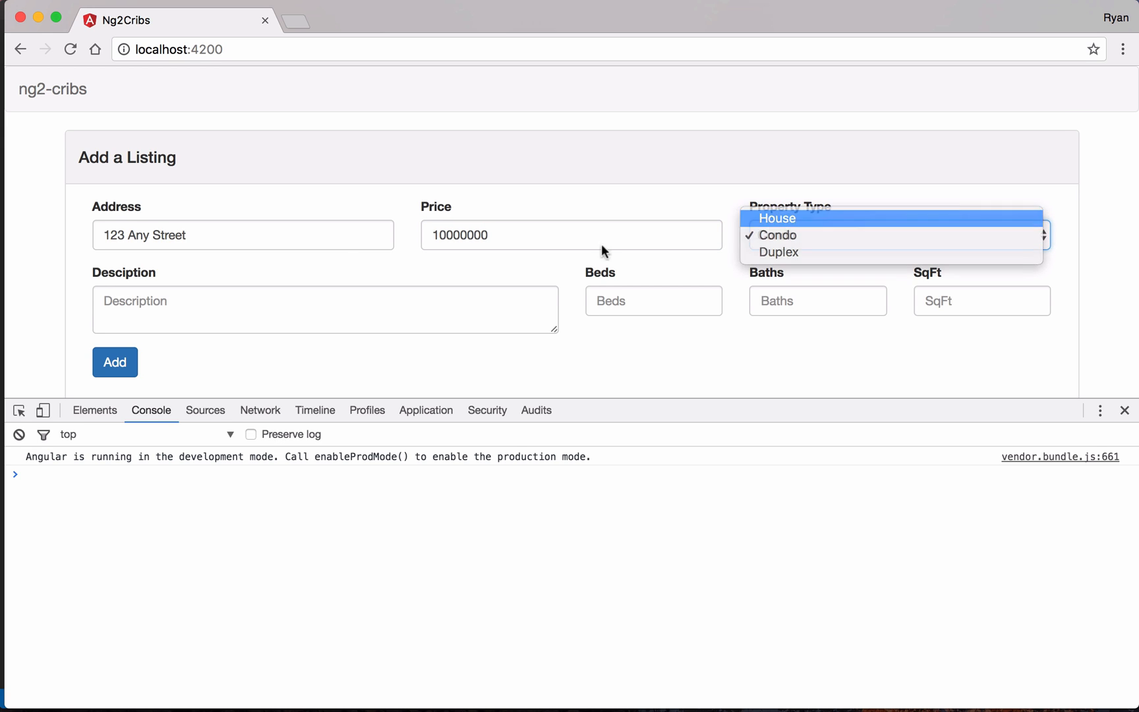
text(Great house!)
click(982, 301)
text(3000)
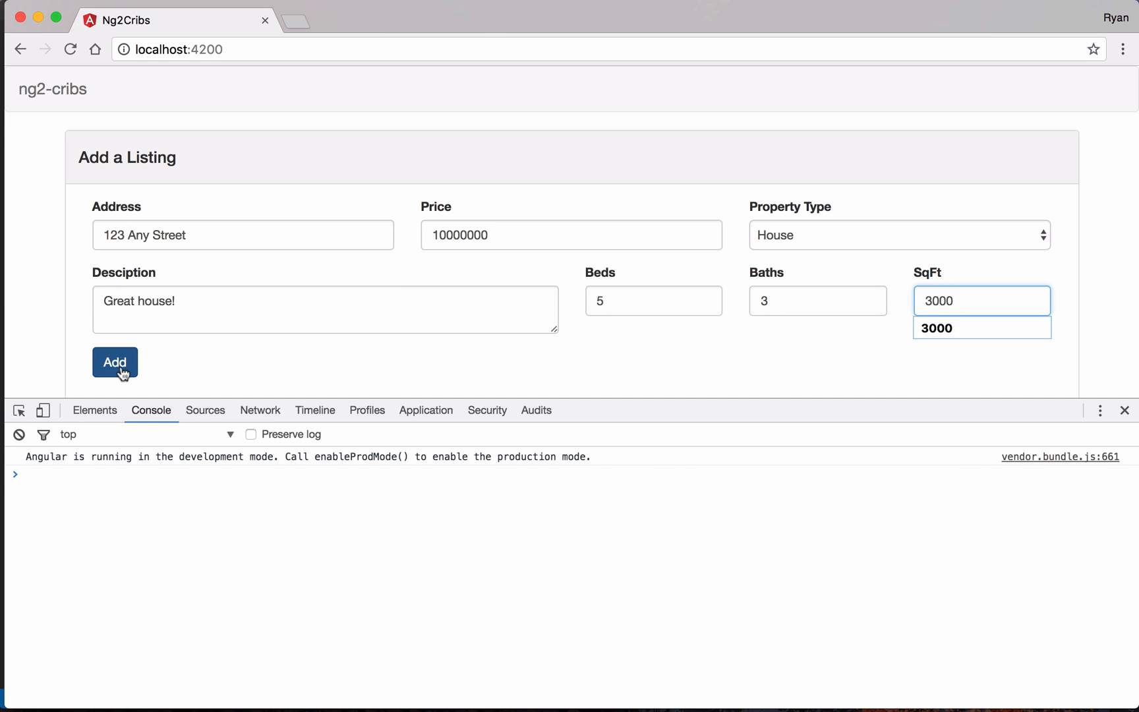
Submit the listing with Add and expand the logged form values object in the console
click(115, 361)
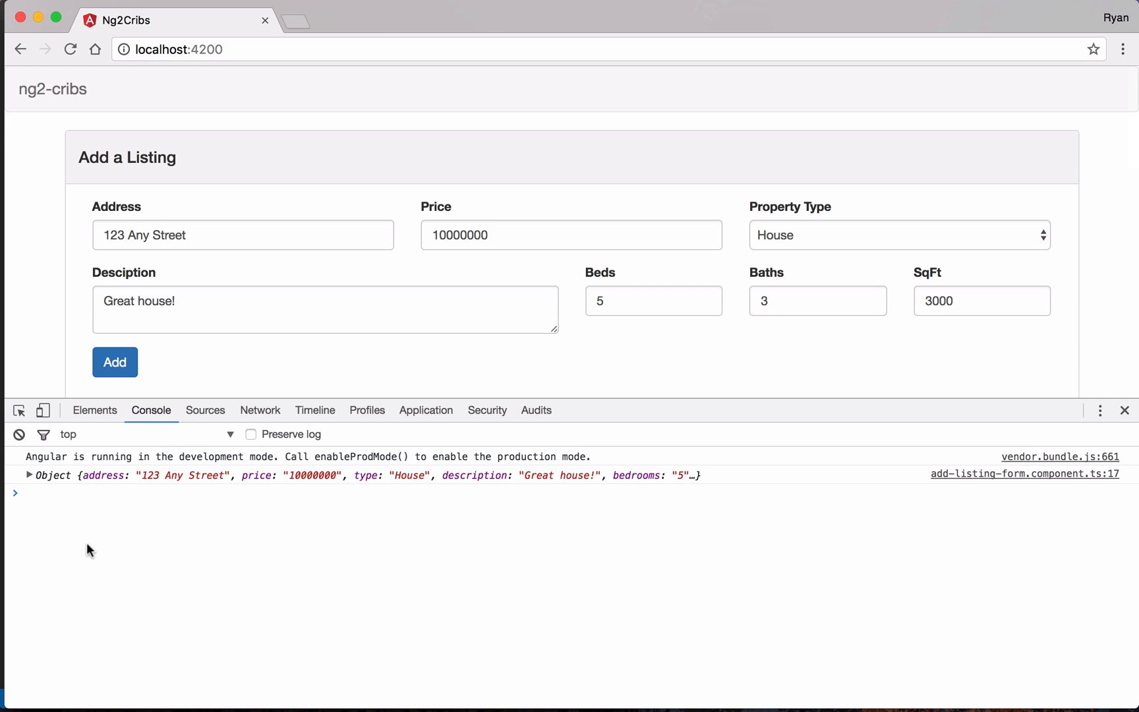
mouse_move(78, 486)
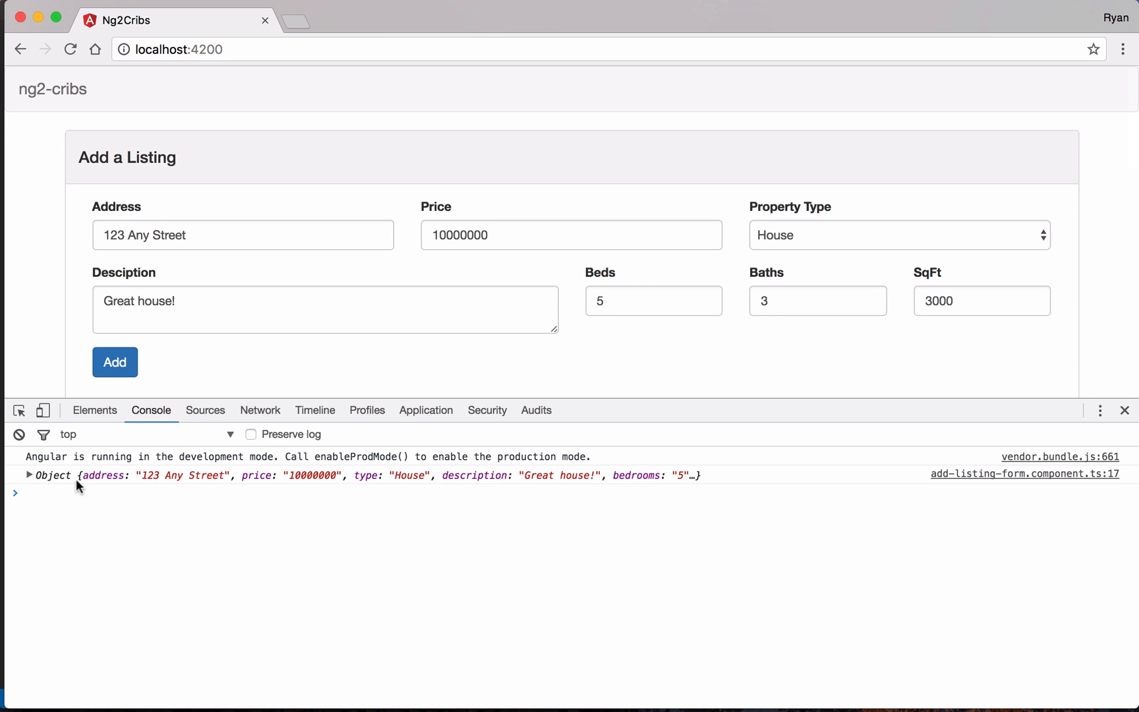
click(28, 474)
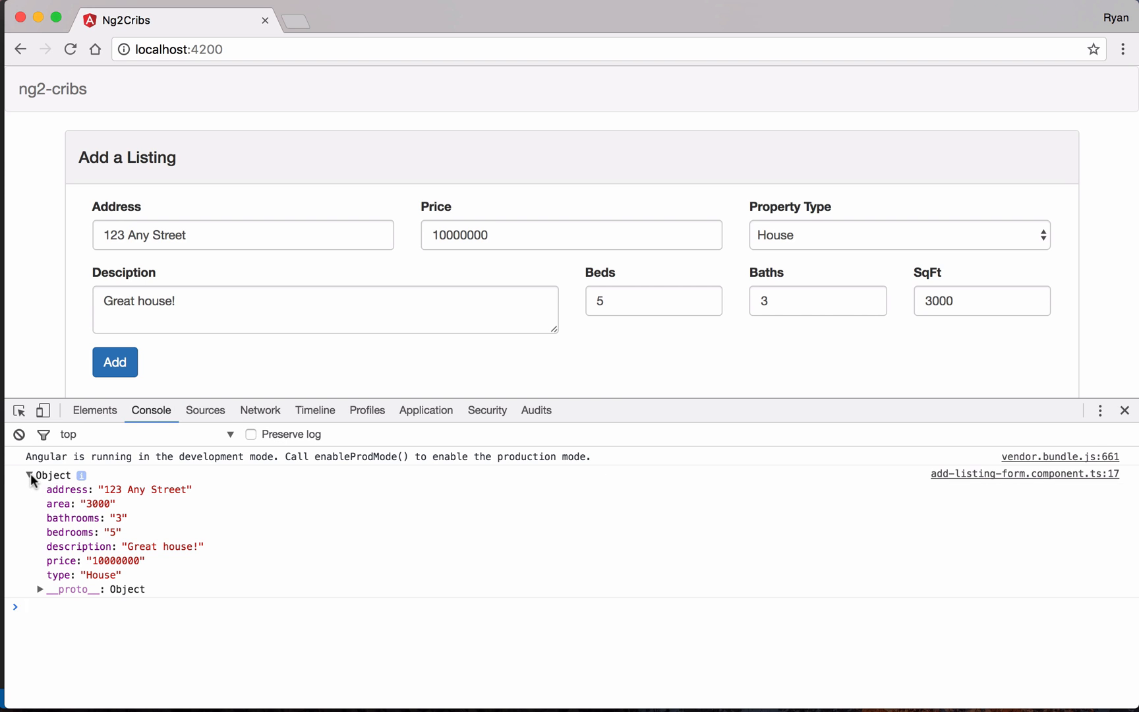
key(cmd+tab)
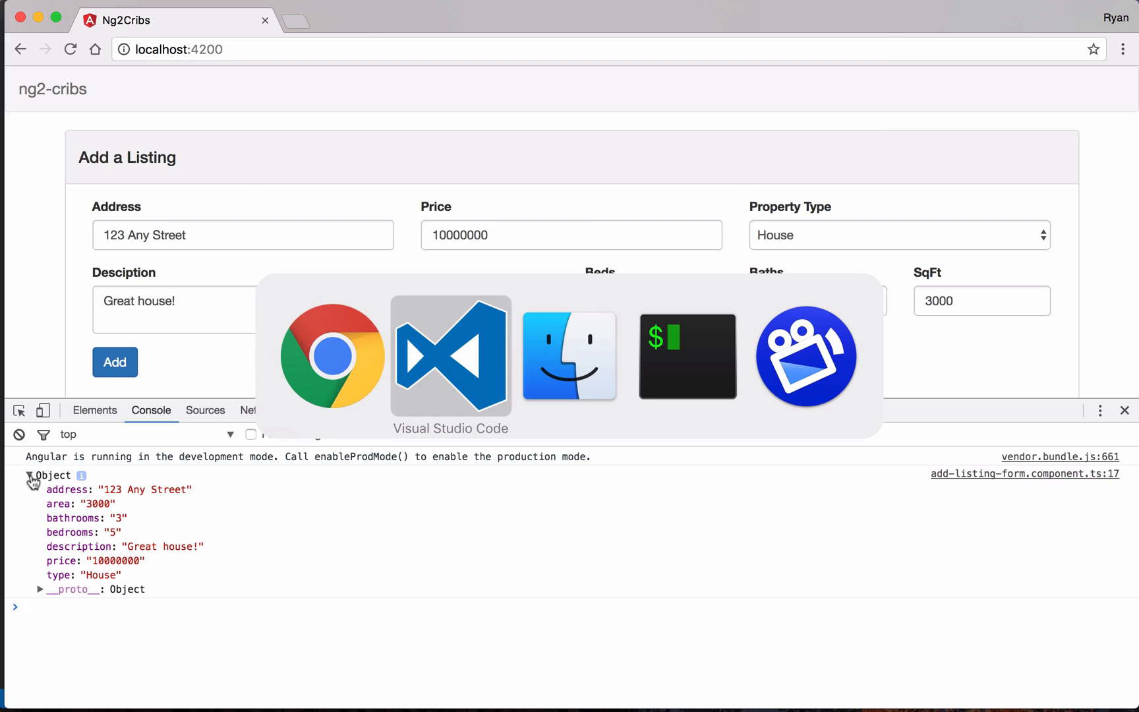
Highlight newCribForm.value in the template's ngSubmit call, then return to the browser
click(451, 355)
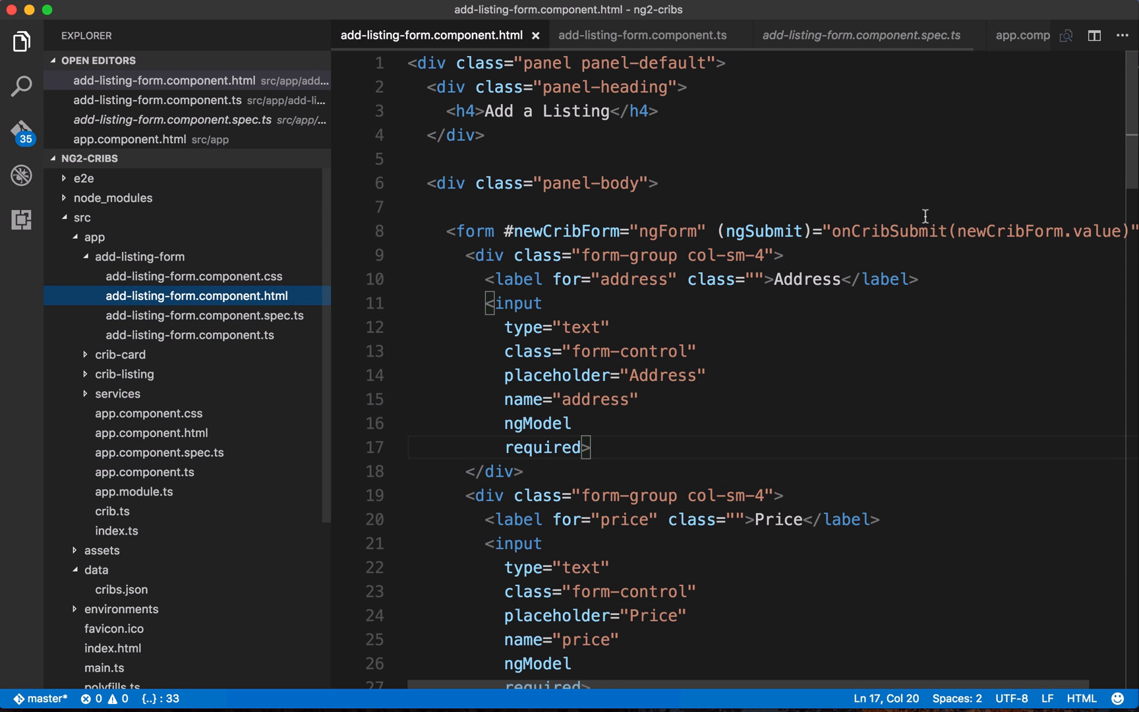
double_click(1007, 231)
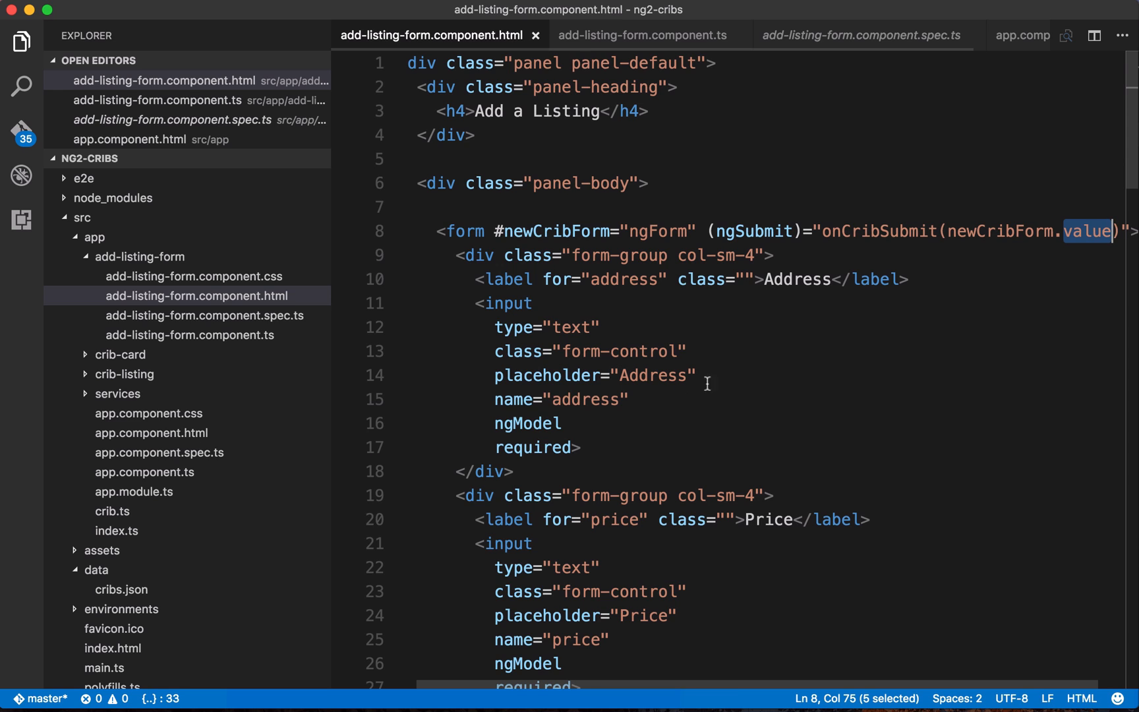
click(583, 446)
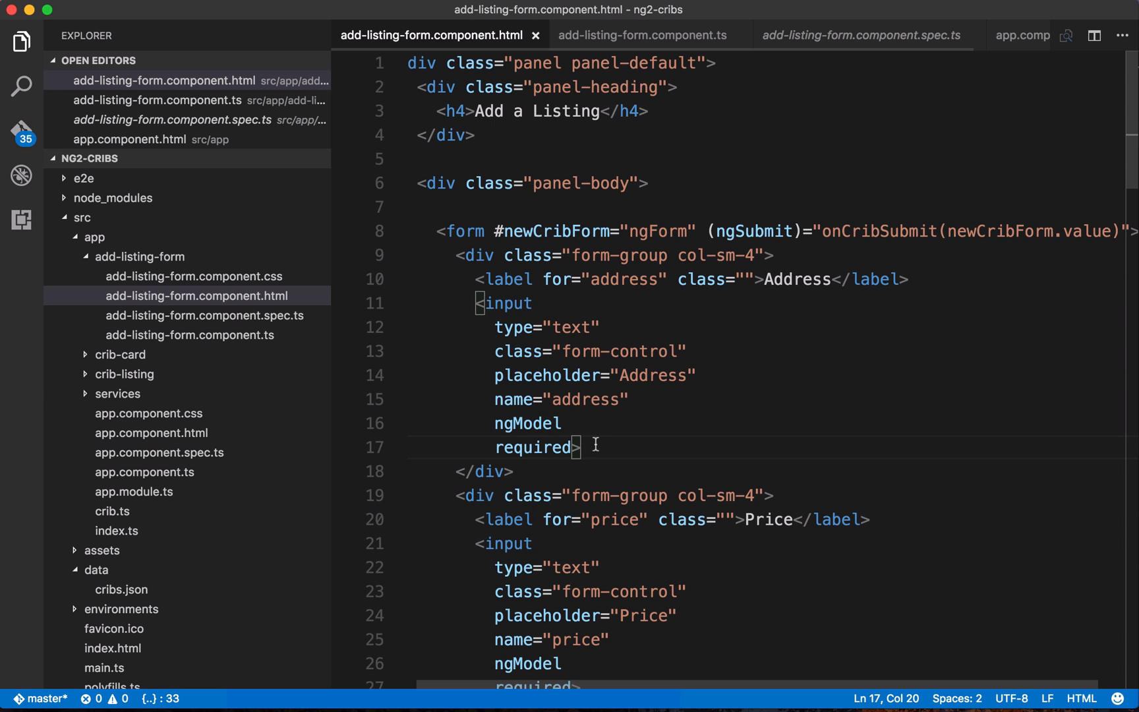
key(cmd+tab)
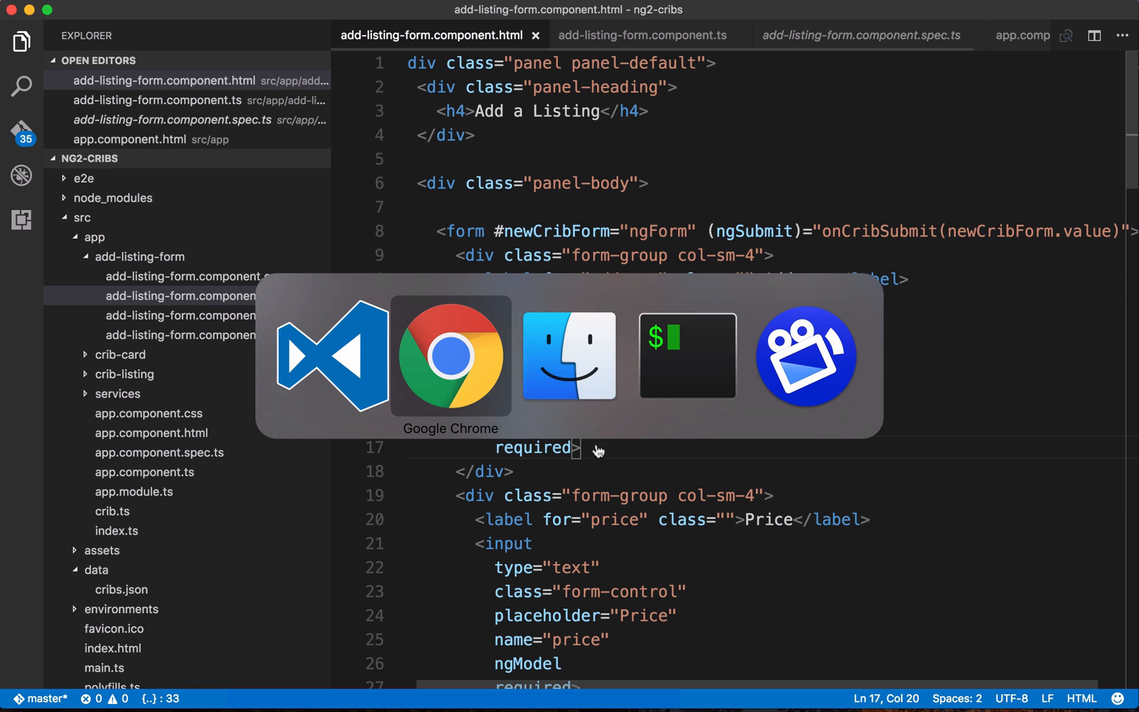
Shrink the DevTools console and scroll the page down to the listing cards
click(449, 354)
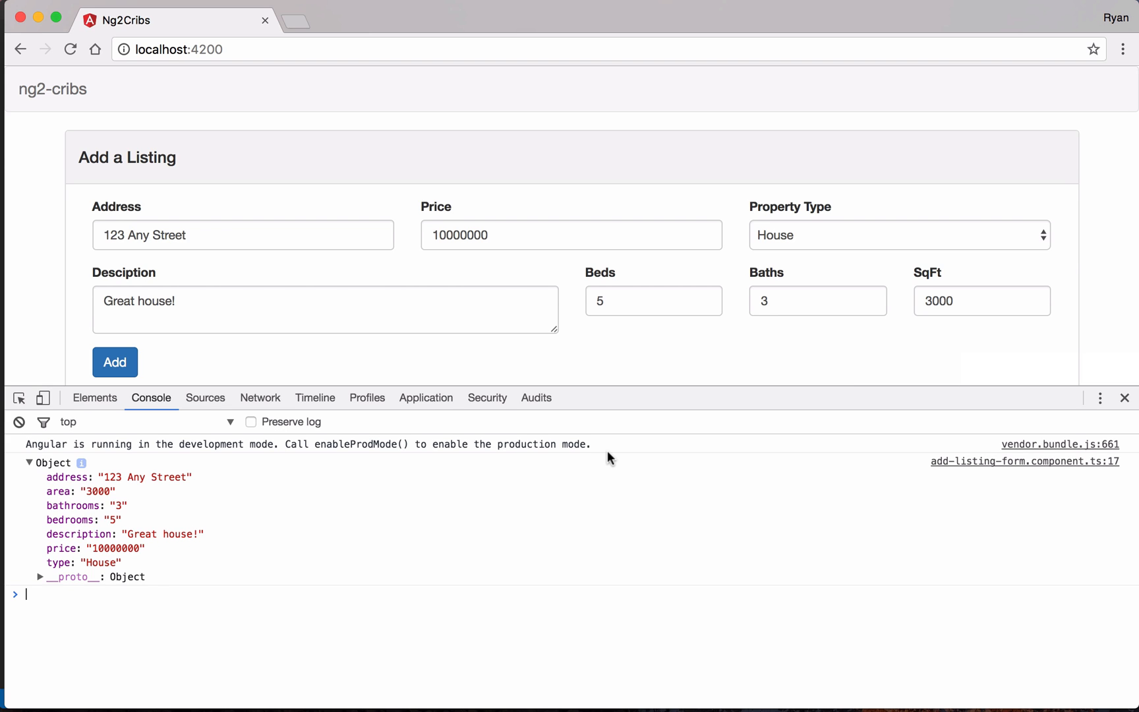
mouse_move(524, 306)
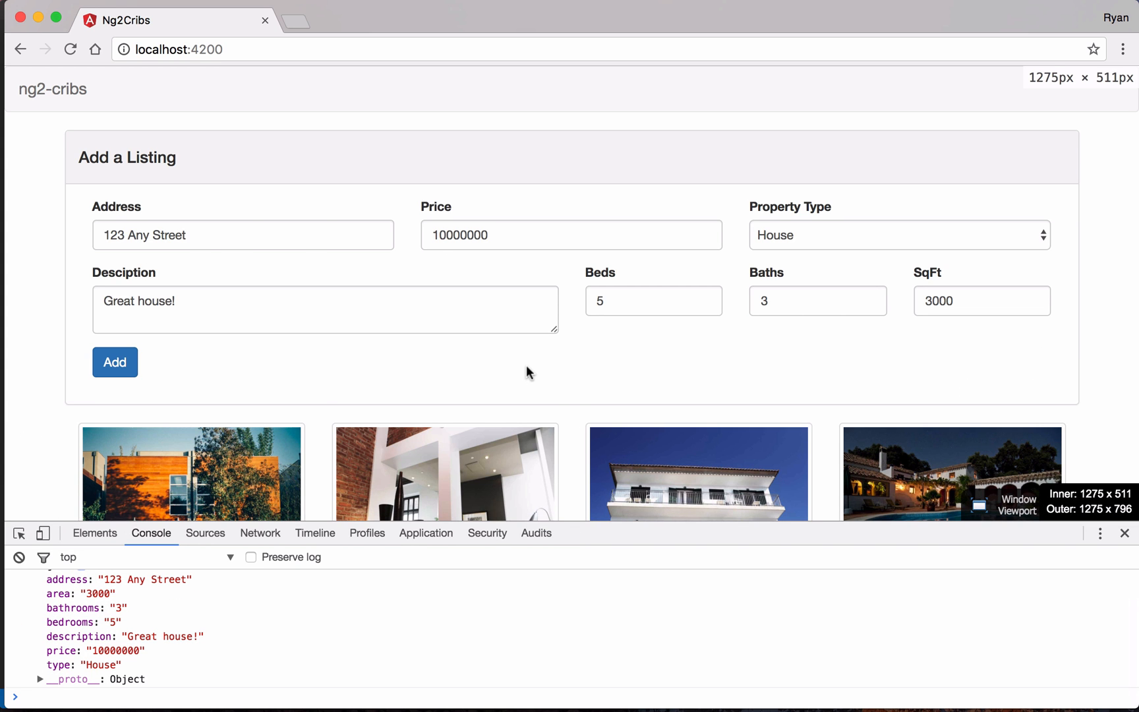
scroll(down, 3)
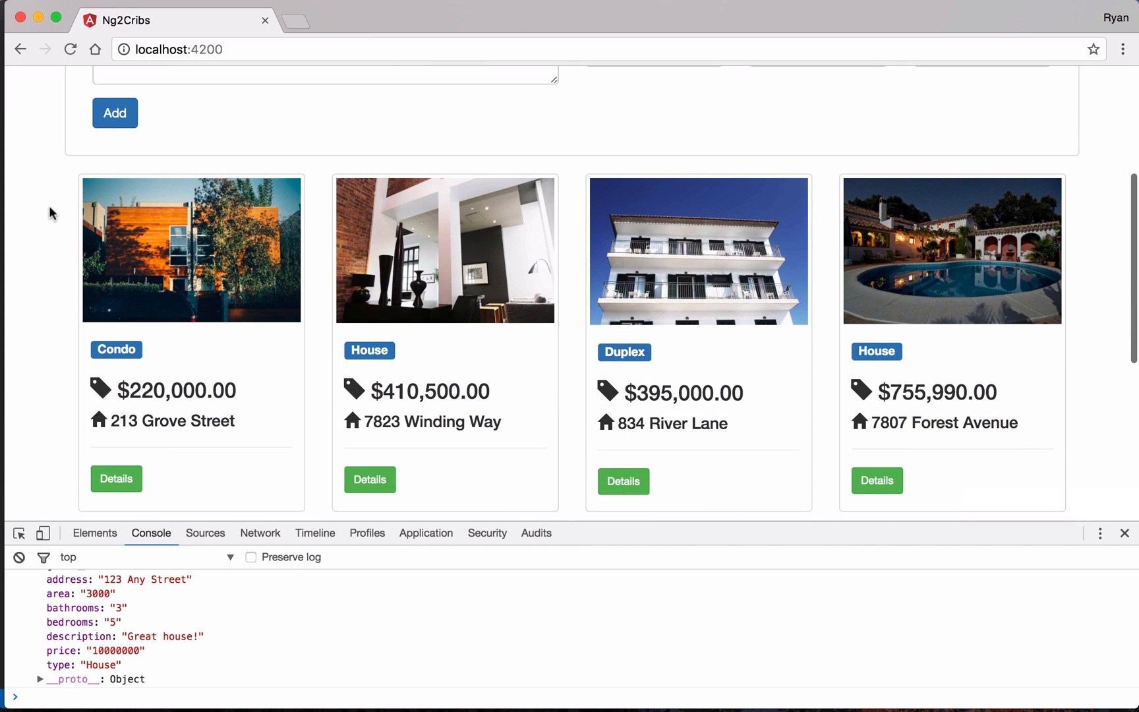